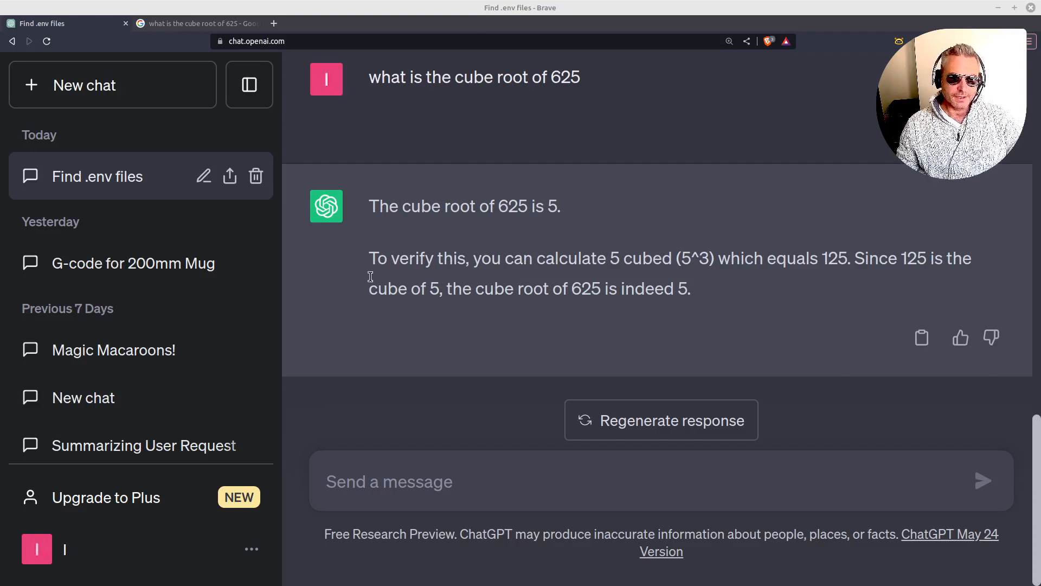
mouse_move(391, 124)
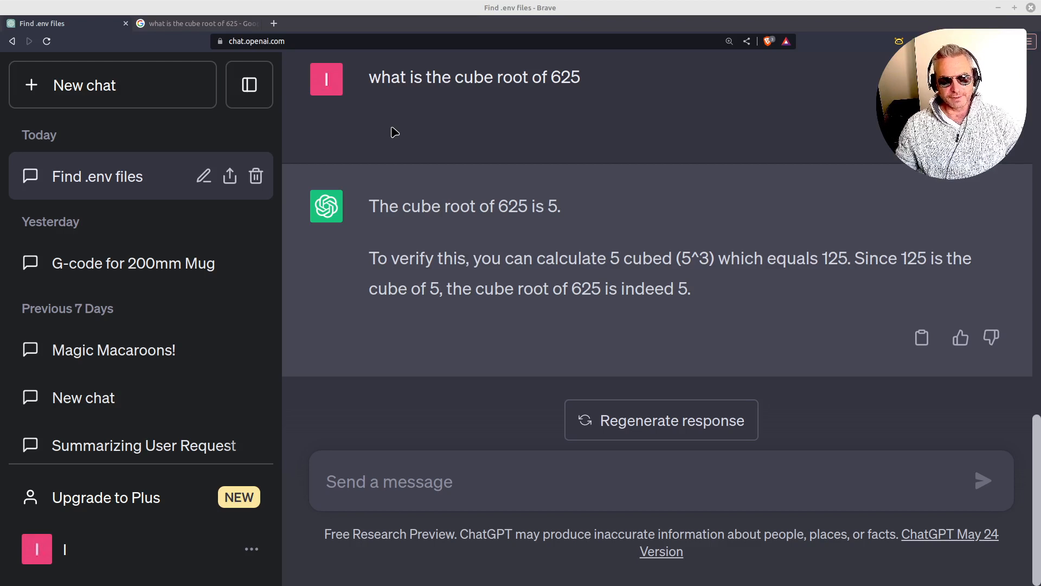
mouse_move(536, 131)
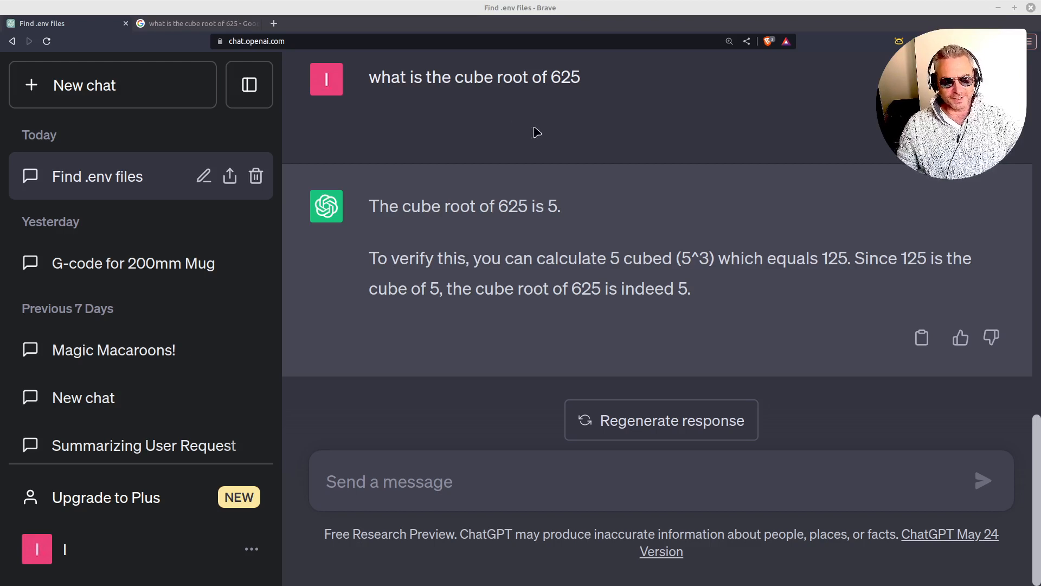
mouse_move(789, 283)
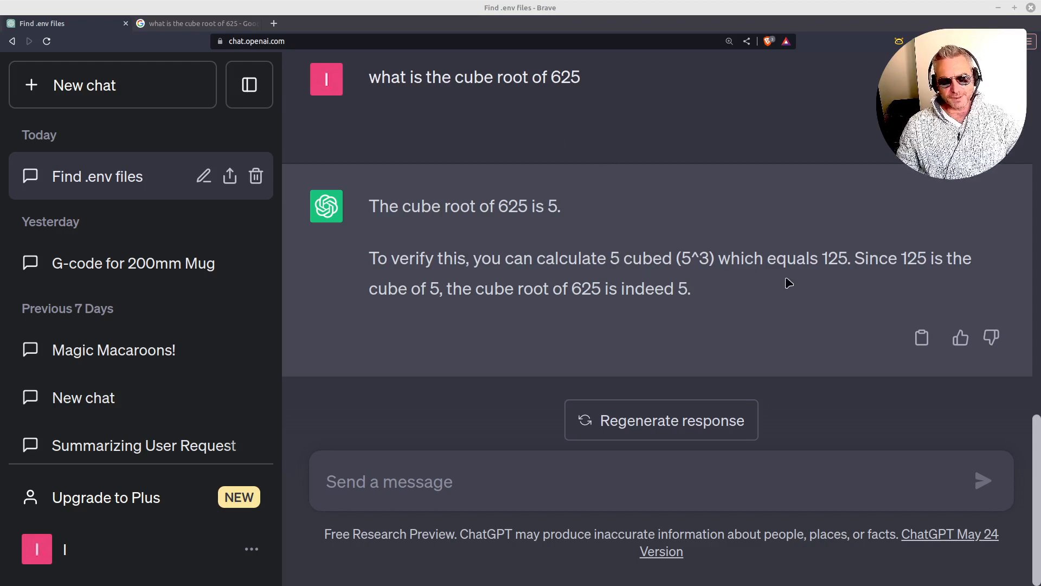
mouse_move(688, 277)
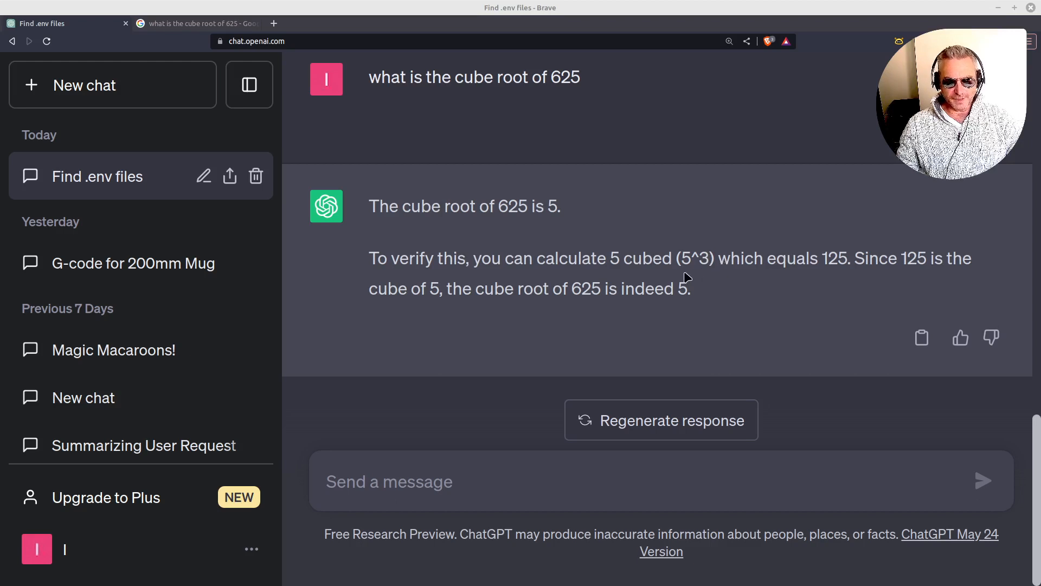
mouse_move(835, 283)
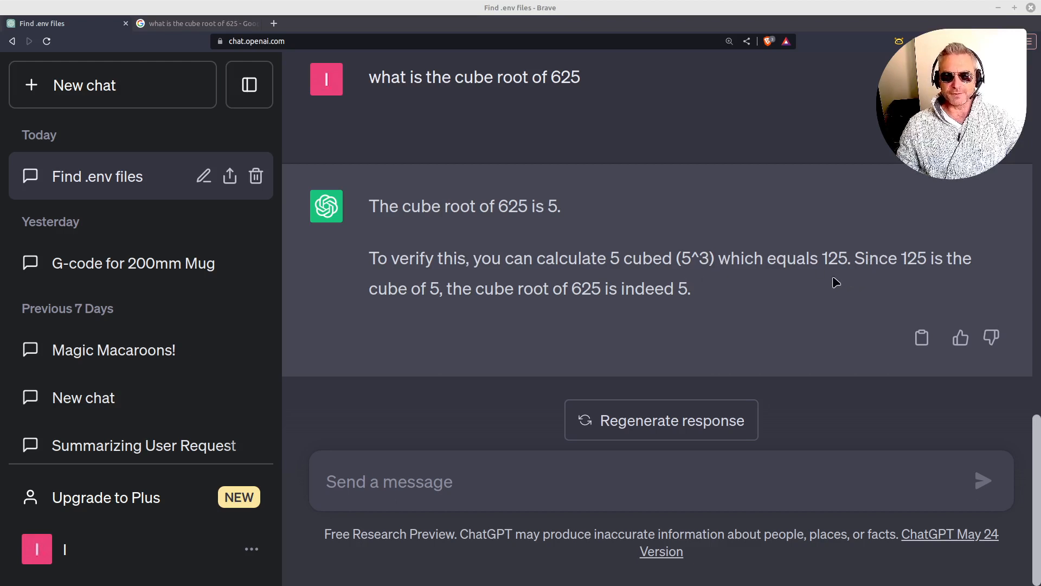
mouse_move(681, 304)
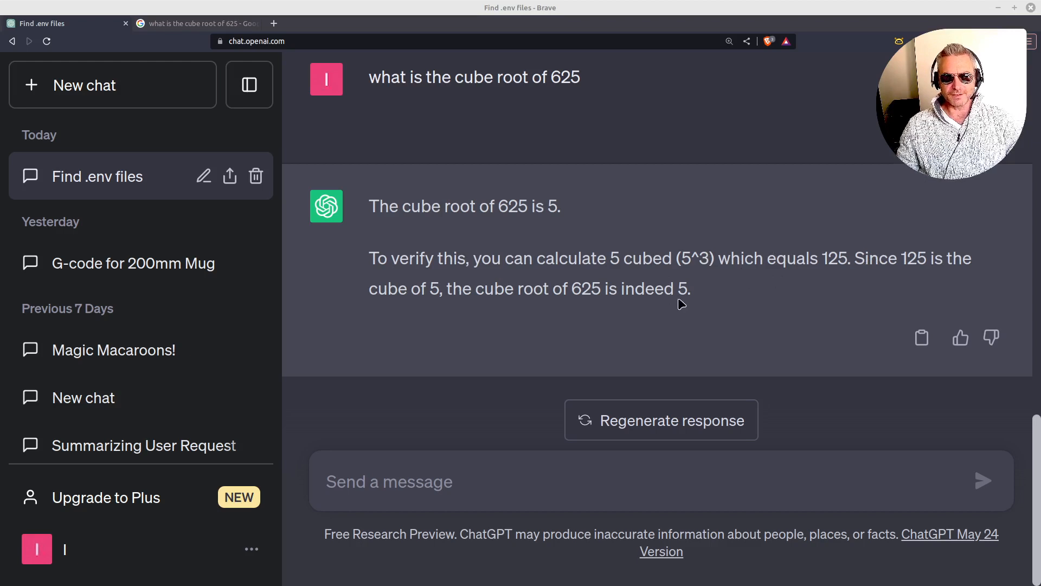
mouse_move(567, 289)
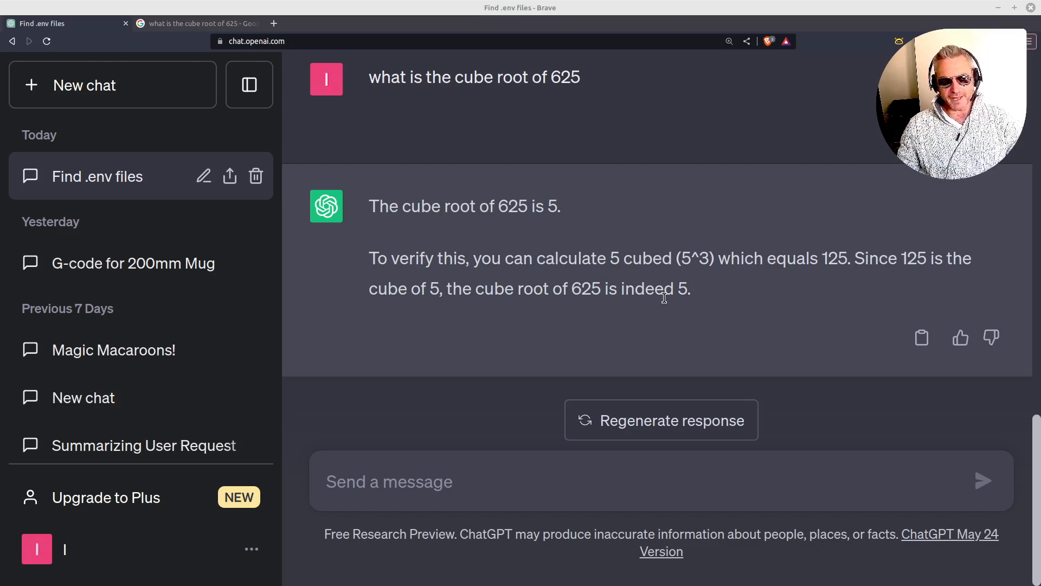
mouse_move(189, 38)
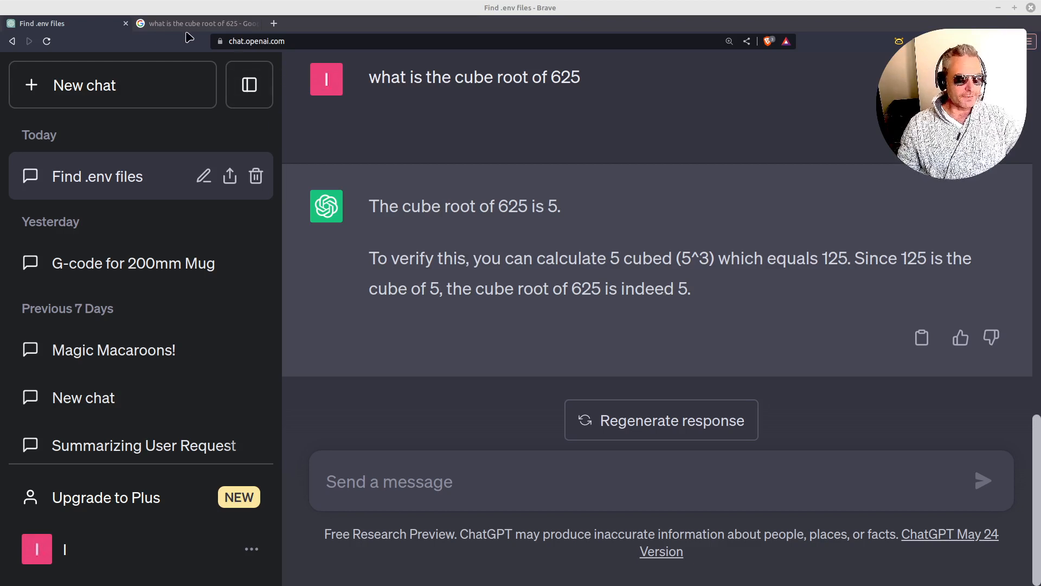
Bring the LangChain Free Web Search notebook forward and show it full screen
left_click(198, 23)
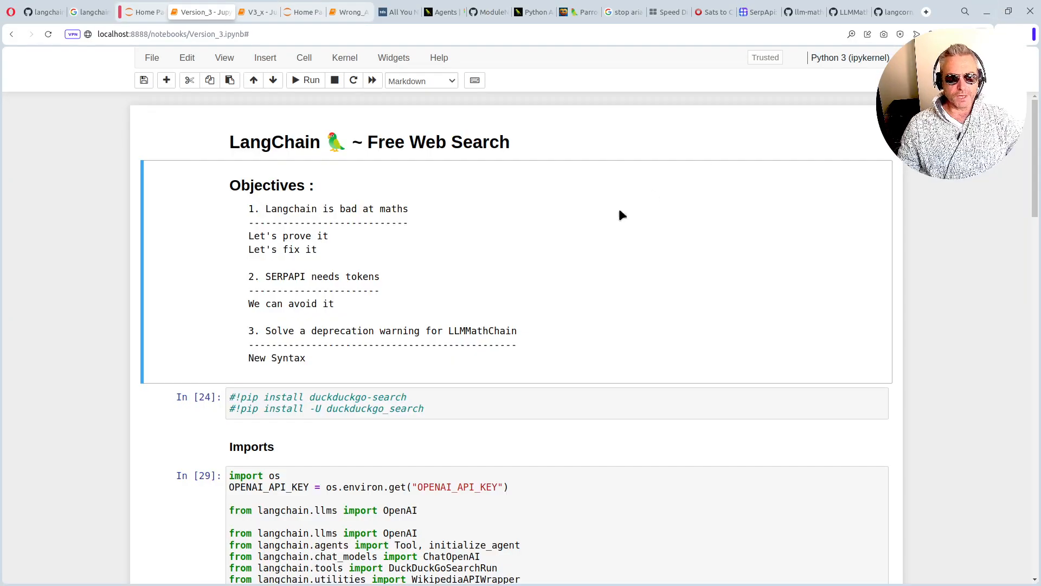
mouse_move(371, 260)
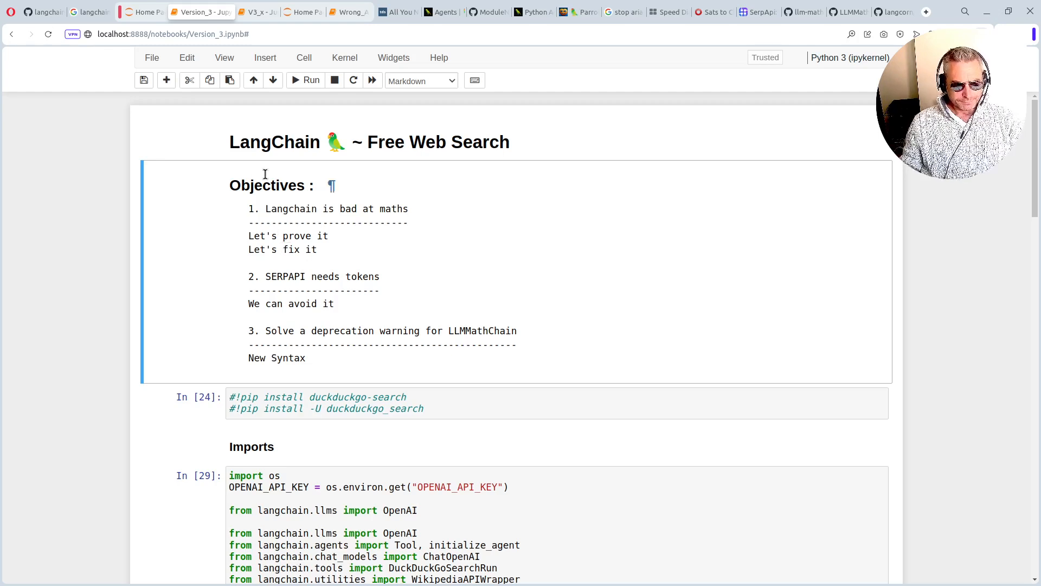
mouse_move(636, 304)
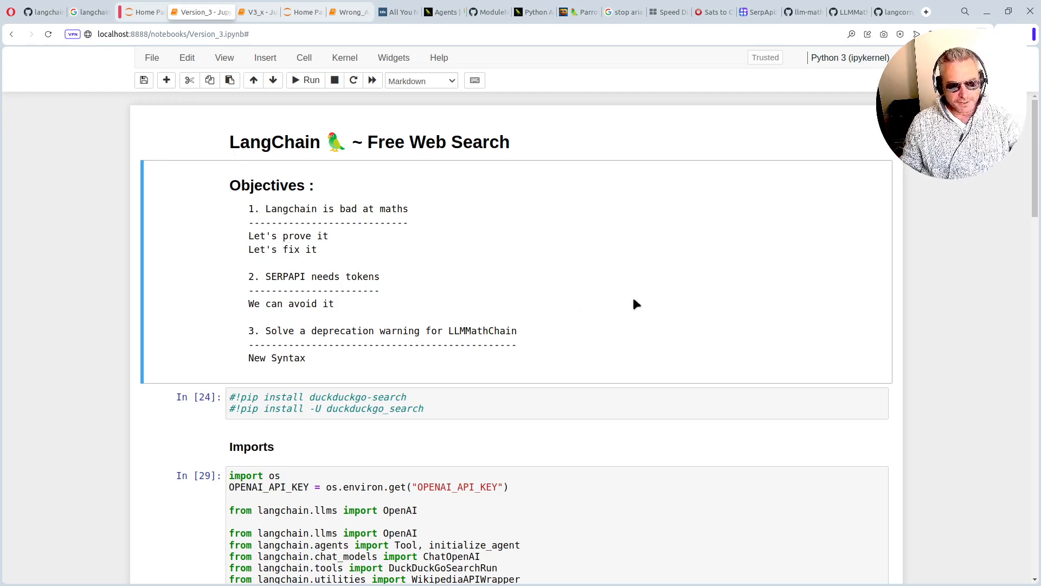
key("f11")
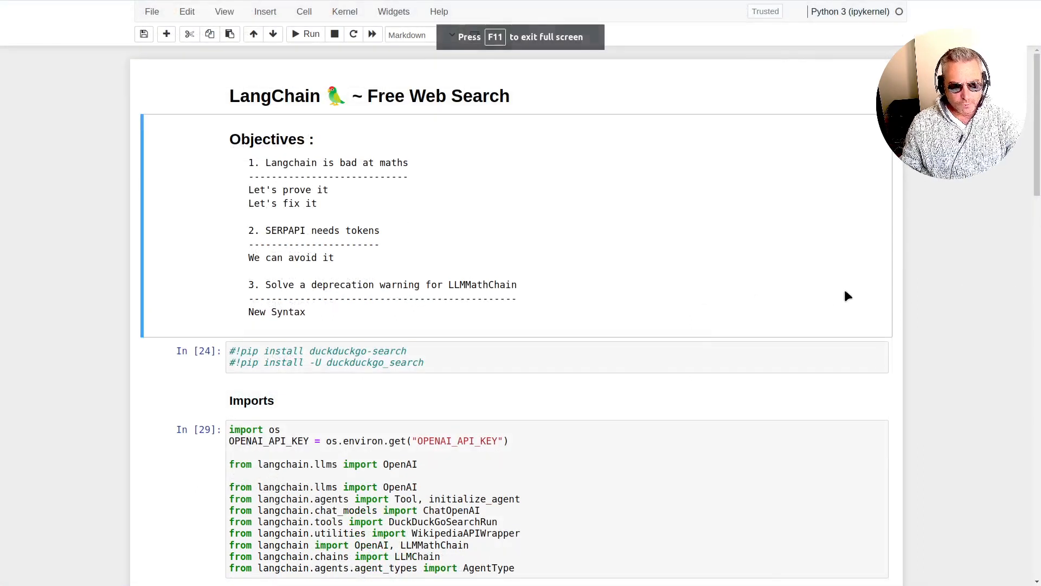
mouse_move(315, 203)
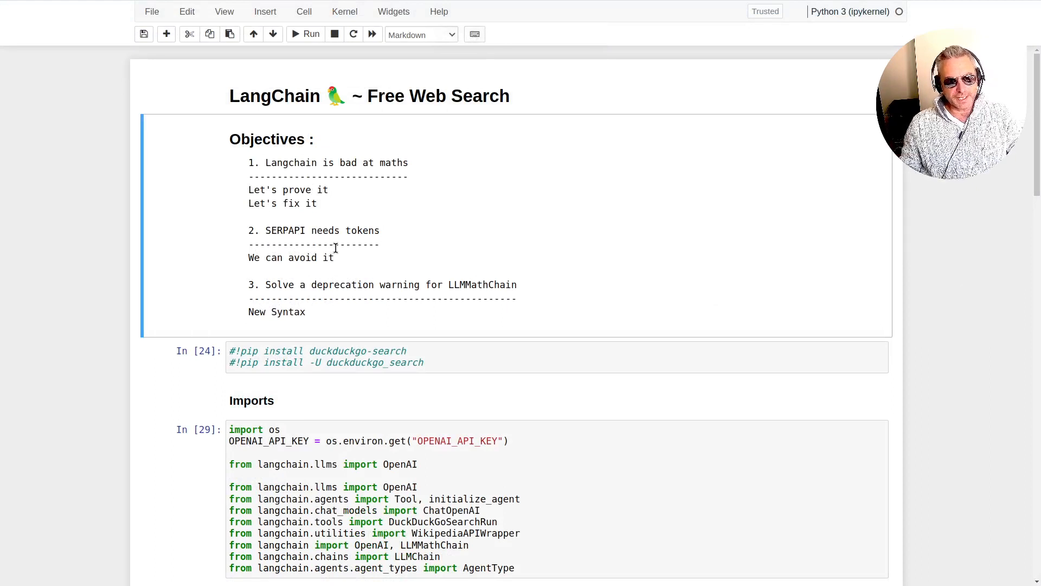
mouse_move(394, 244)
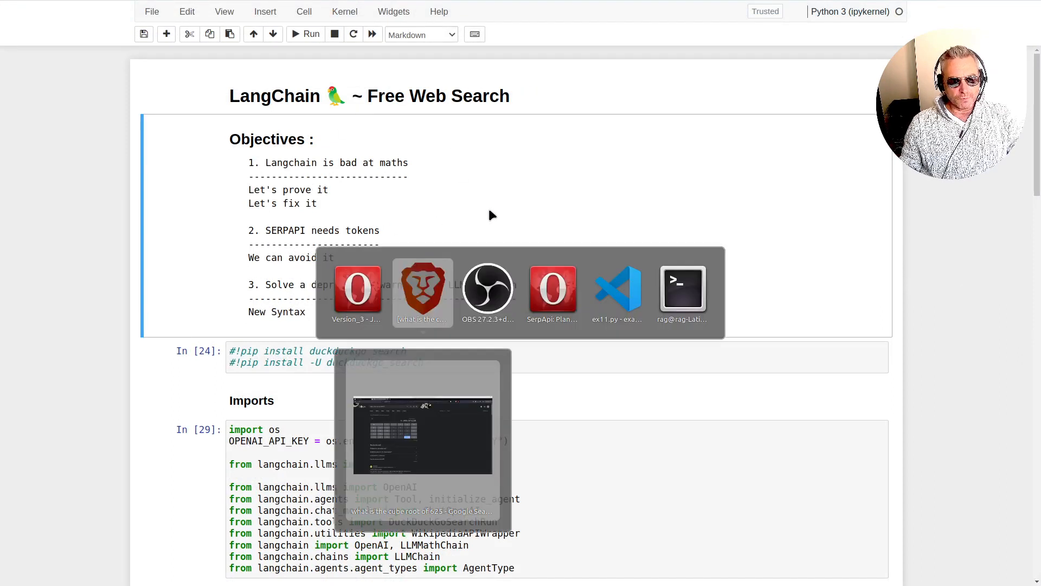
View the SerpApi pricing page's paid tiers and the 100-search $0 Free Plan
left_click(552, 291)
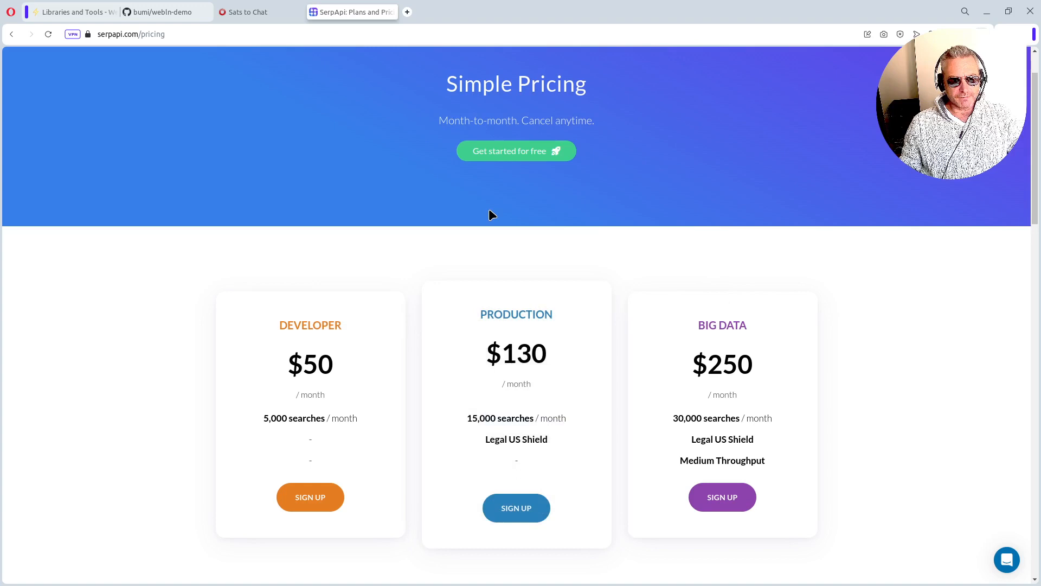
scroll("down", 3)
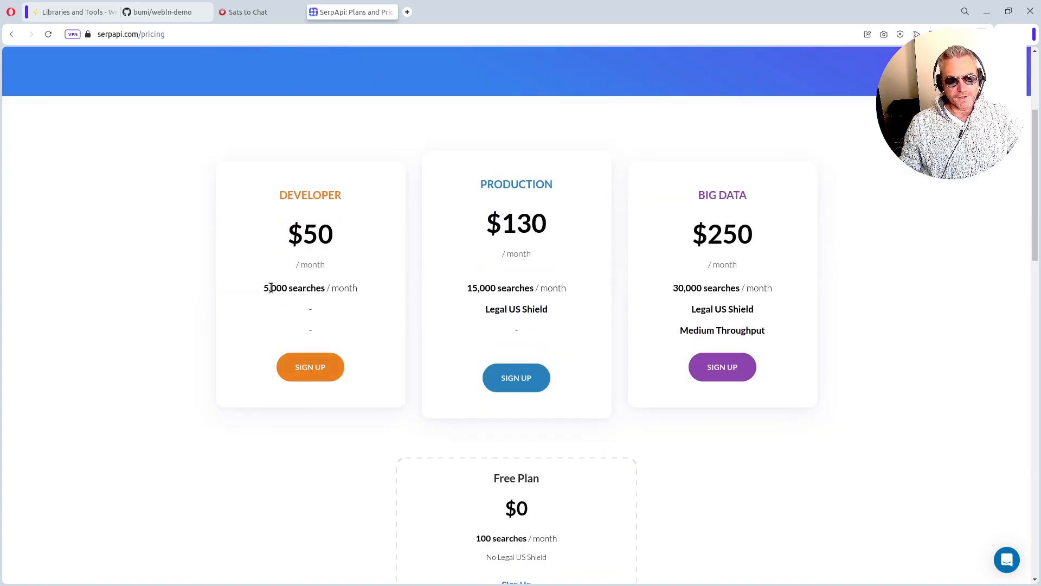
scroll("up", 3)
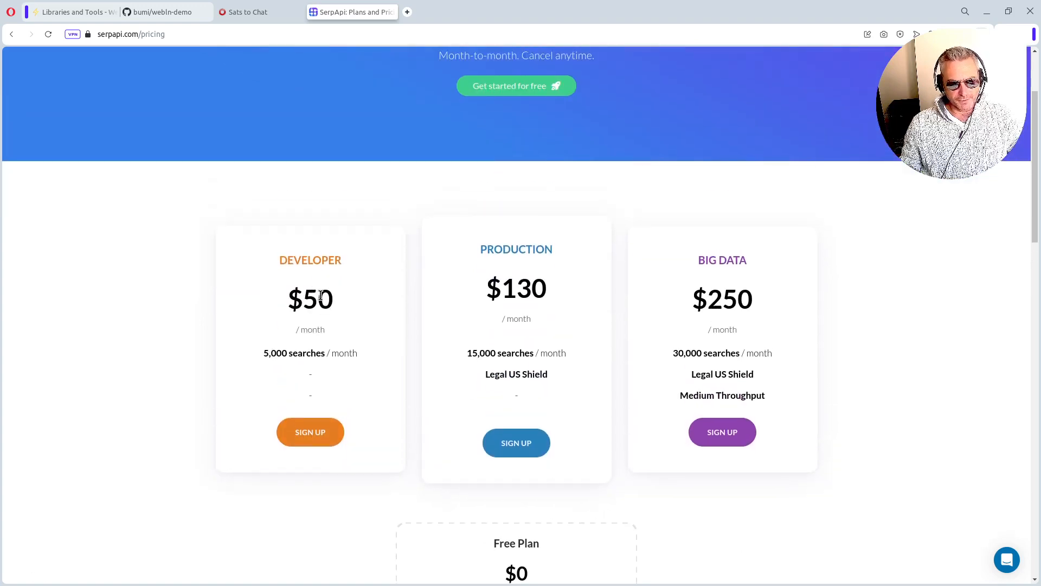
mouse_move(548, 279)
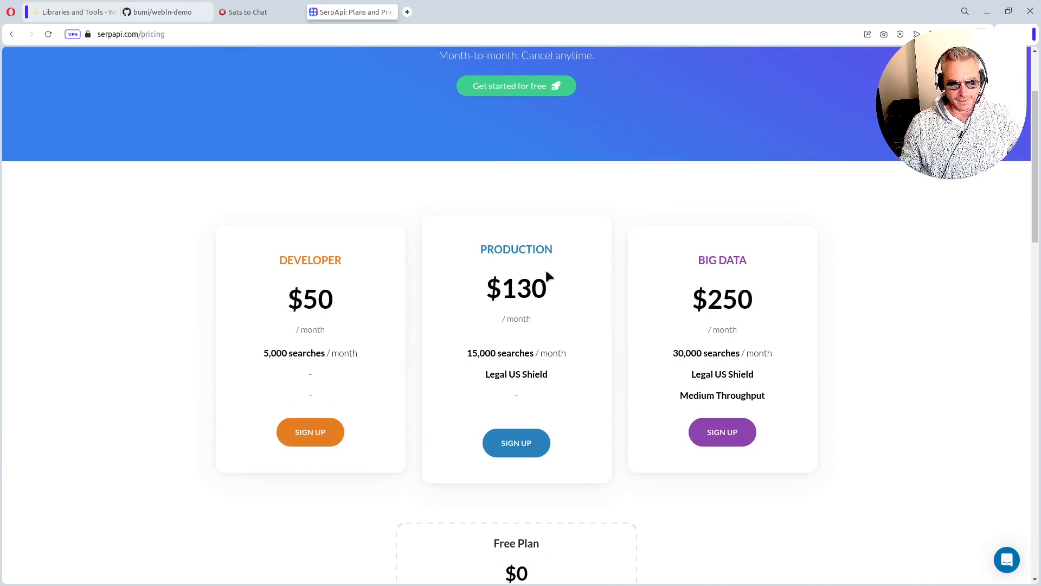
mouse_move(487, 300)
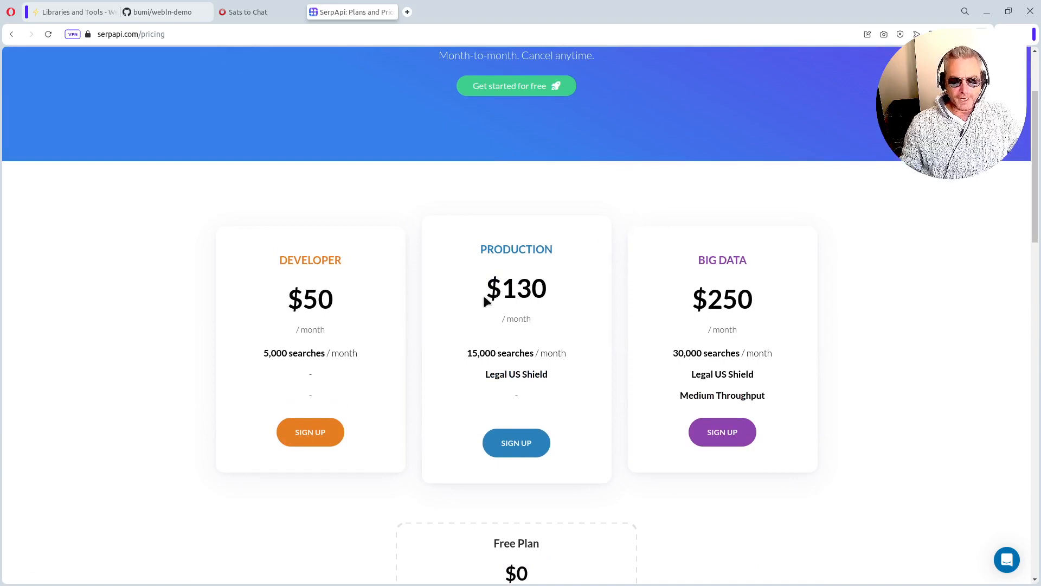
mouse_move(507, 292)
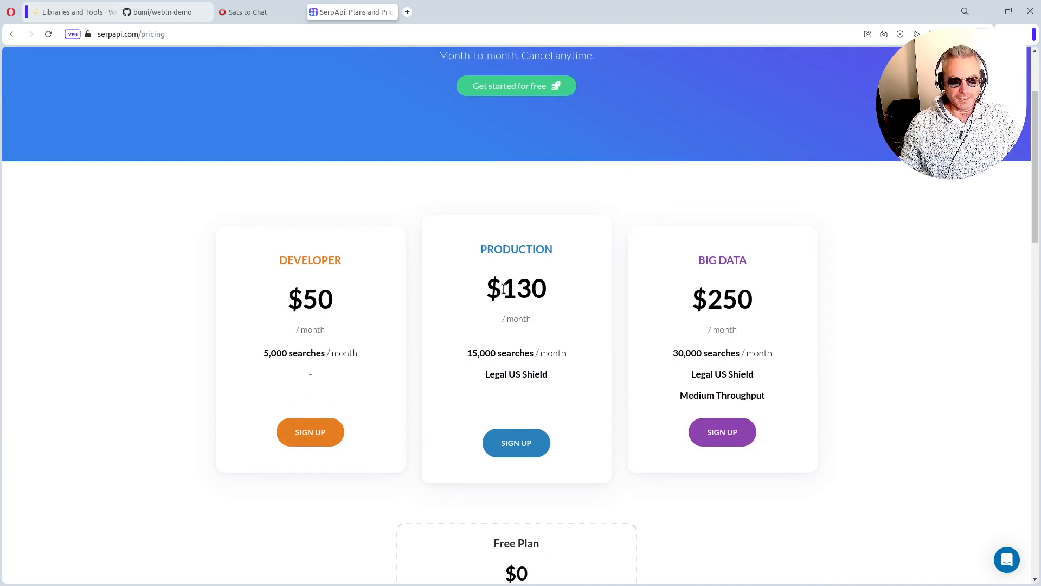
mouse_move(698, 310)
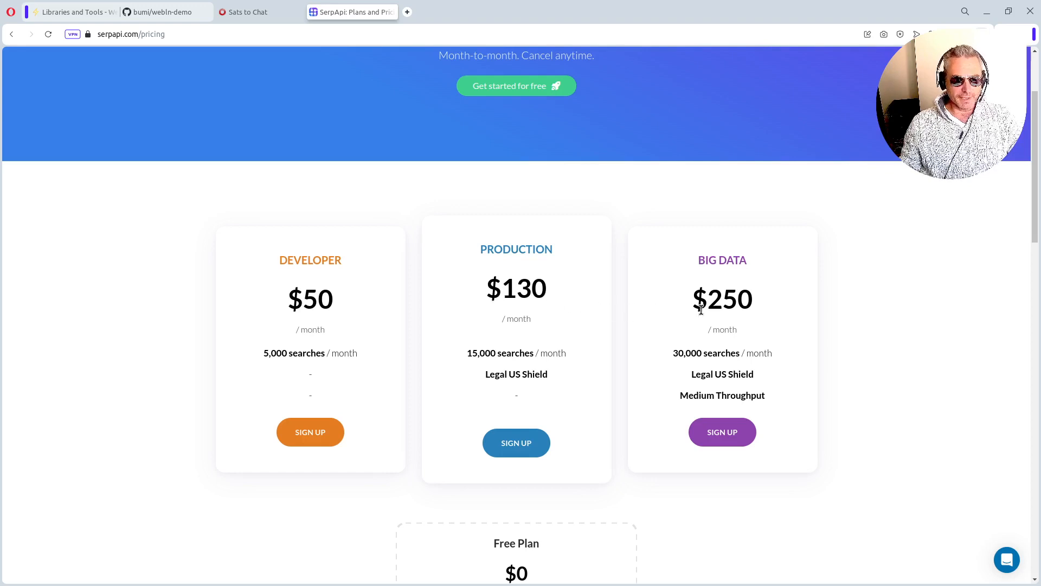
mouse_move(464, 401)
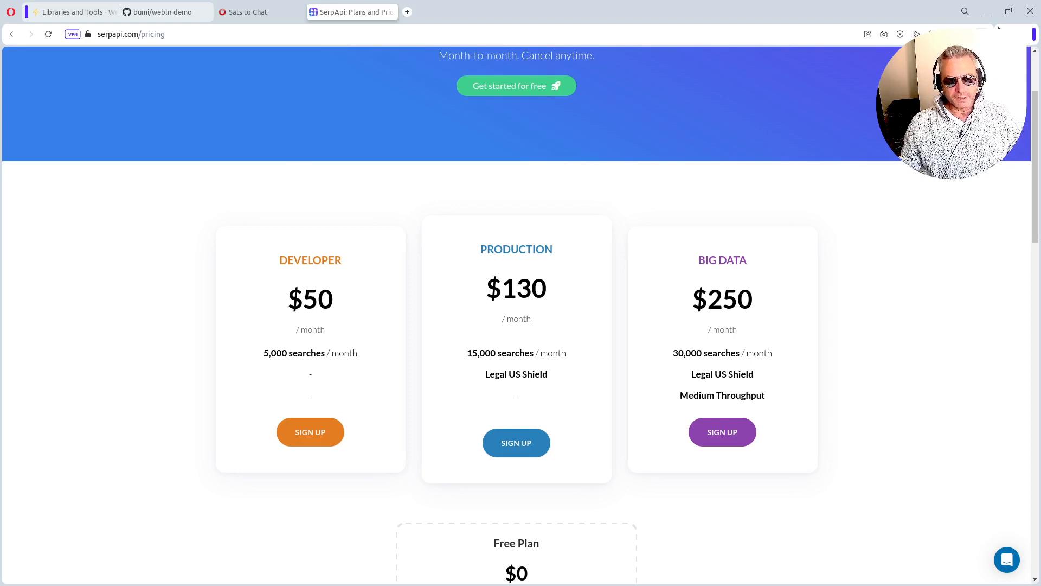
Scroll back up to the notebook's objectives and imports cell
scroll("up", 3)
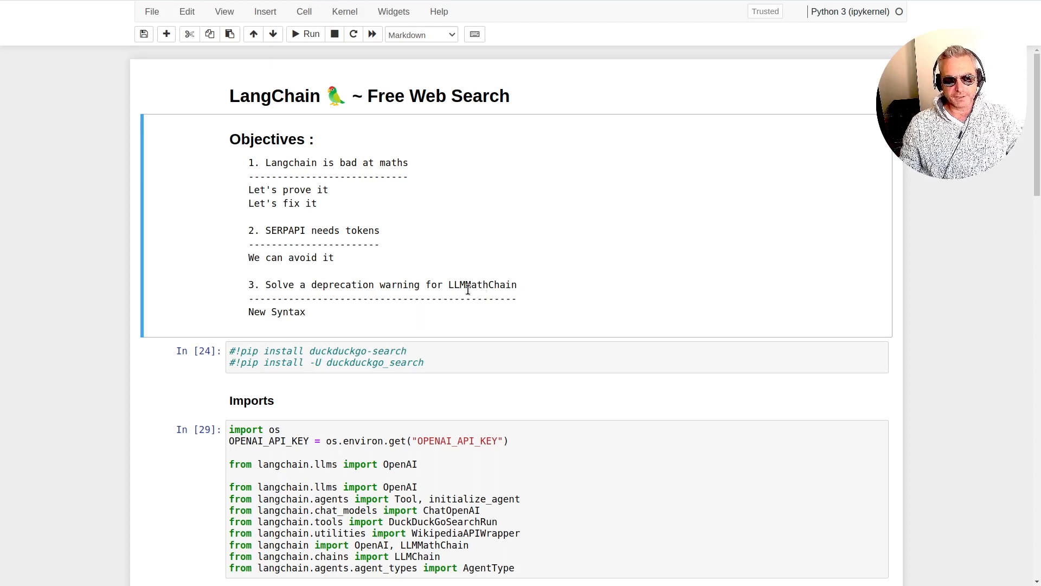
mouse_move(387, 344)
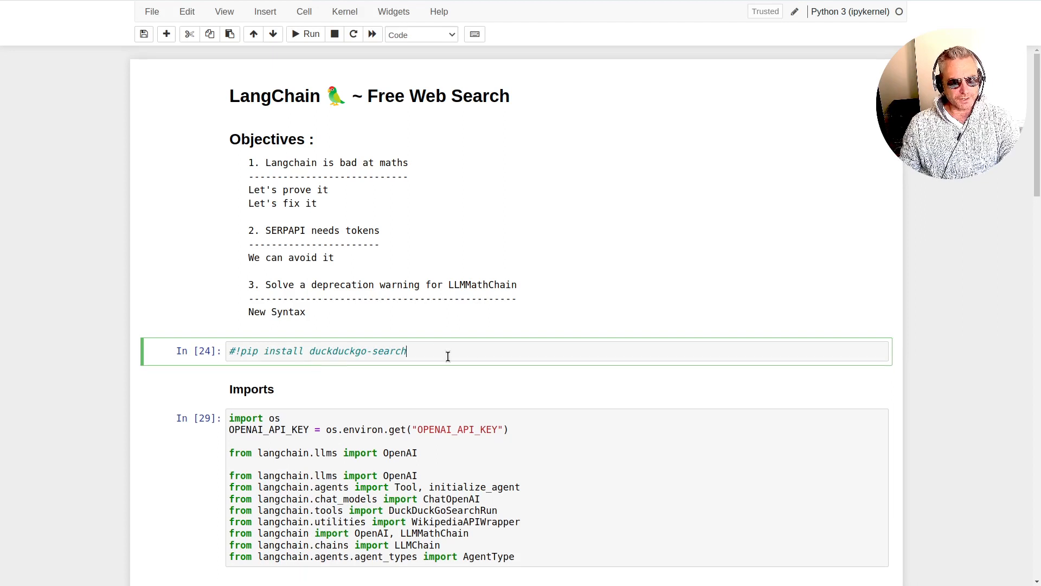
scroll("down", 3)
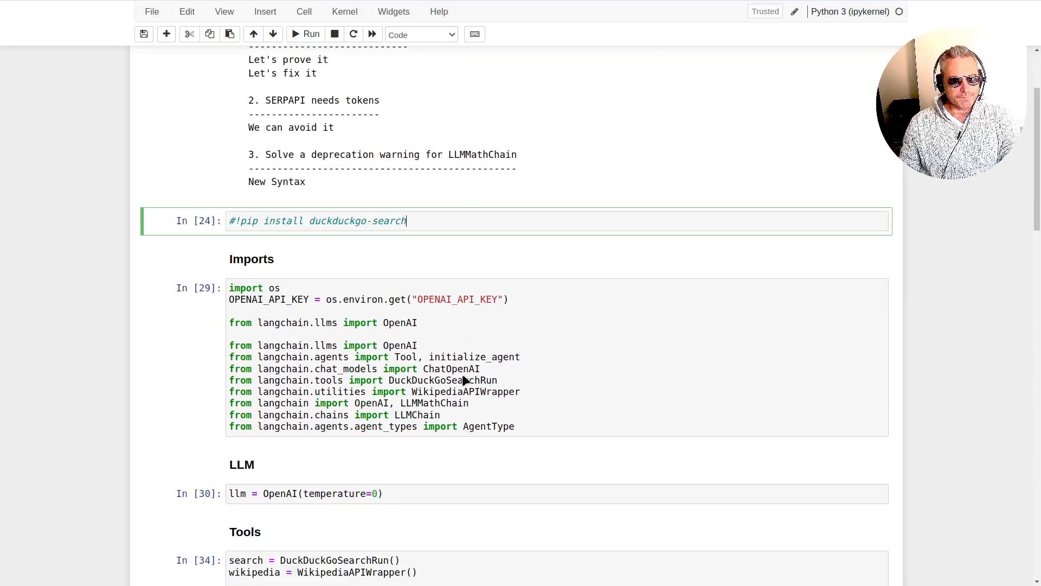
scroll("down", 3)
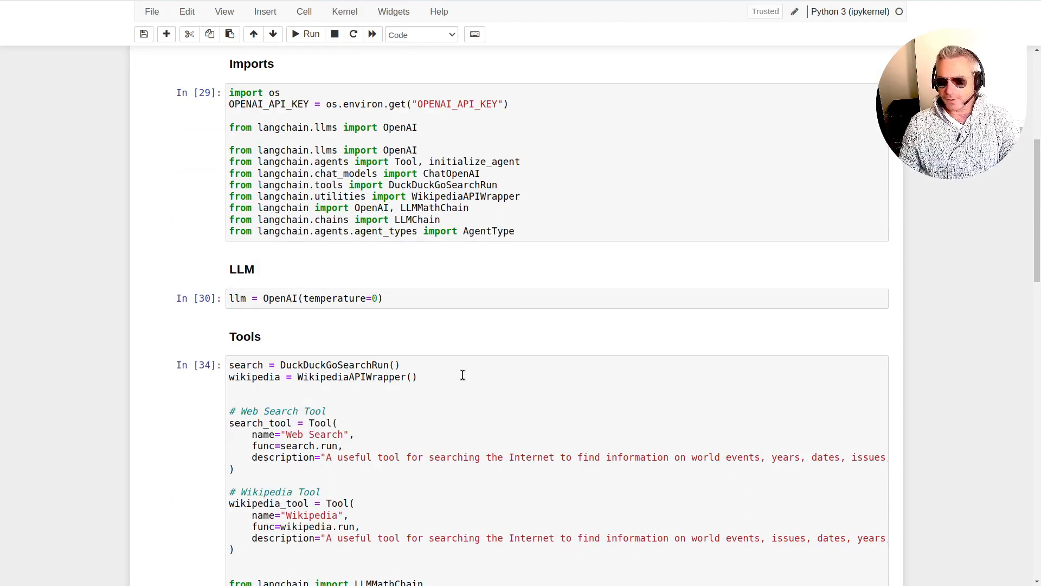
mouse_move(381, 174)
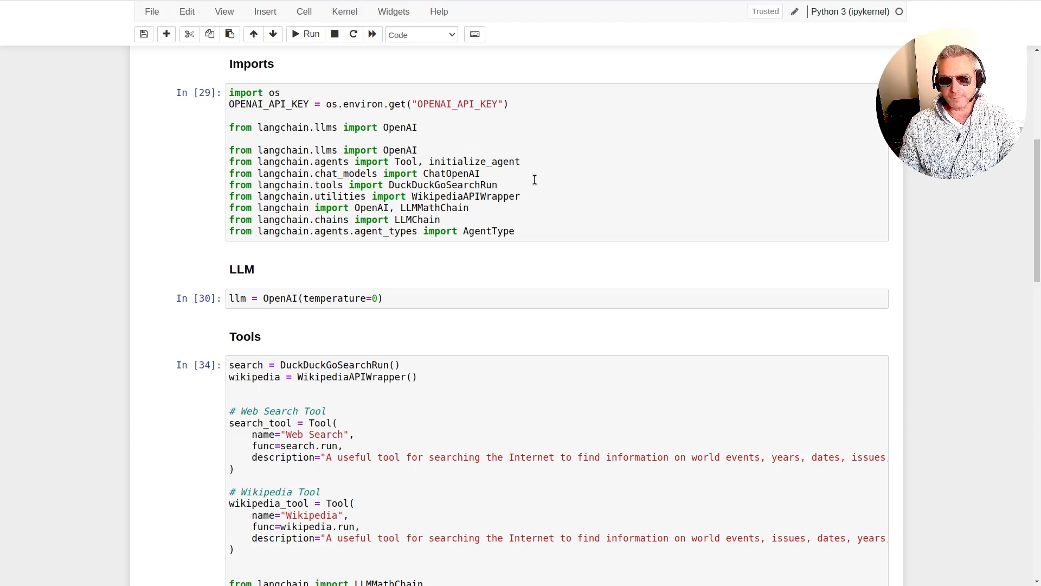
mouse_move(339, 280)
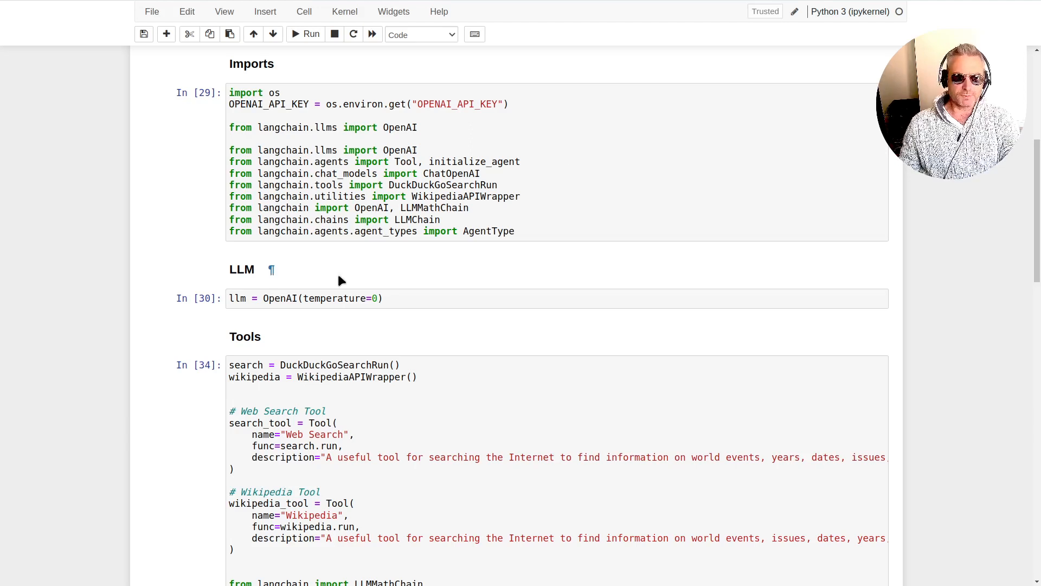
mouse_move(304, 298)
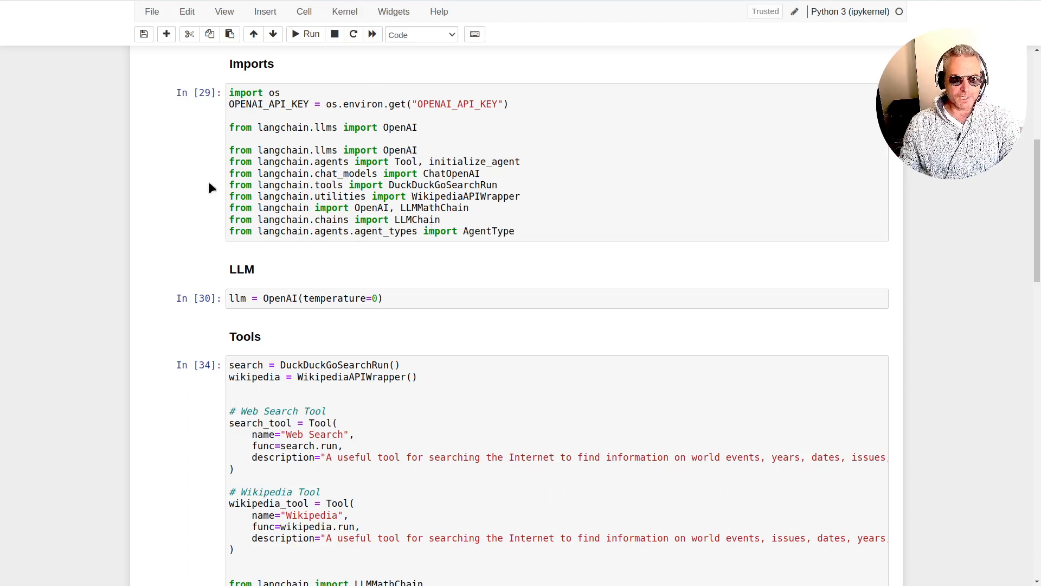
mouse_move(271, 194)
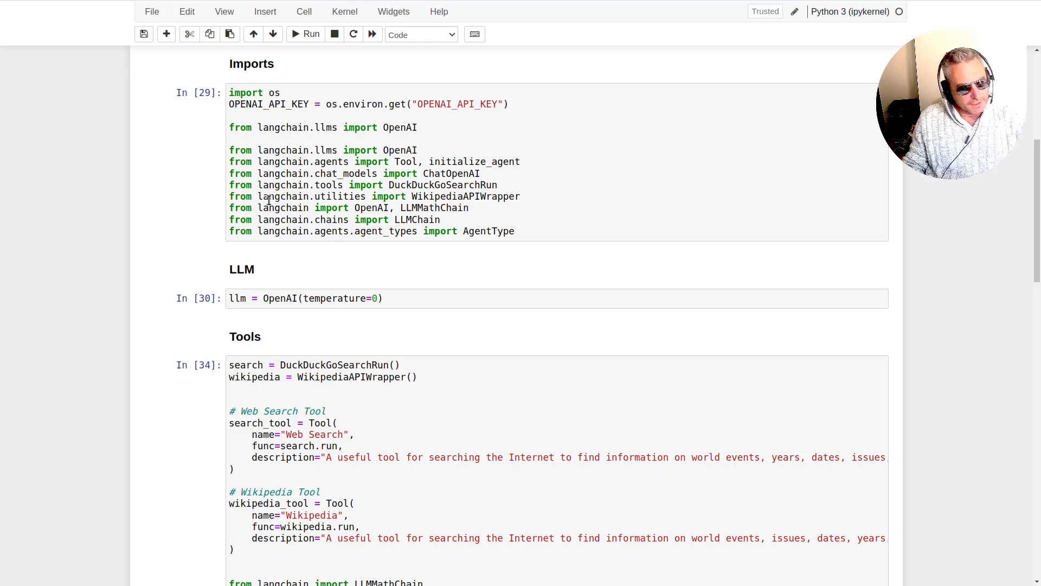
scroll("down", 3)
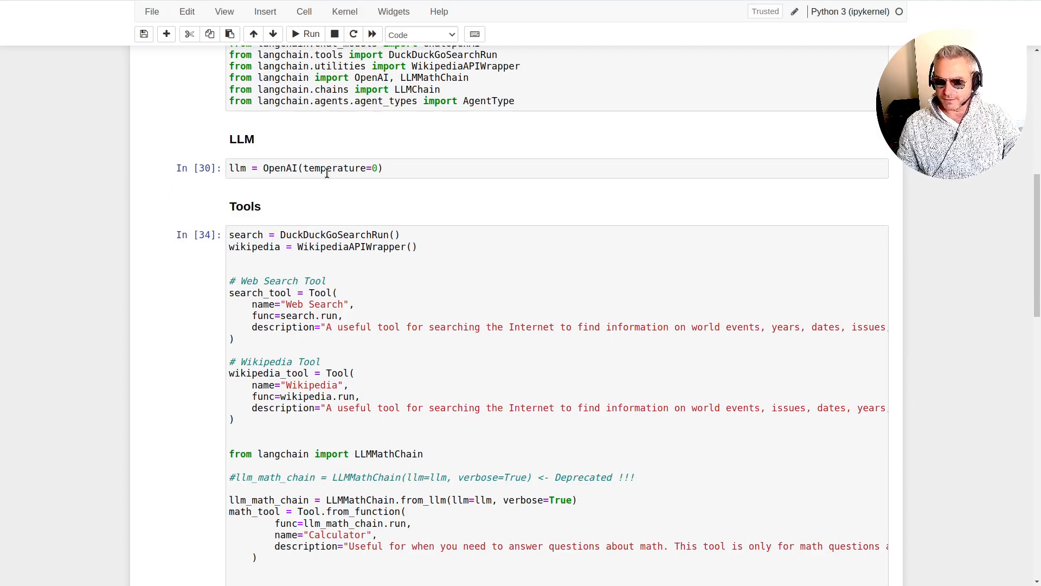
mouse_move(324, 187)
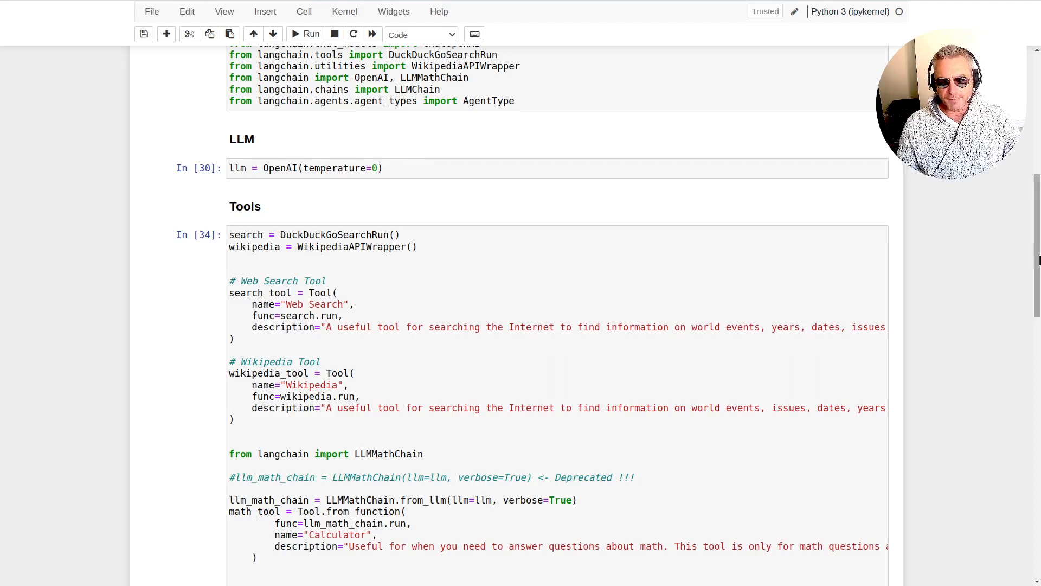
scroll("down", 3)
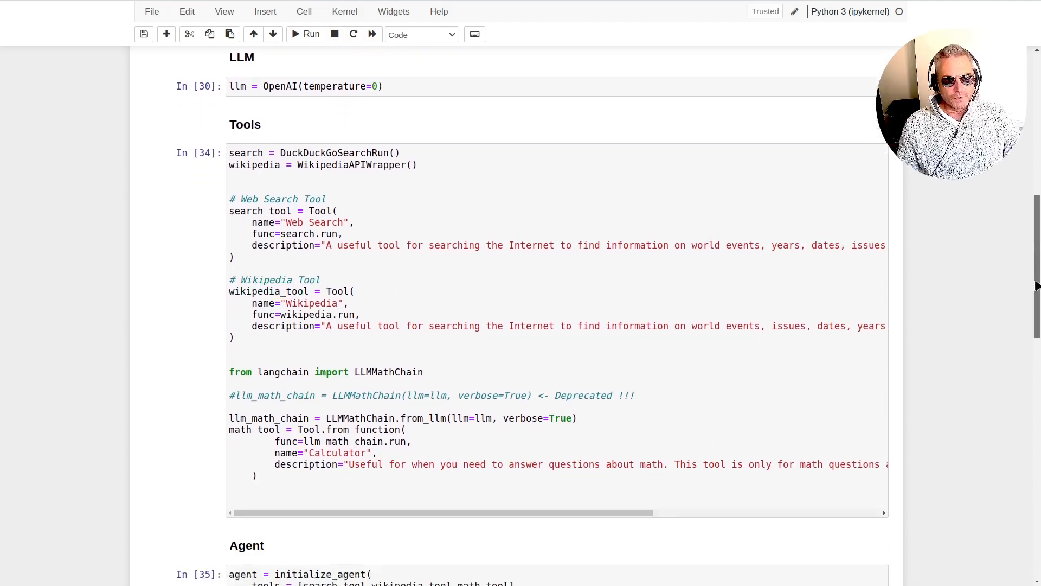
scroll("down", 3)
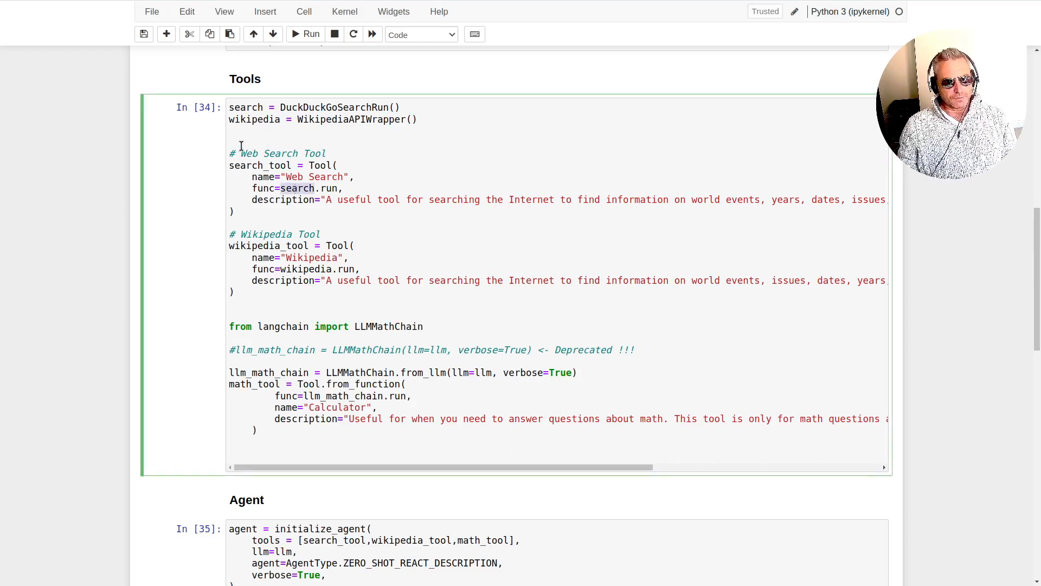
key("ctrl+s")
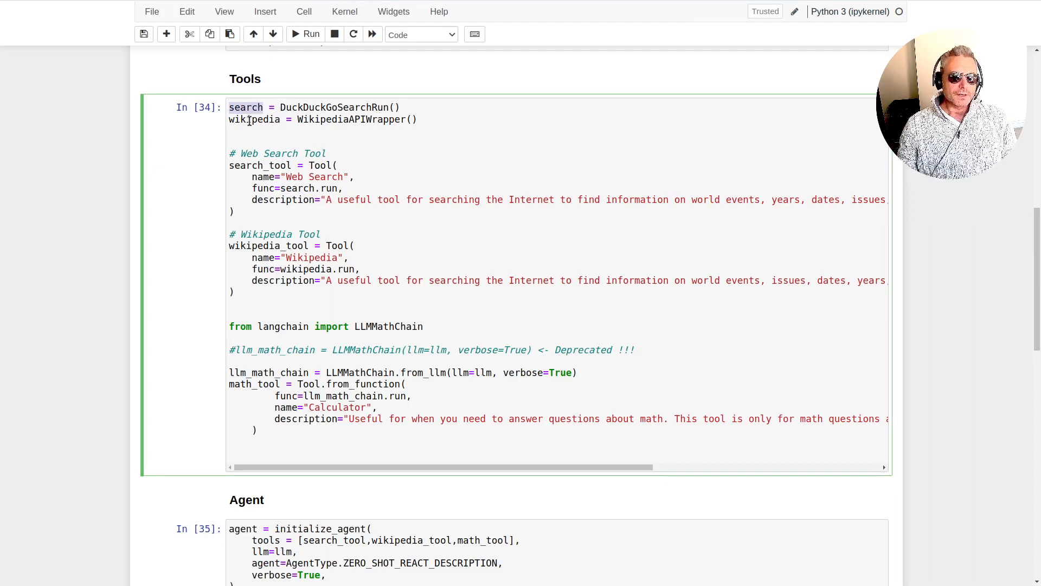
left_click_drag(229, 153, 234, 212)
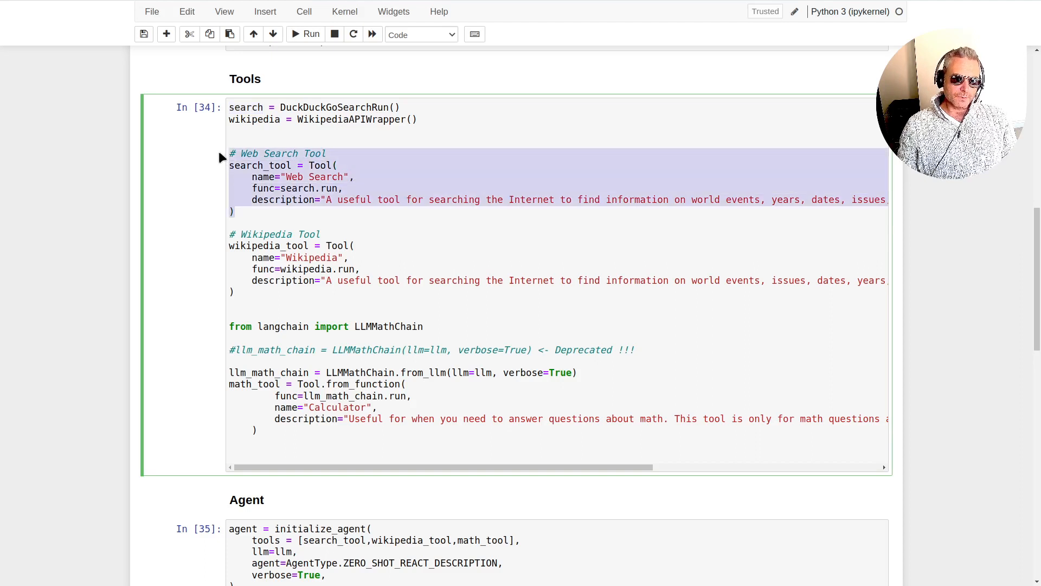
mouse_move(316, 240)
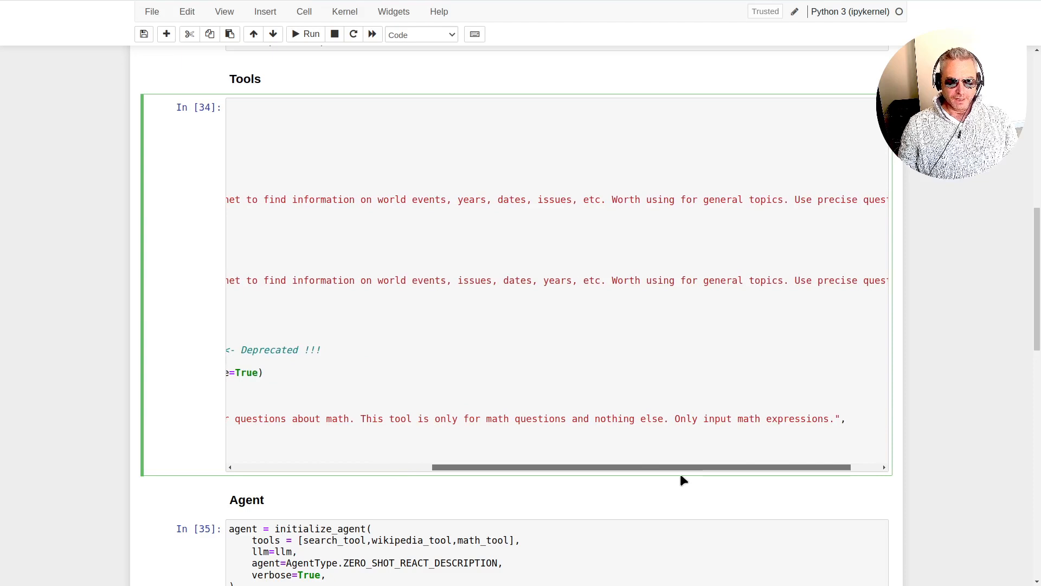
mouse_move(553, 446)
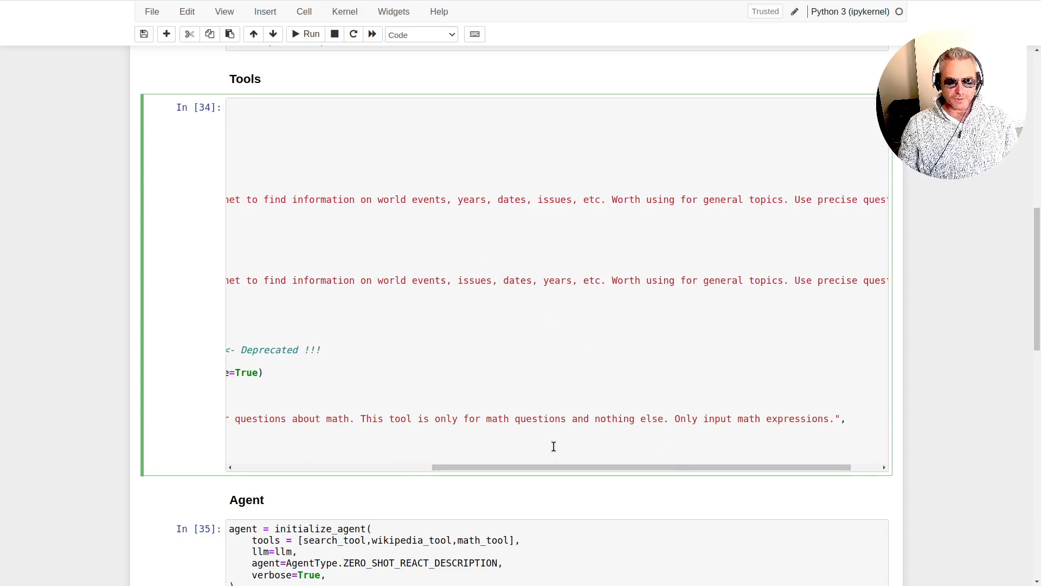
scroll("left", 3)
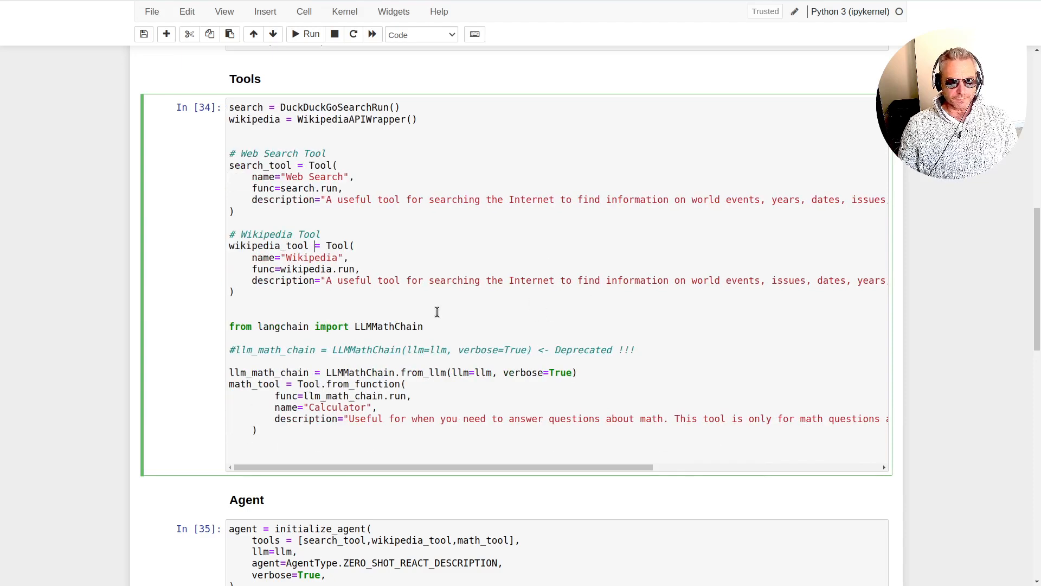
mouse_move(780, 215)
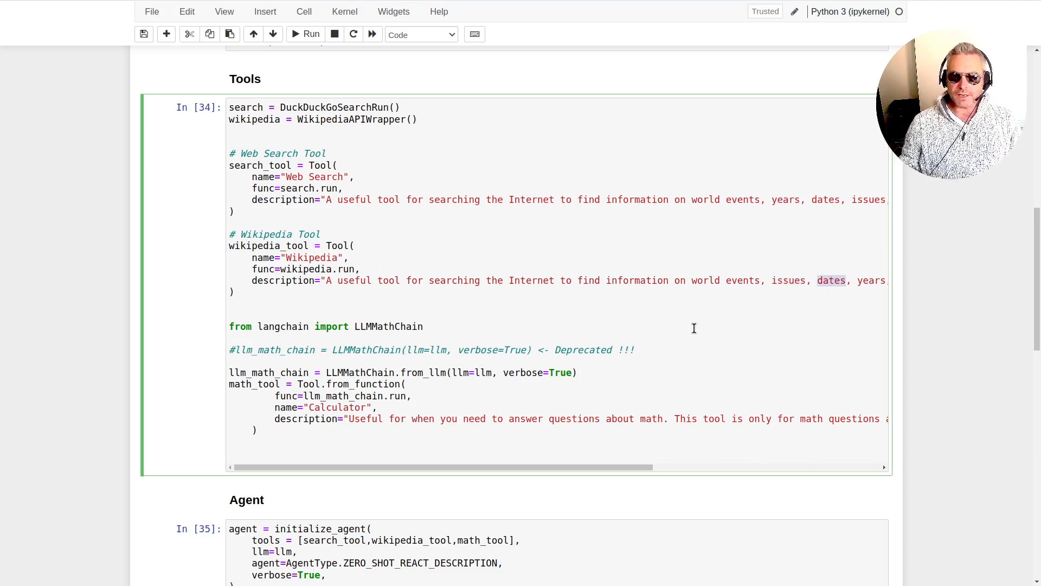
mouse_move(625, 288)
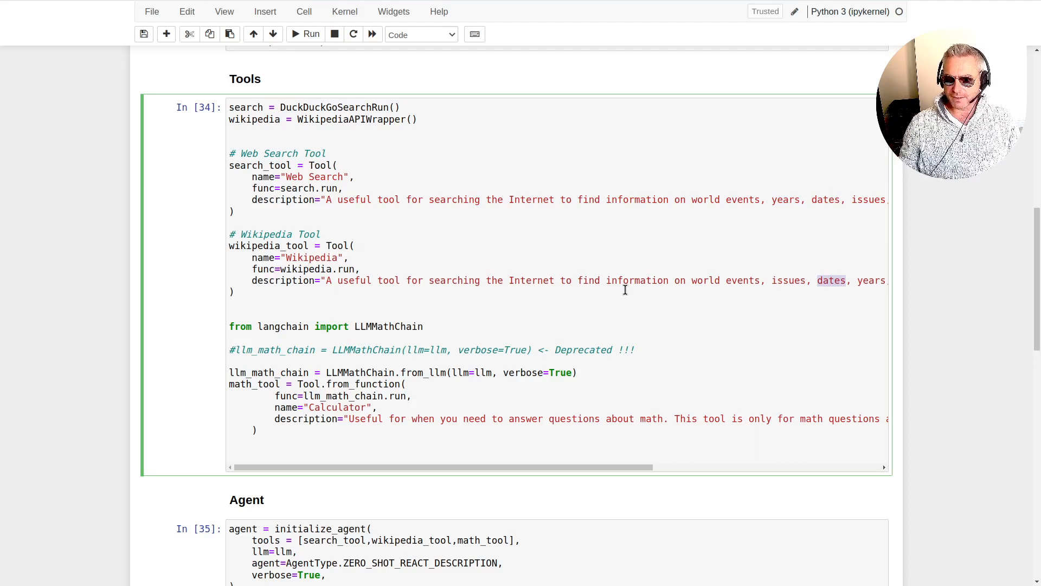
mouse_move(744, 275)
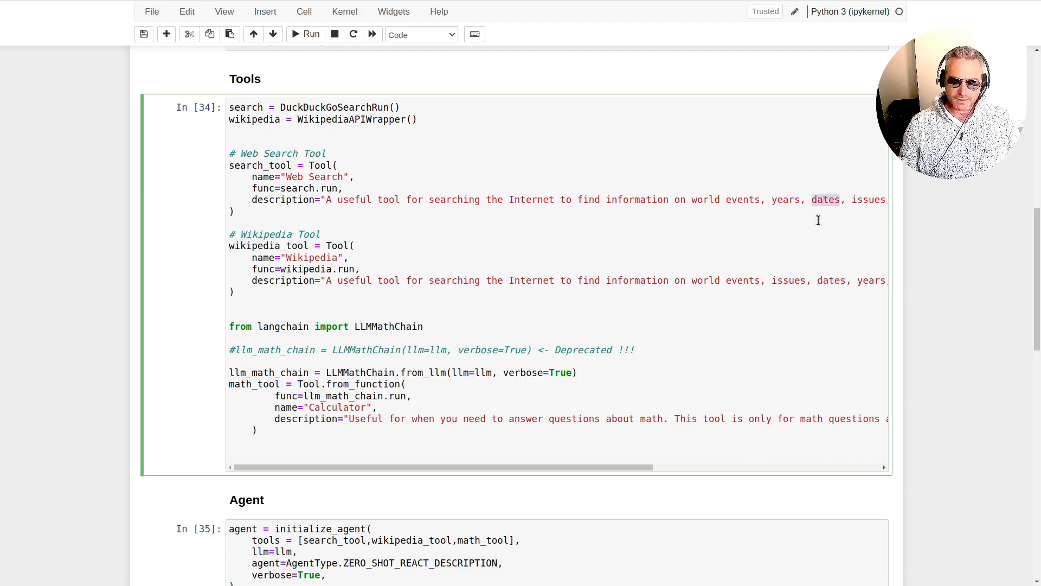
mouse_move(655, 286)
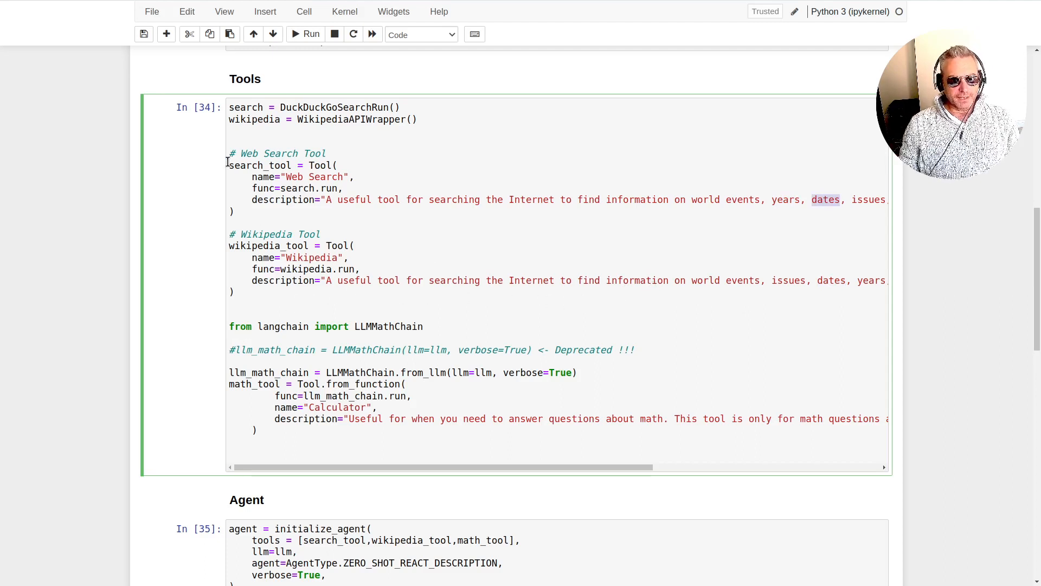
scroll("down", 3)
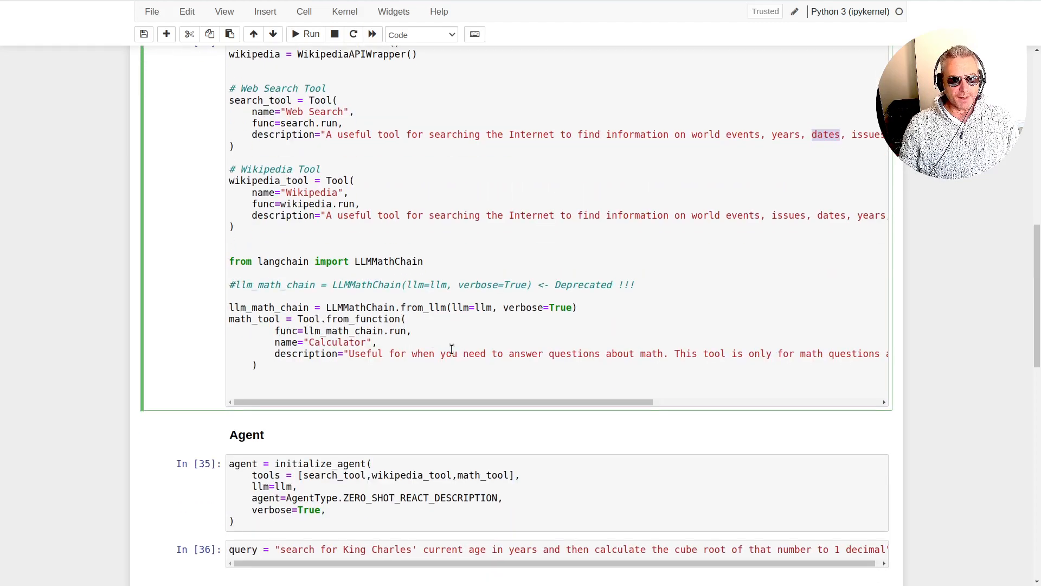
mouse_move(272, 371)
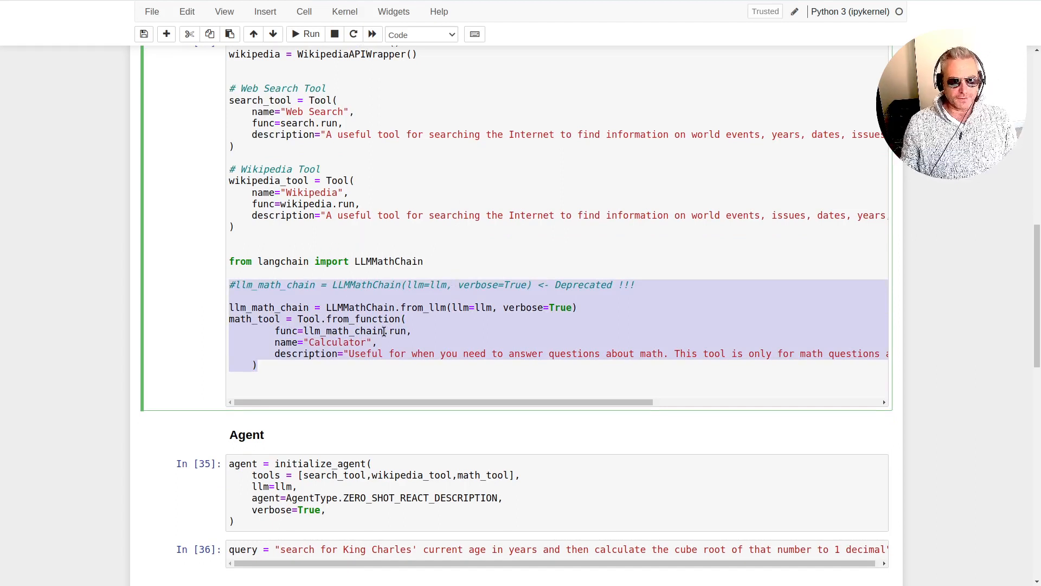
left_click(244, 307)
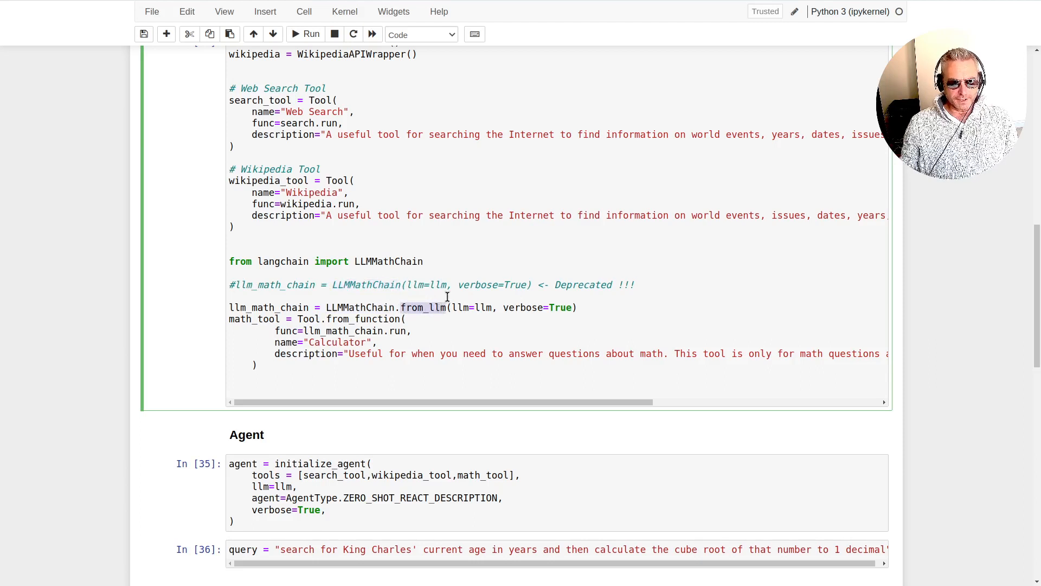
mouse_move(583, 279)
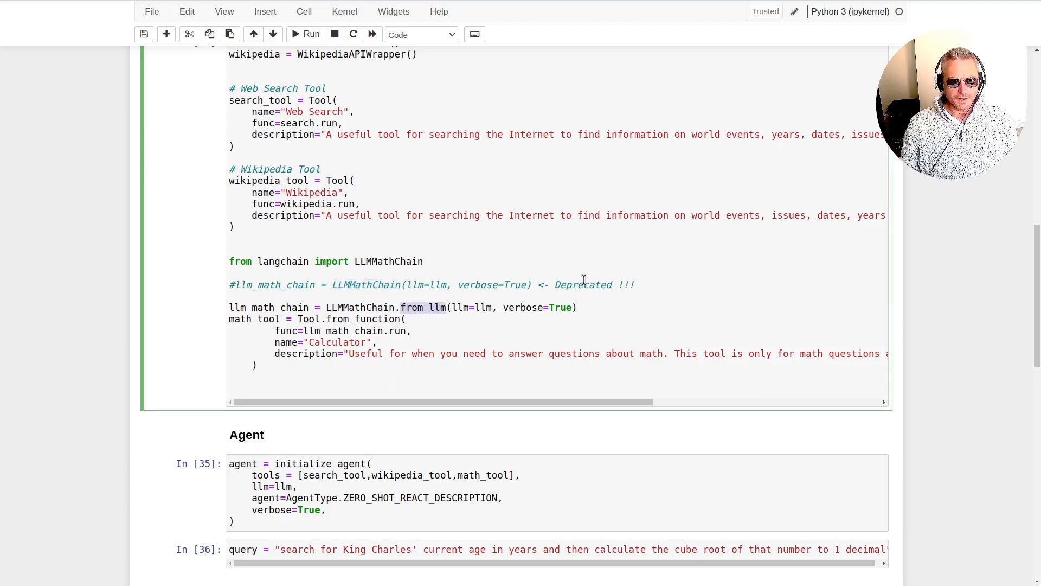
mouse_move(300, 284)
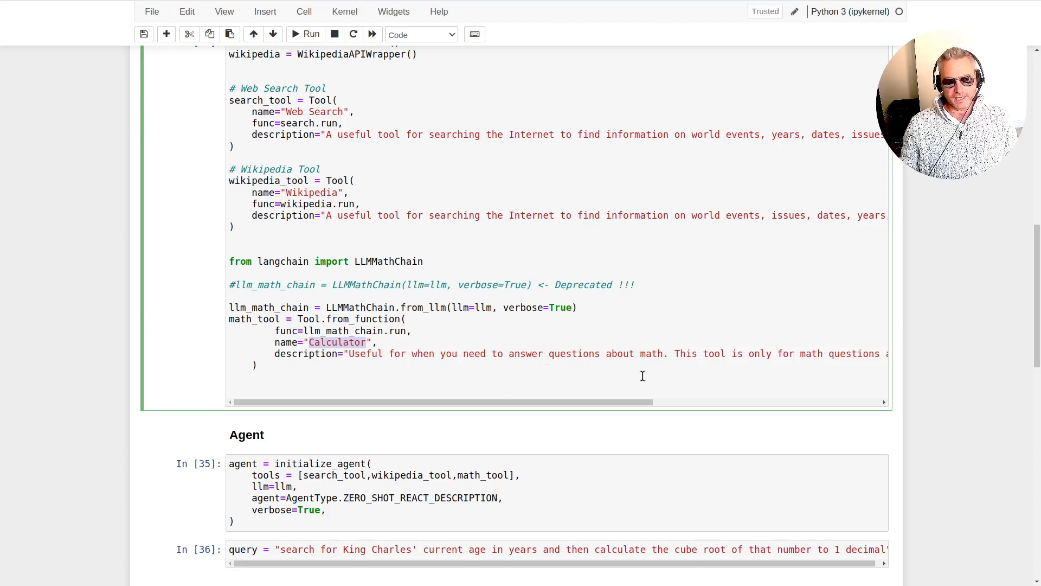
mouse_move(326, 135)
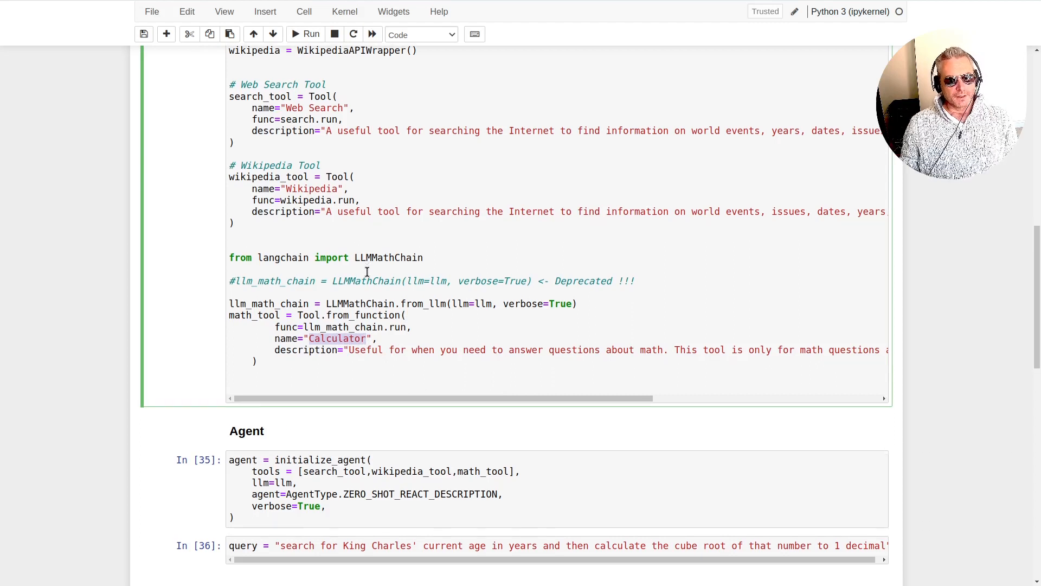
scroll("down", 3)
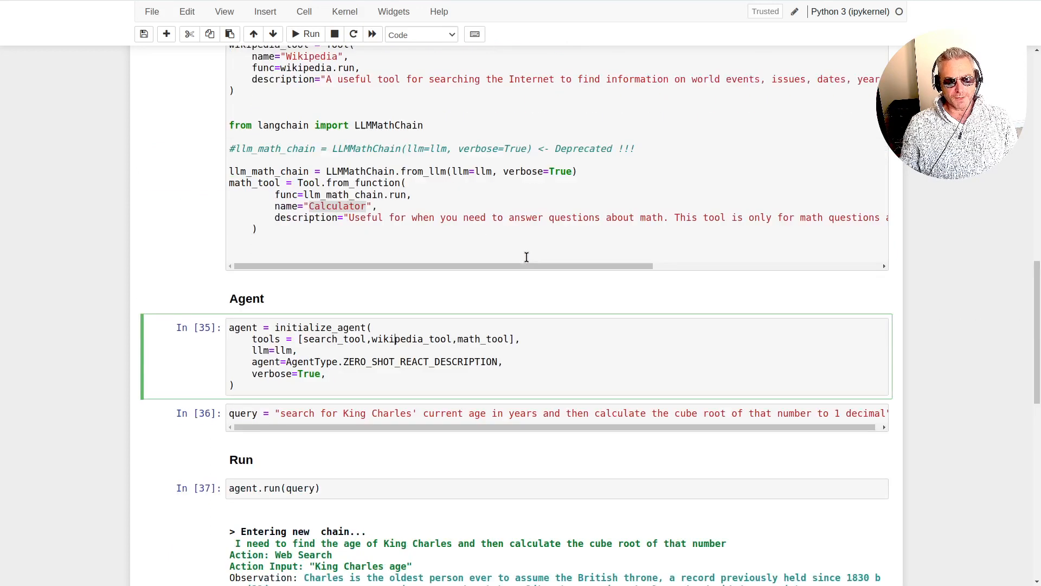
scroll("up", 3)
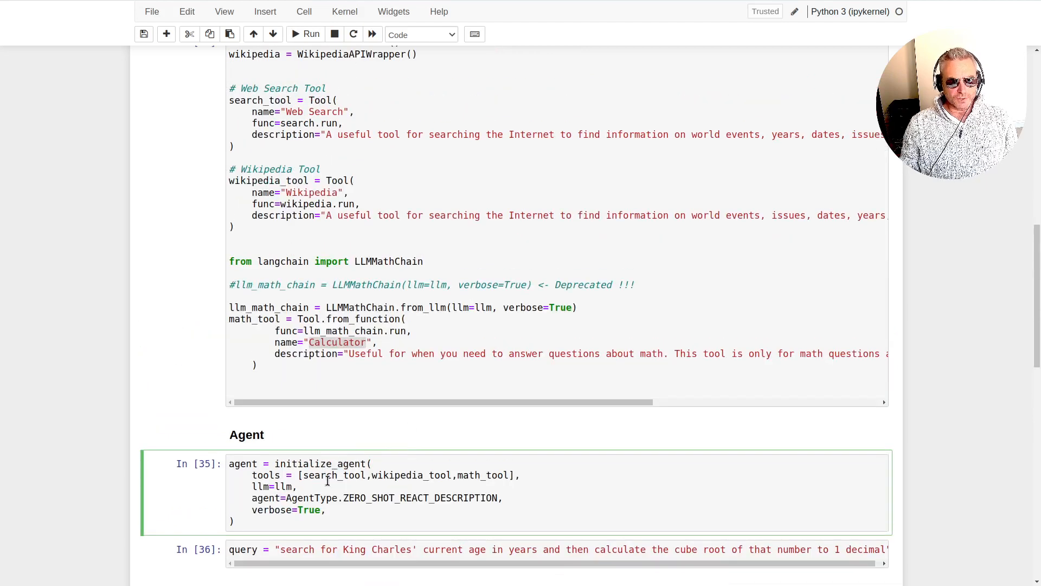
left_click(247, 161)
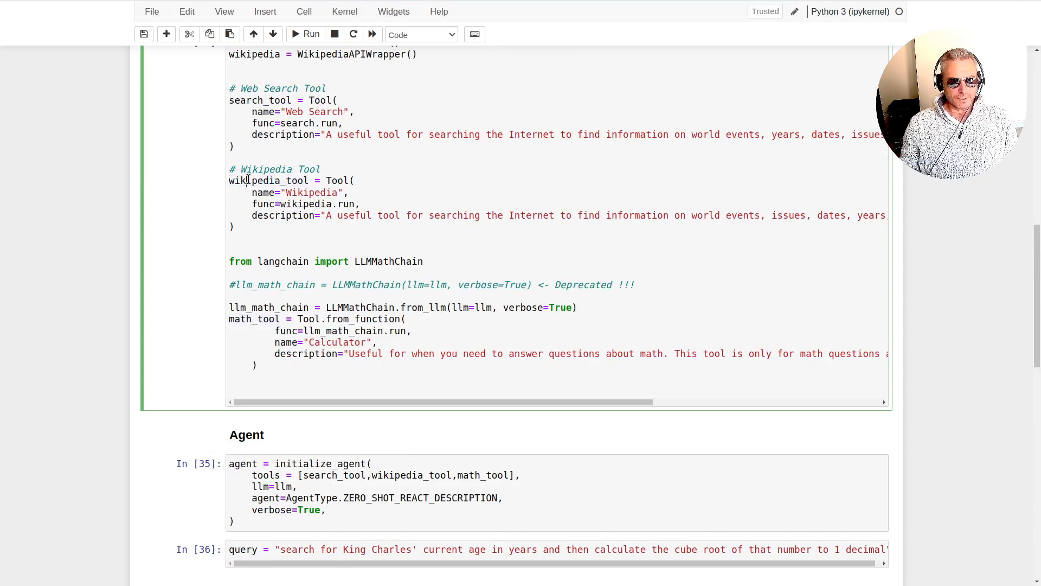
scroll("down", 3)
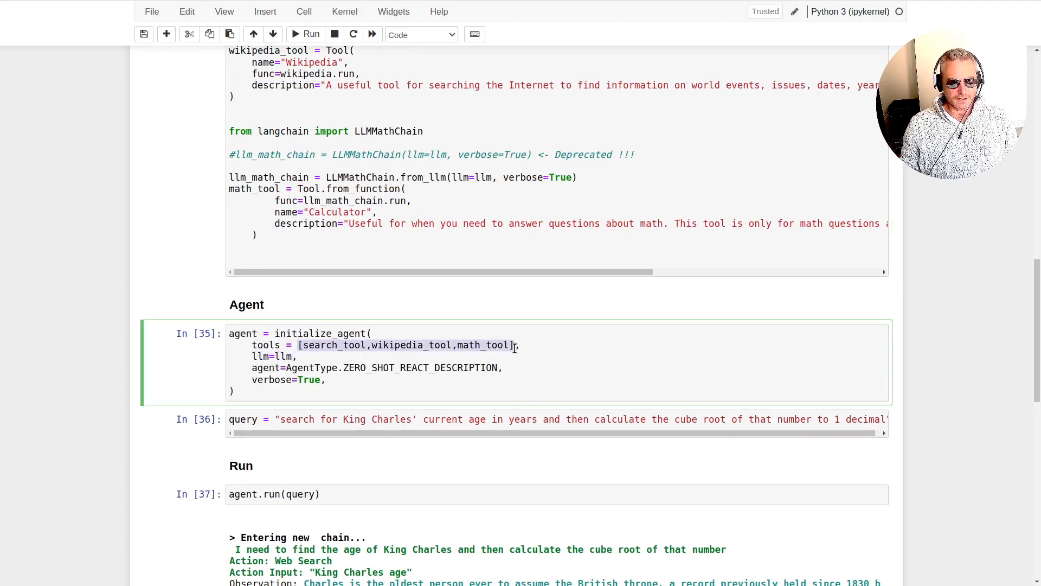
scroll("down", 3)
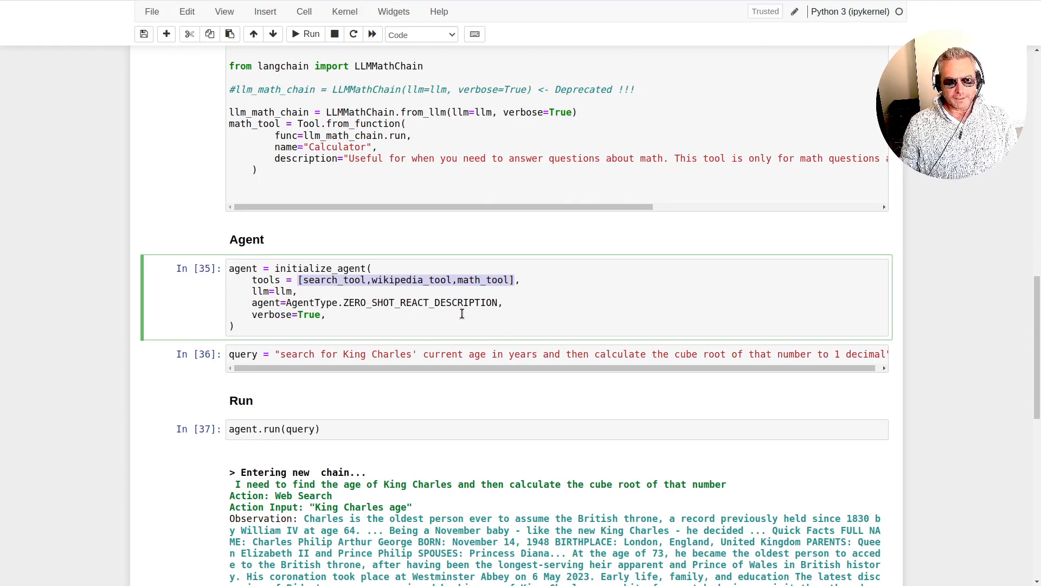
scroll("down", 3)
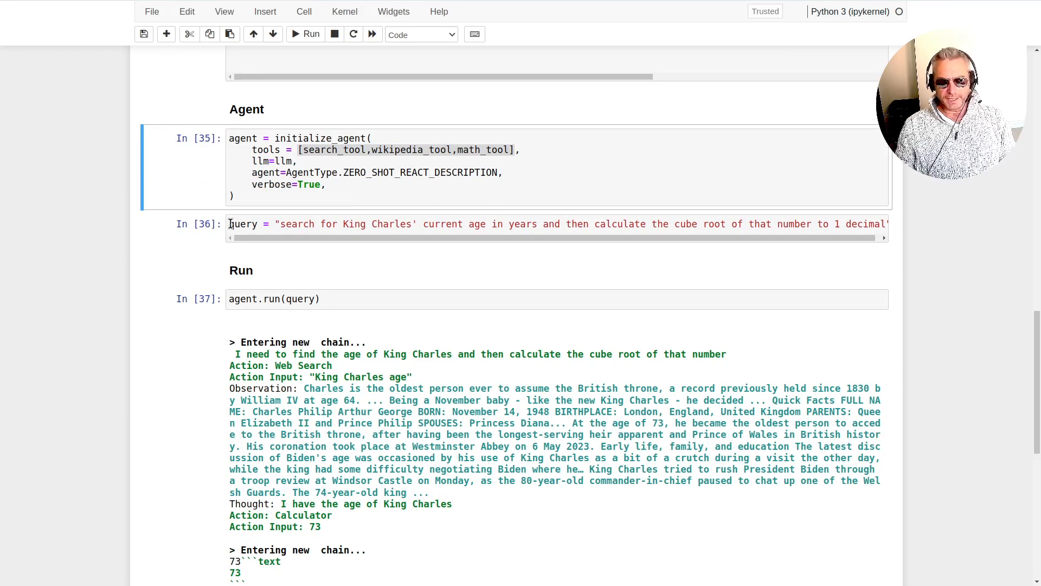
mouse_move(356, 248)
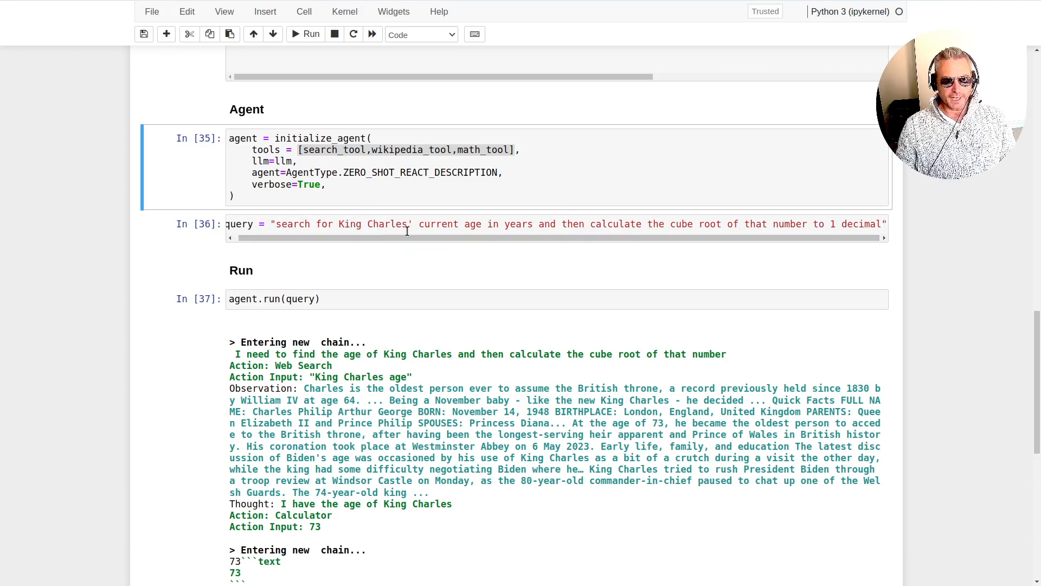
mouse_move(724, 239)
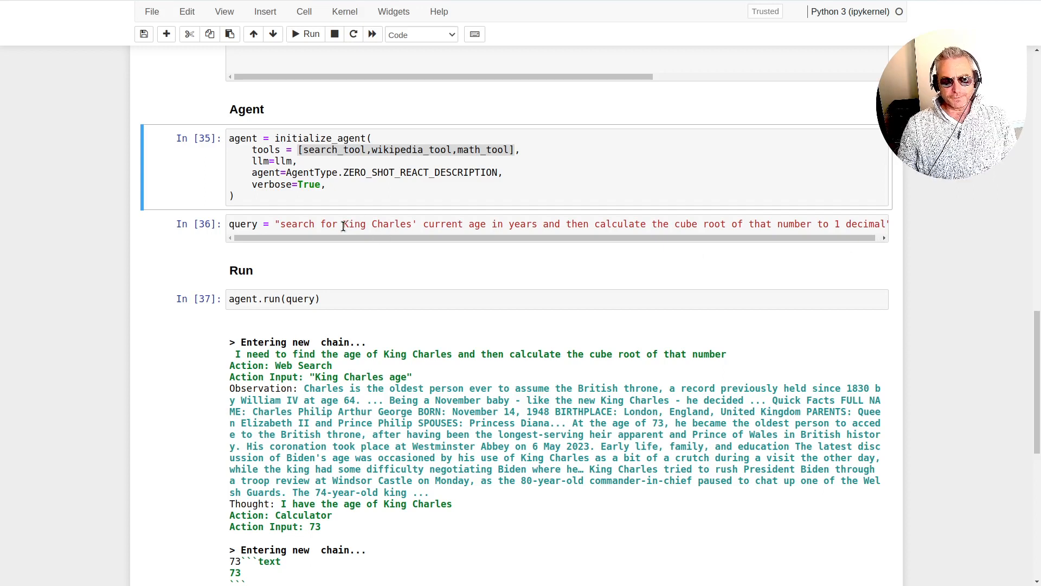
mouse_move(366, 225)
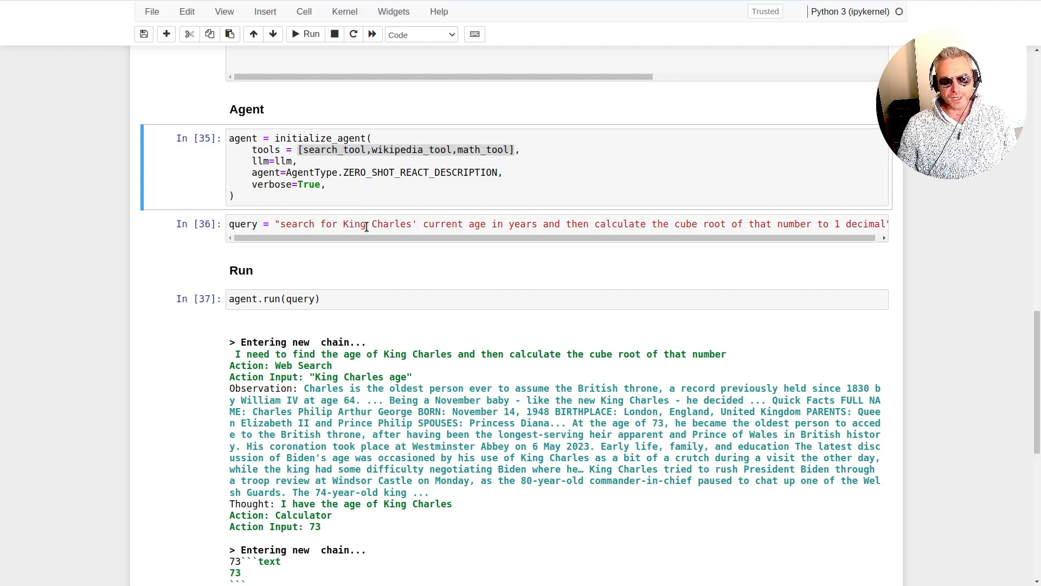
mouse_move(397, 223)
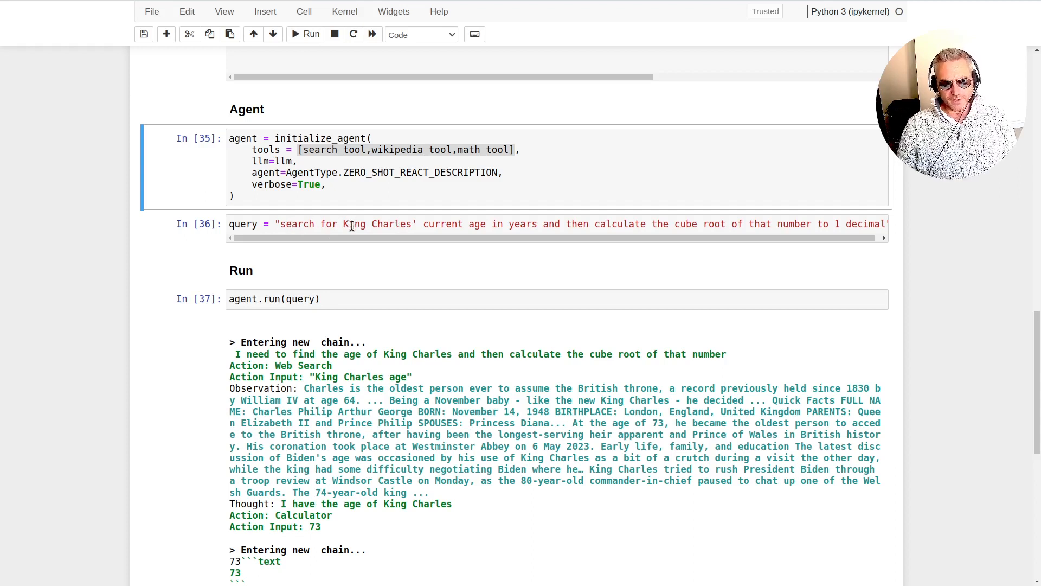
mouse_move(331, 242)
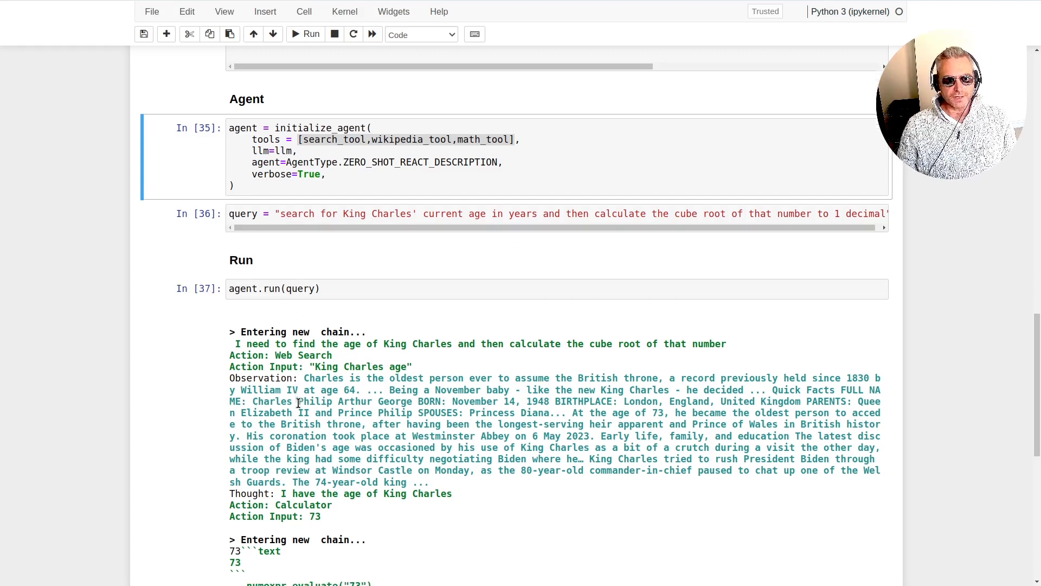
scroll("down", 3)
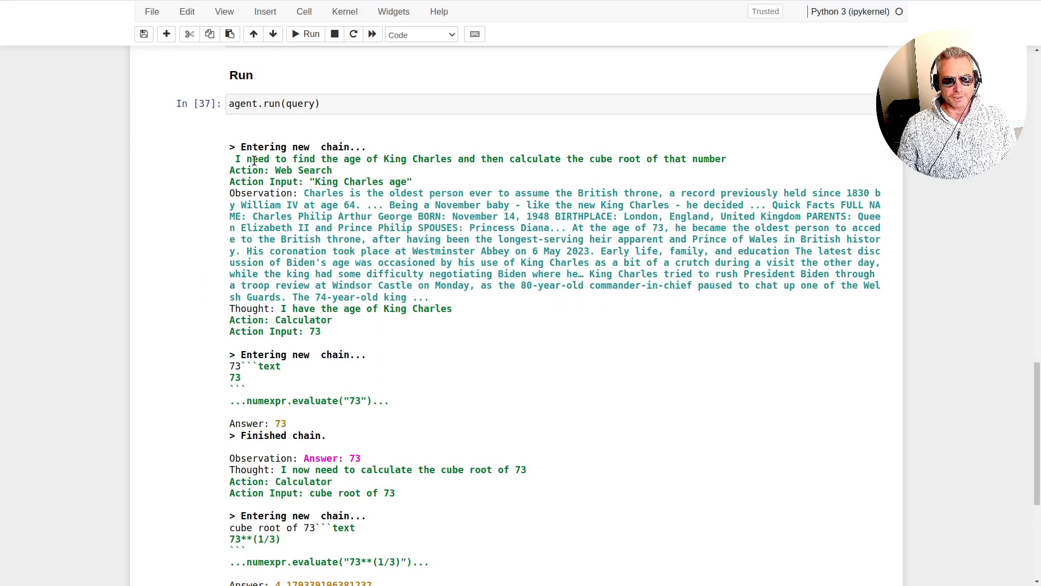
left_click_drag(235, 158, 357, 158)
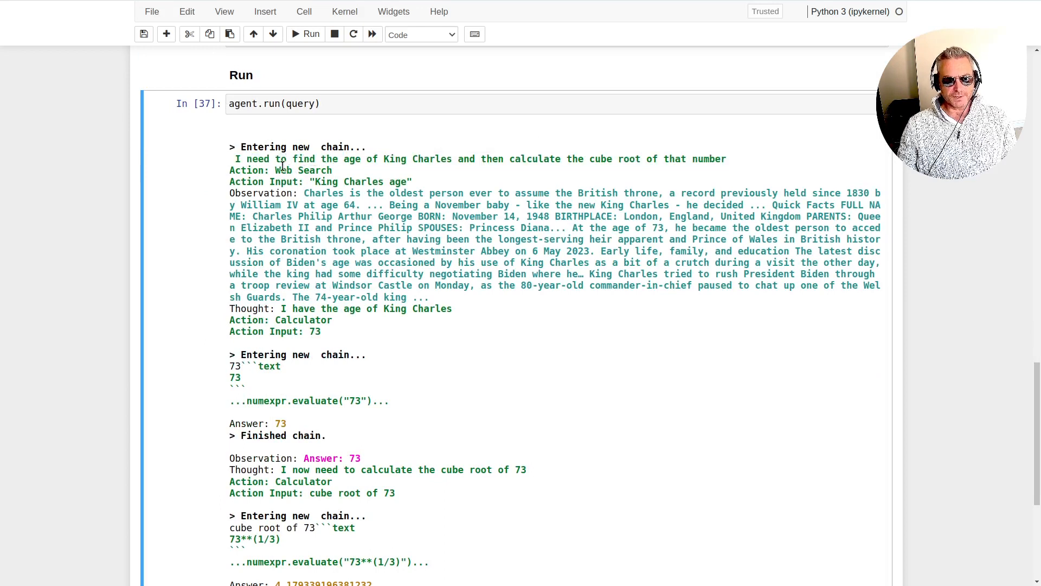
scroll("up", 3)
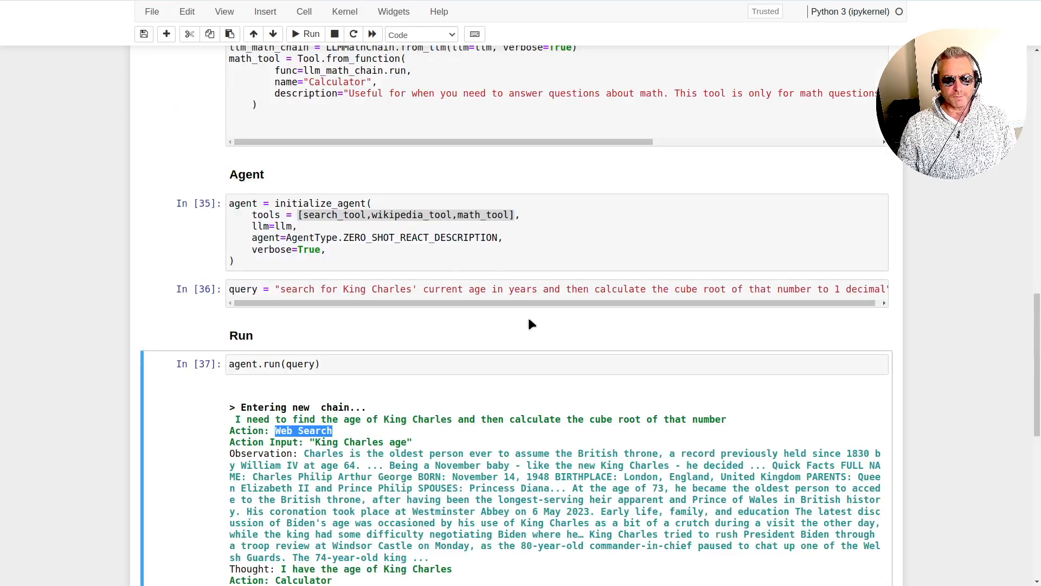
scroll("up", 3)
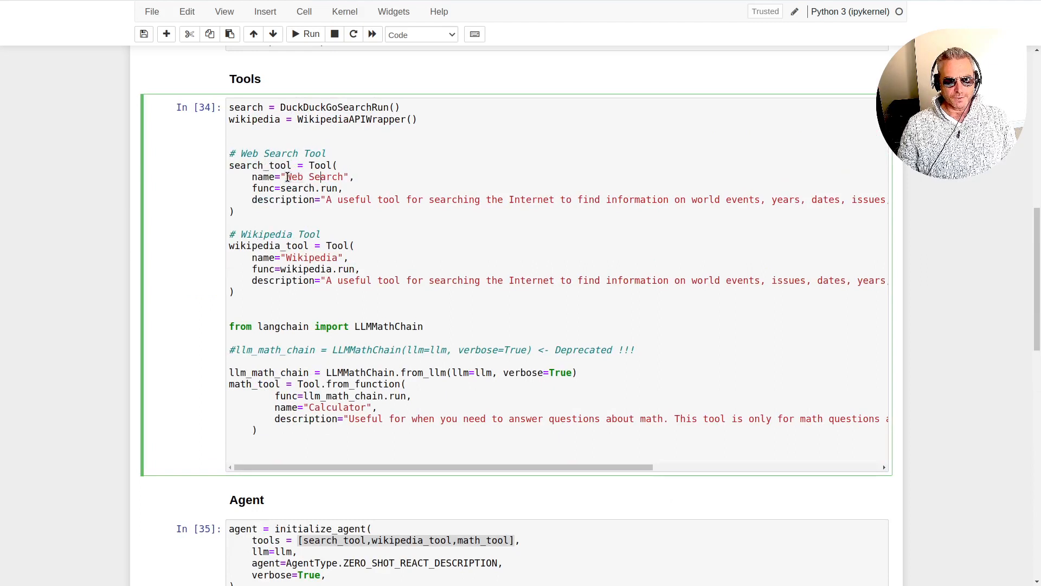
scroll("down", 3)
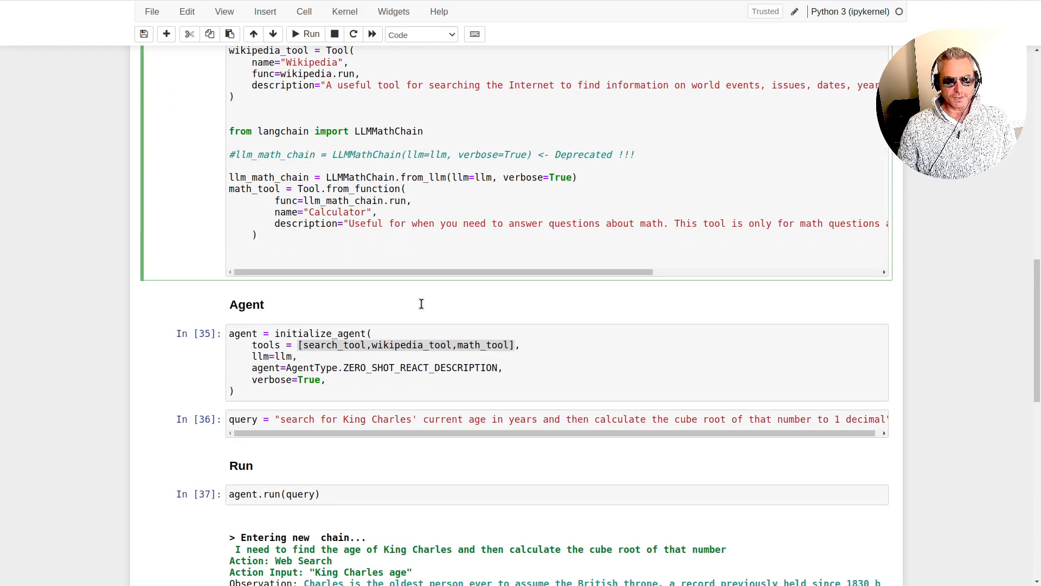
scroll("down", 3)
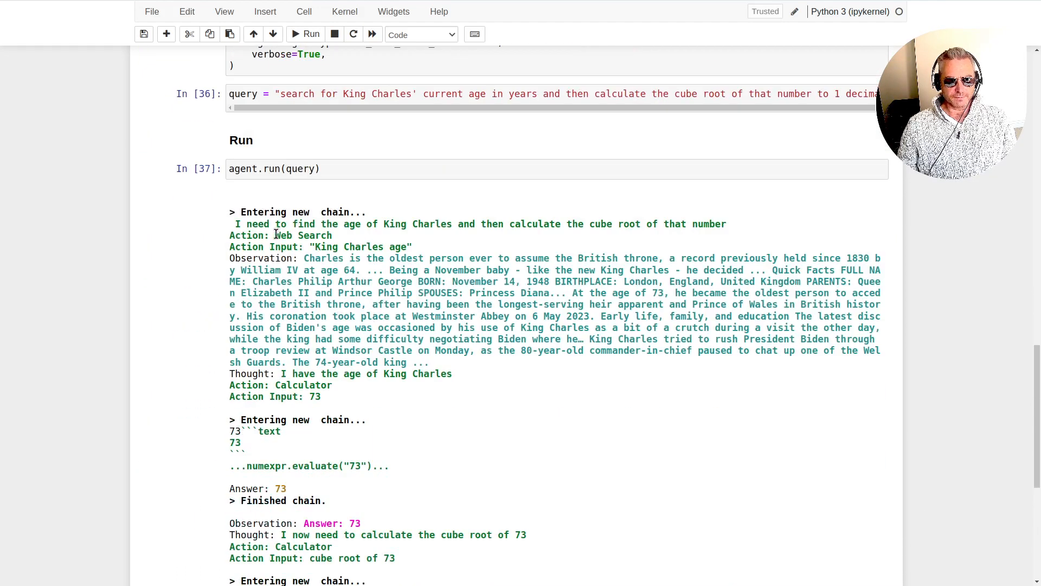
double_click(303, 236)
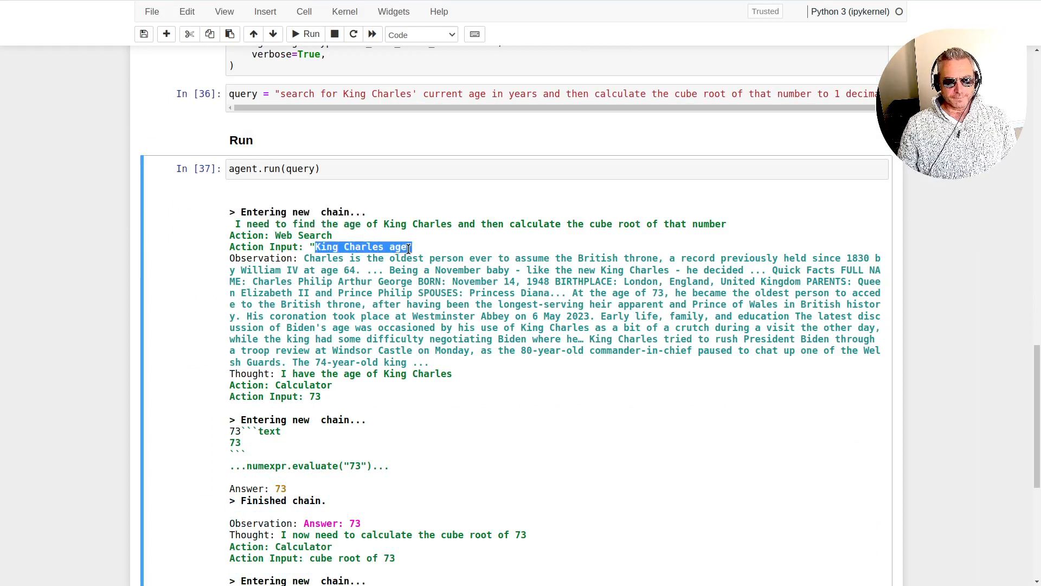
right_click(362, 246)
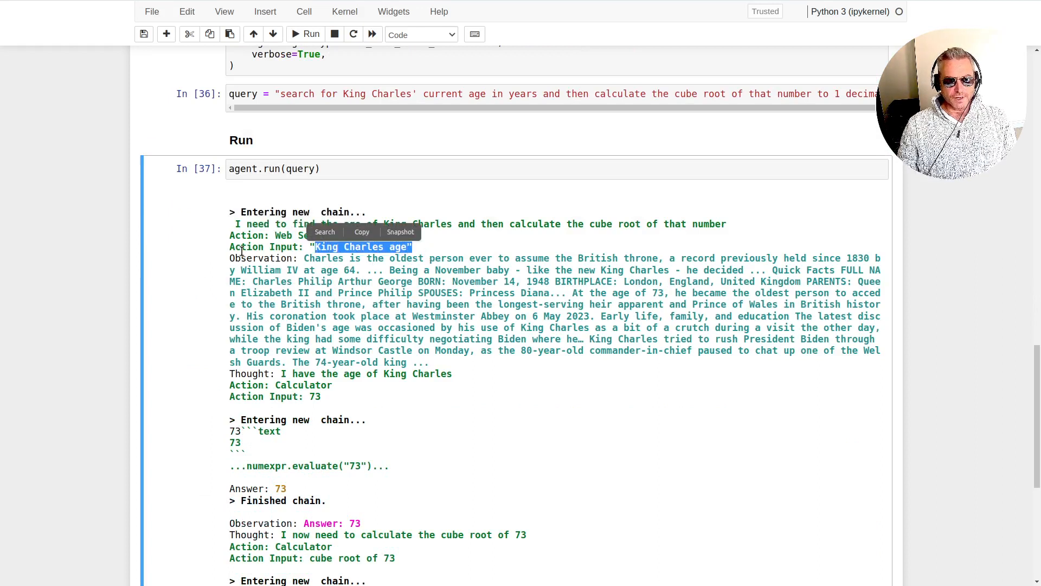
left_click(345, 223)
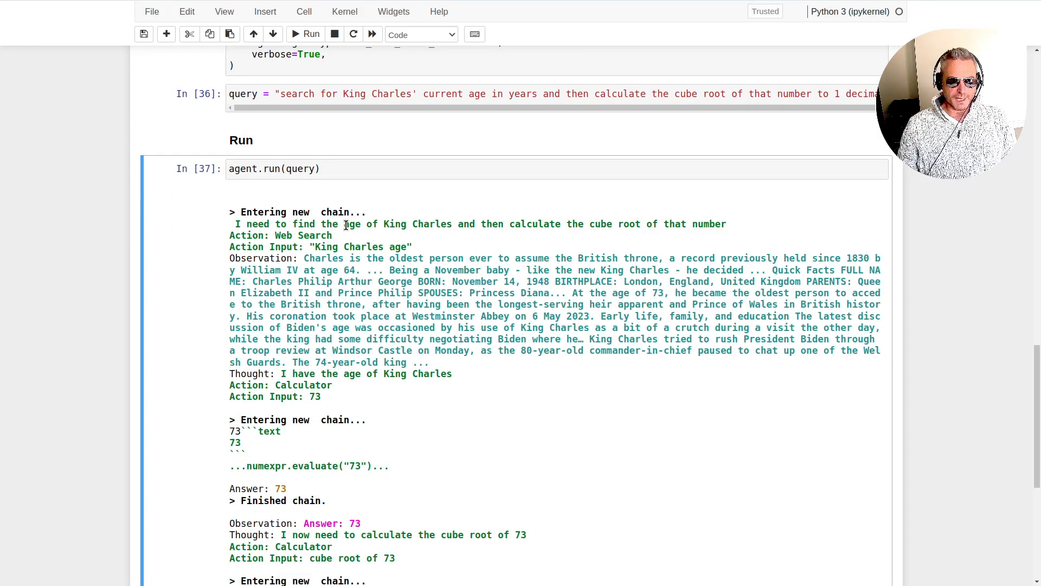
double_click(397, 224)
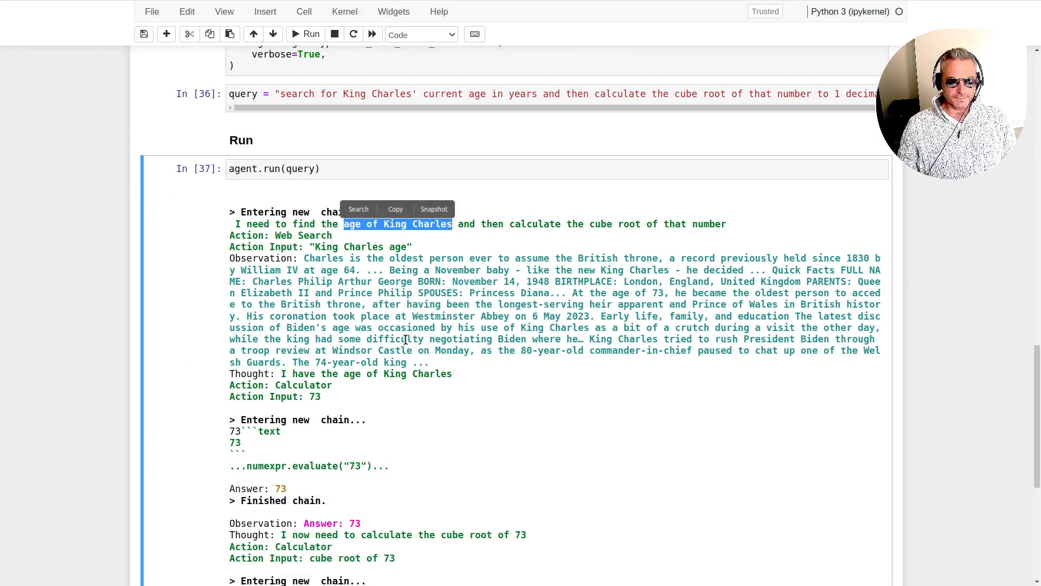
scroll("down", 3)
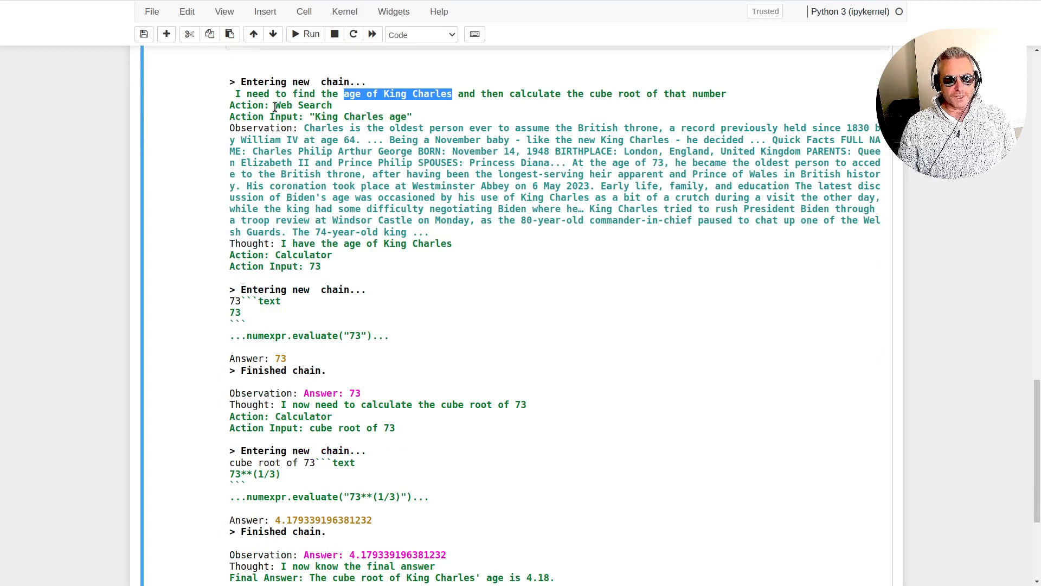
left_click_drag(304, 128, 413, 232)
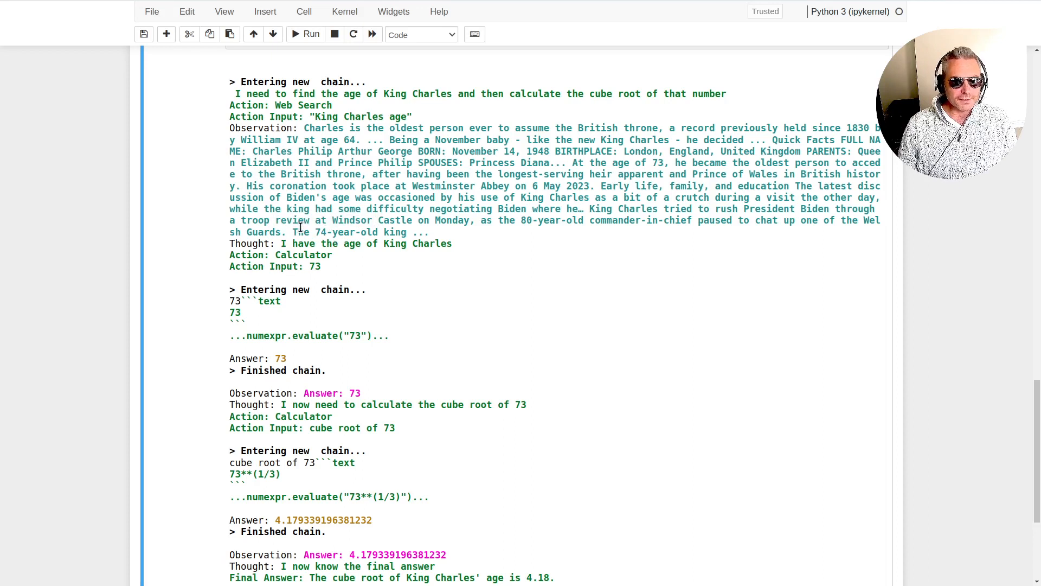
double_click(607, 163)
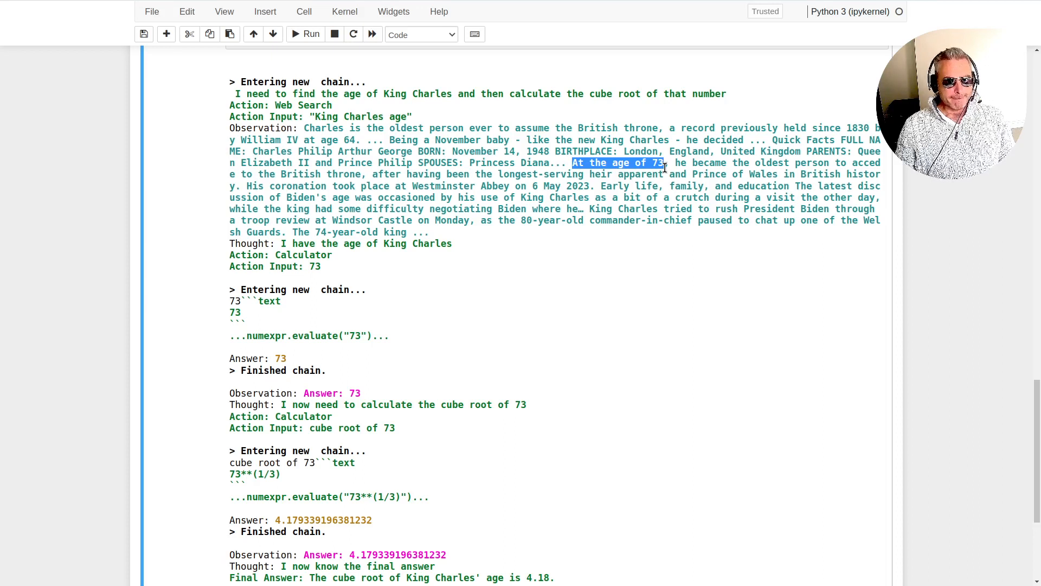
right_click(617, 163)
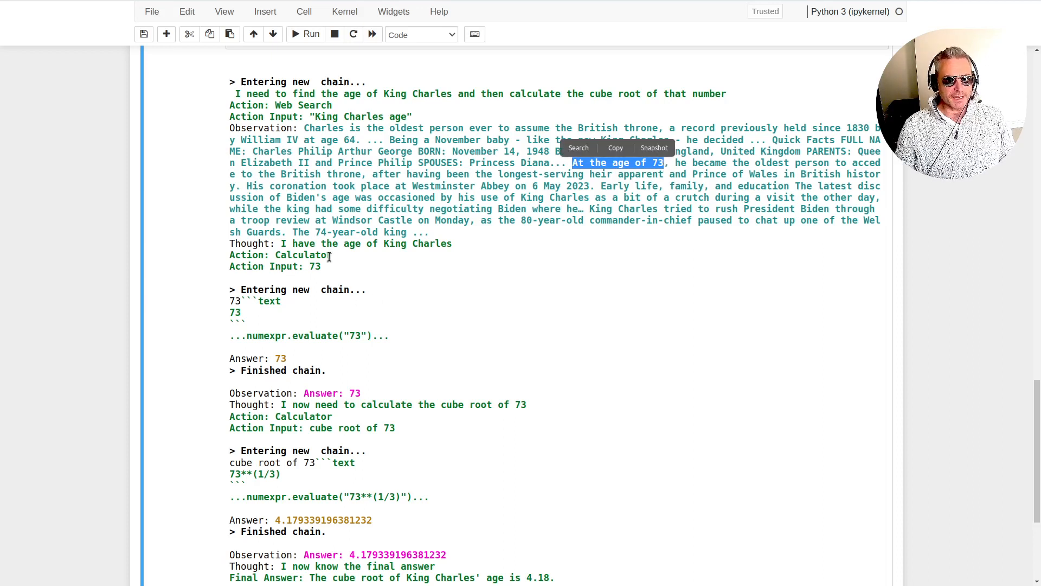
scroll("down", 3)
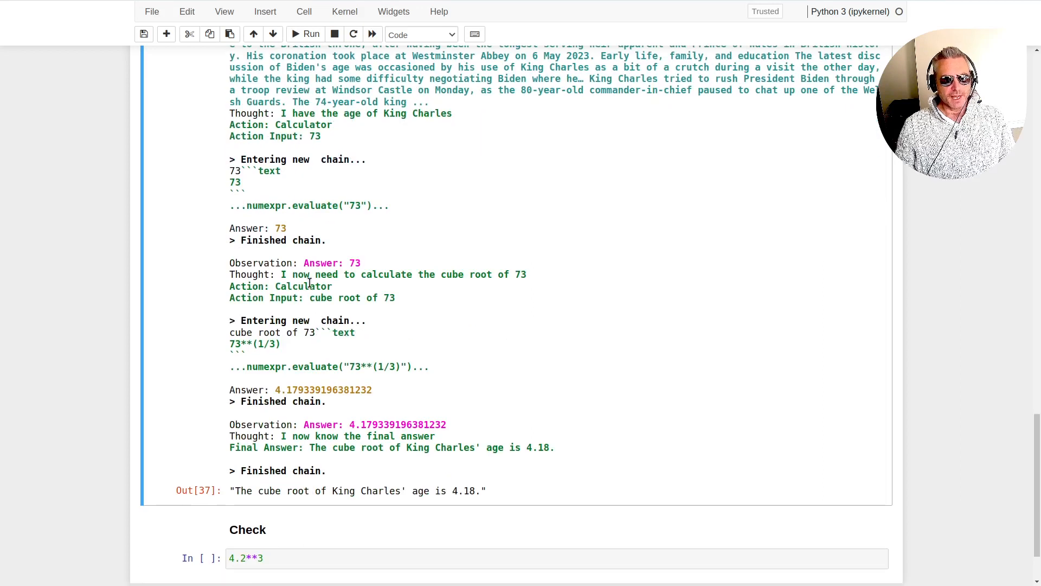
double_click(315, 262)
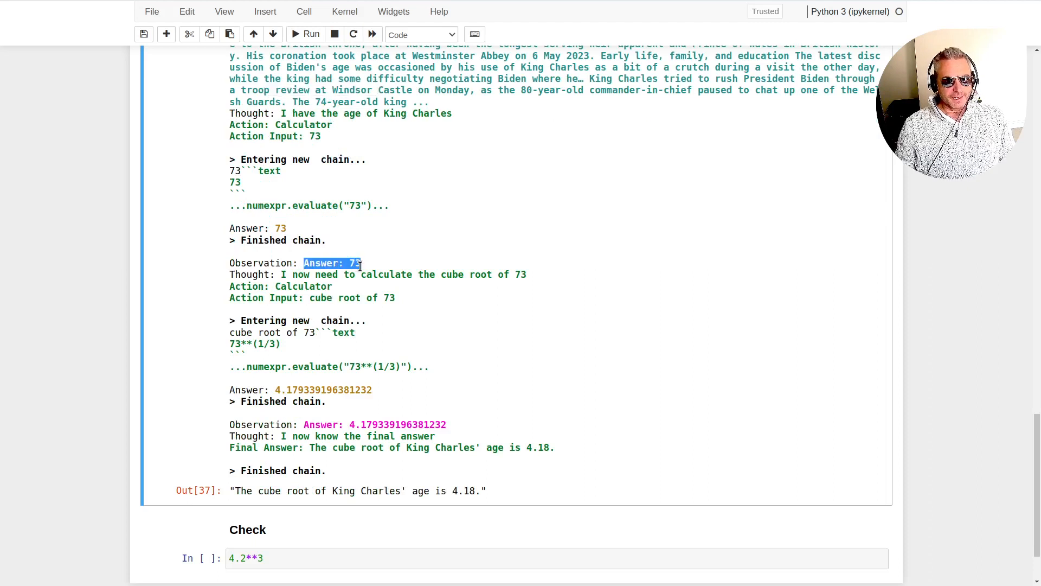
right_click(332, 262)
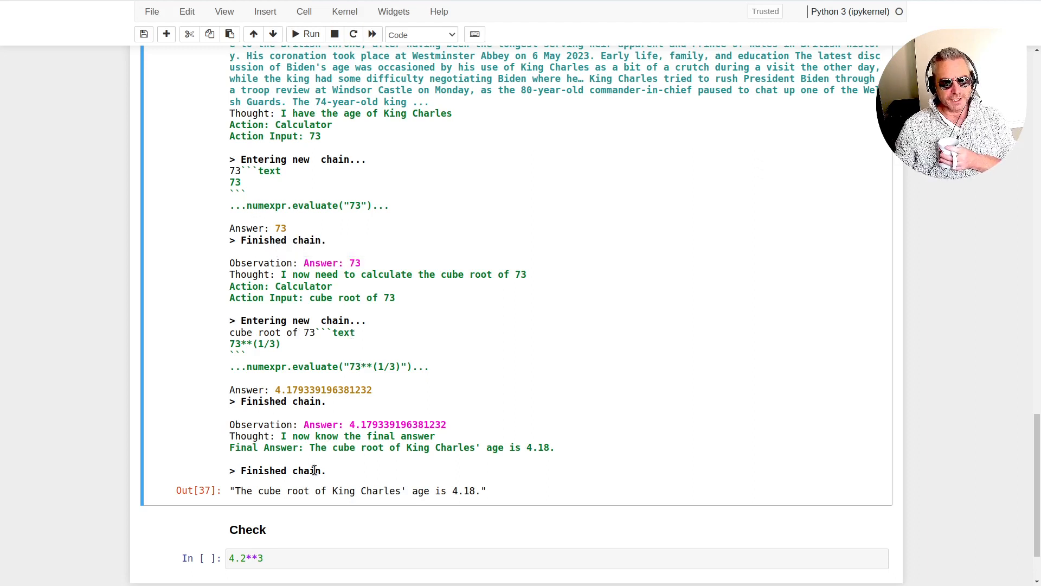
scroll("up", 3)
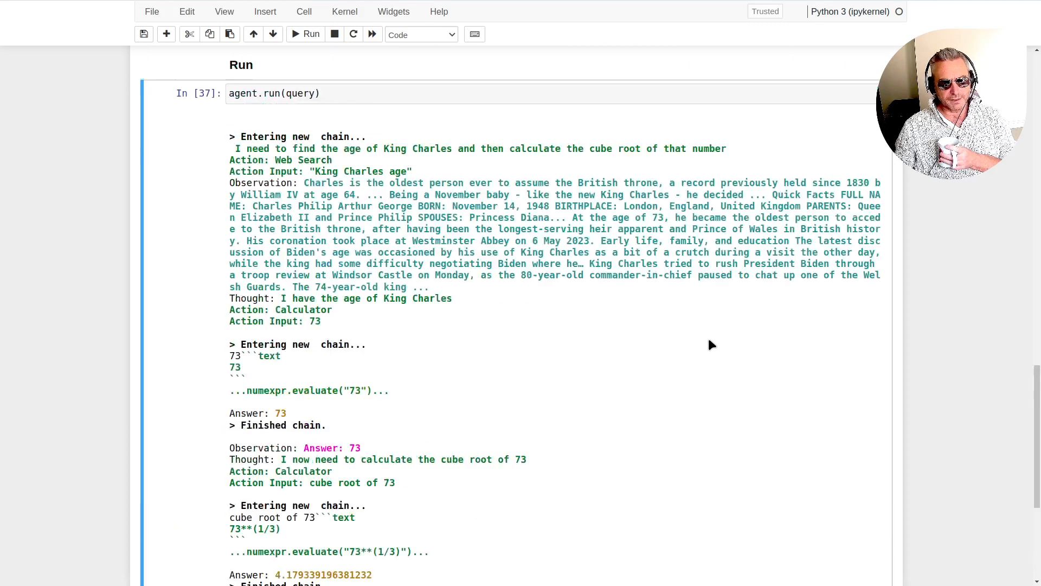
scroll("up", 3)
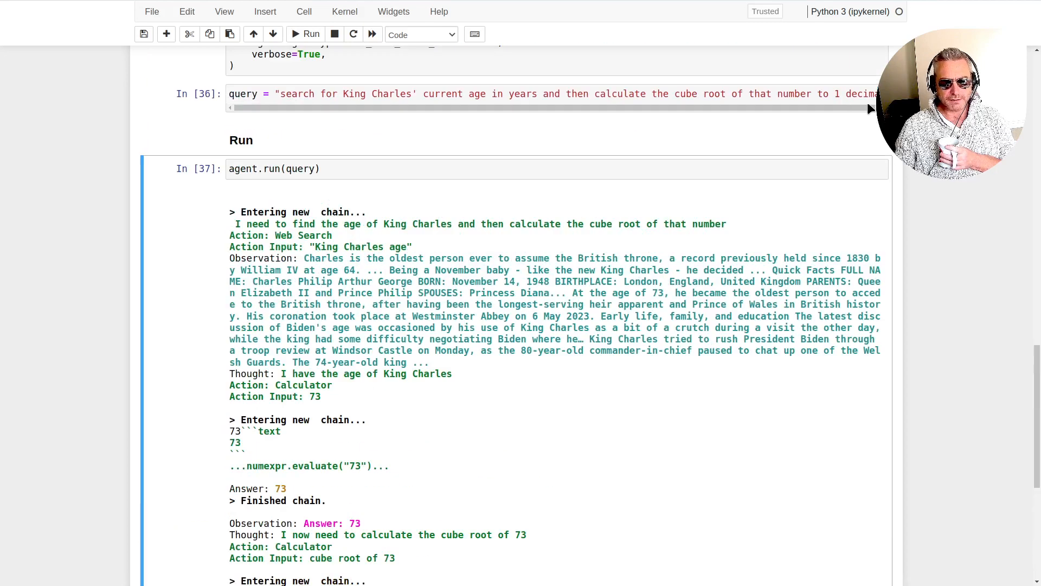
scroll("down", 3)
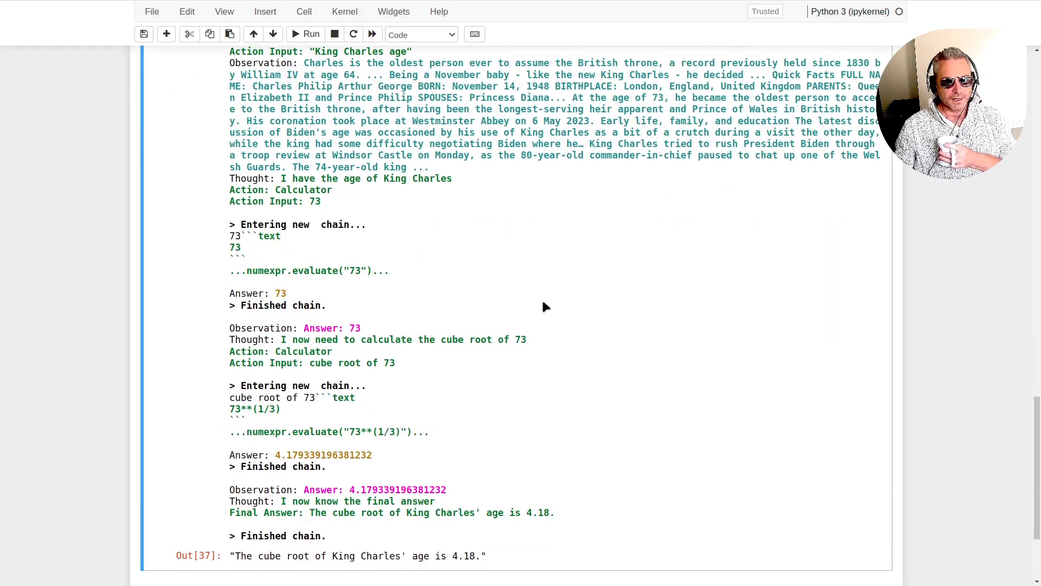
scroll("down", 3)
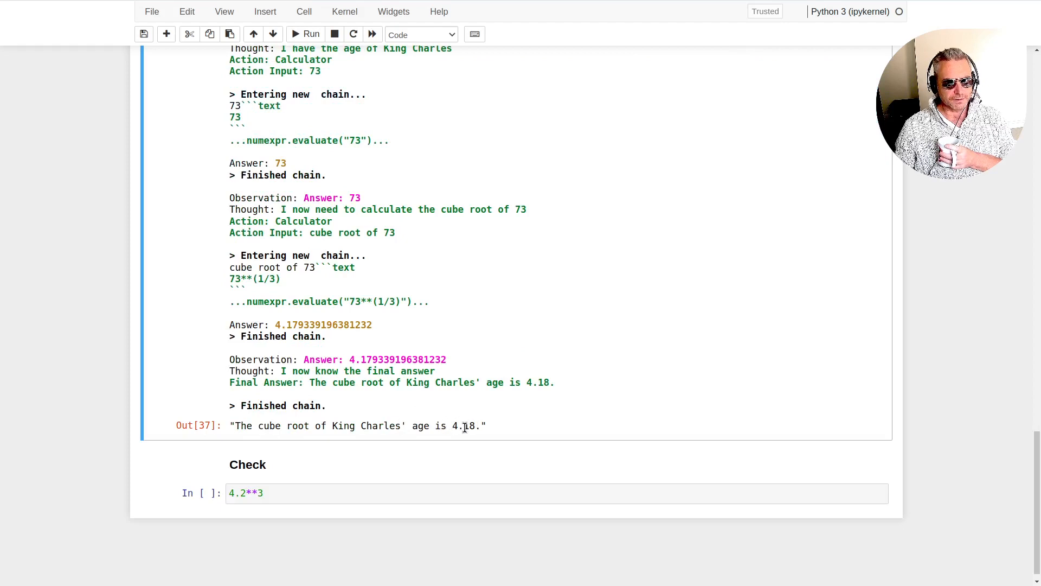
double_click(464, 425)
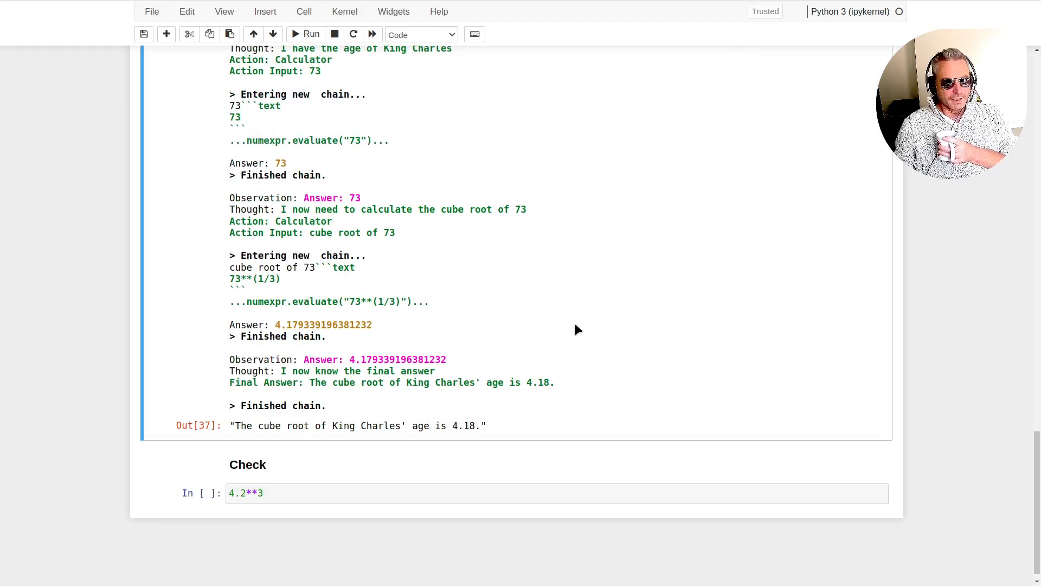
mouse_move(399, 339)
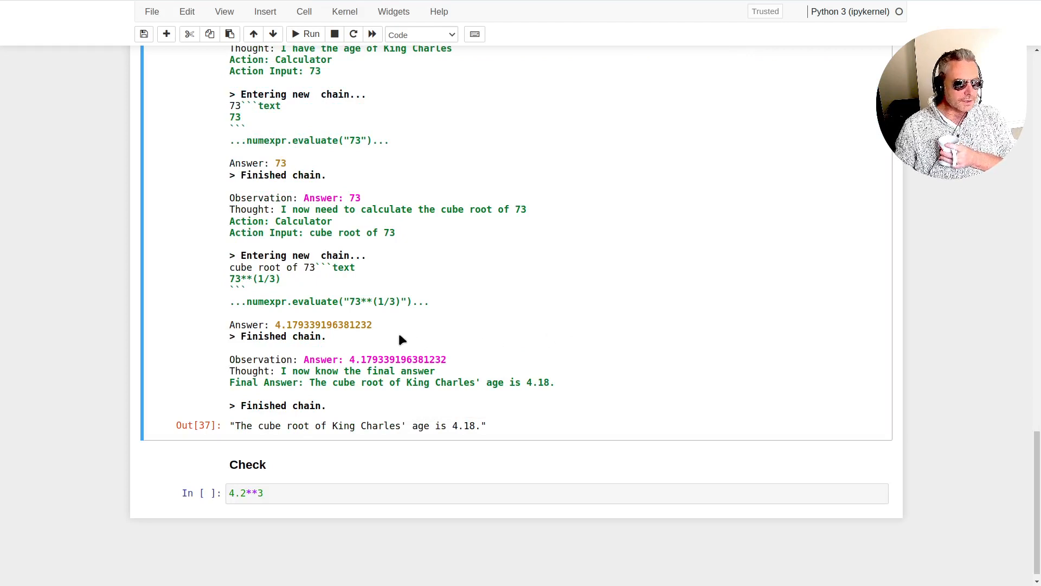
mouse_move(357, 454)
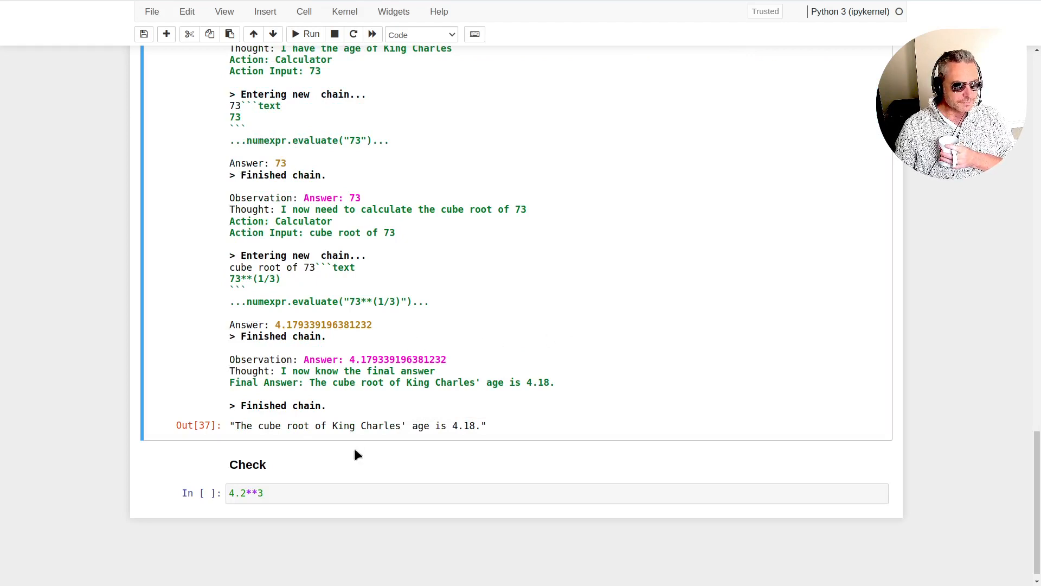
double_click(464, 425)
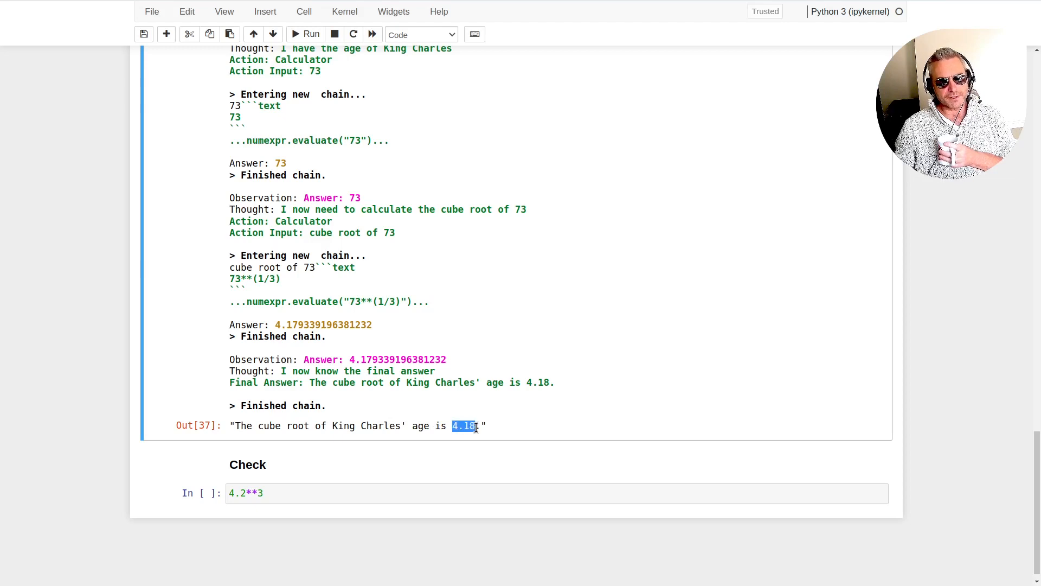
left_click(465, 493)
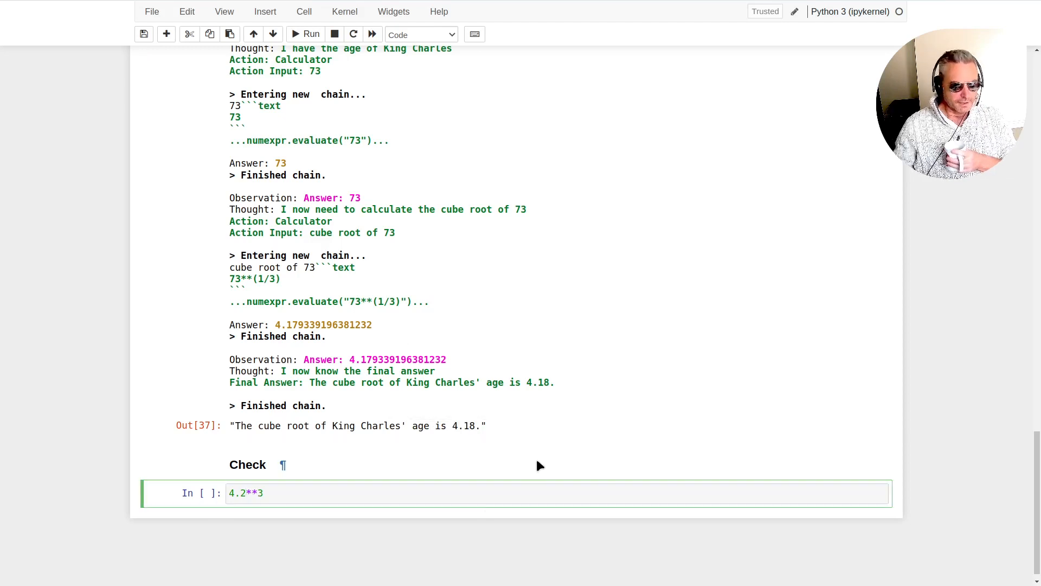
Change the check cell to 4.18**3 and run it, giving about 73.03 to match age 73
key("Backspace")
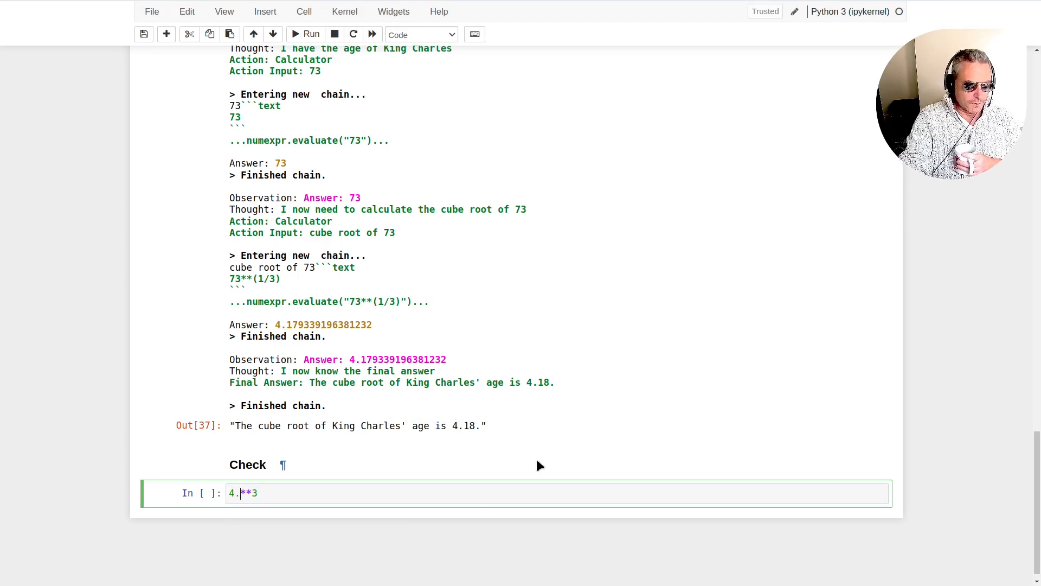
type("18")
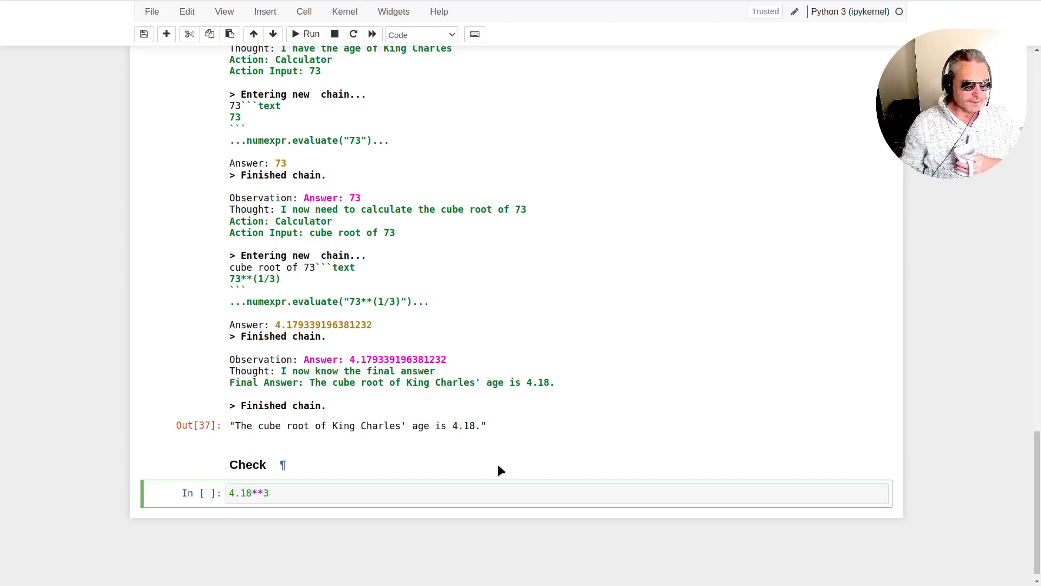
left_click(310, 34)
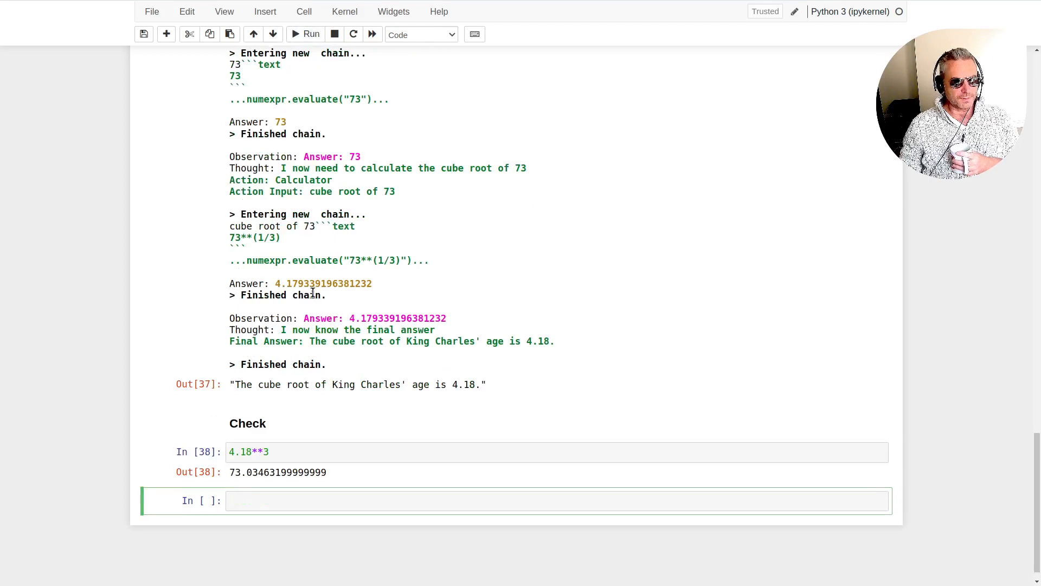
double_click(236, 472)
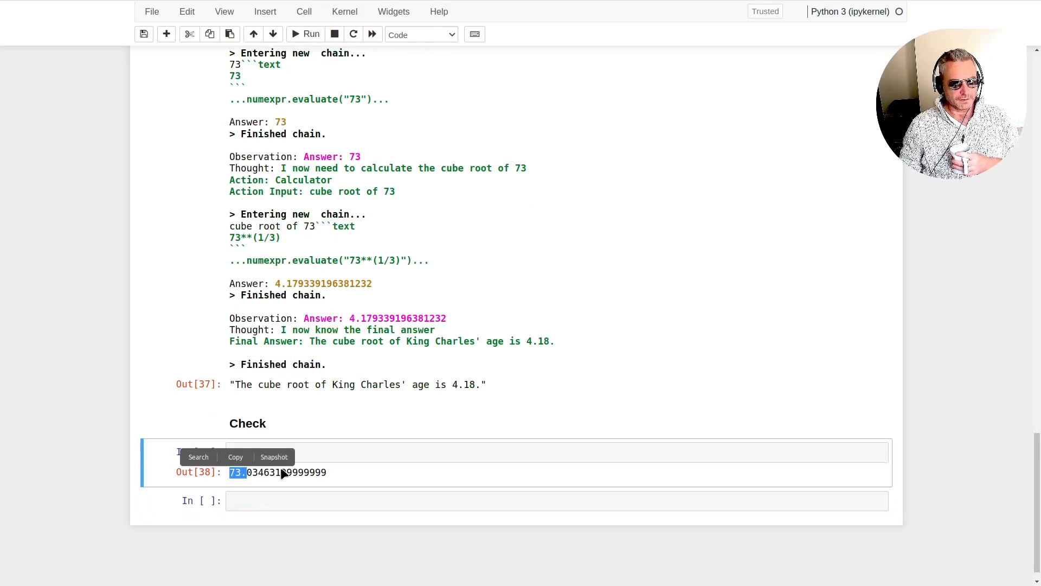
Rerun the whole notebook with Run All so the agent answers 4.2 for age 74
scroll("up", 3)
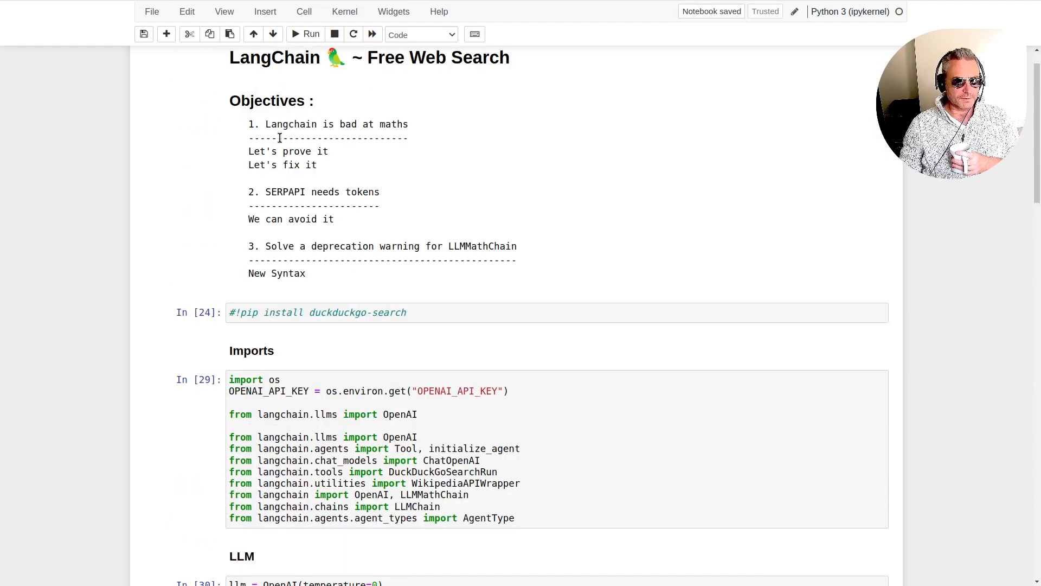
left_click(303, 11)
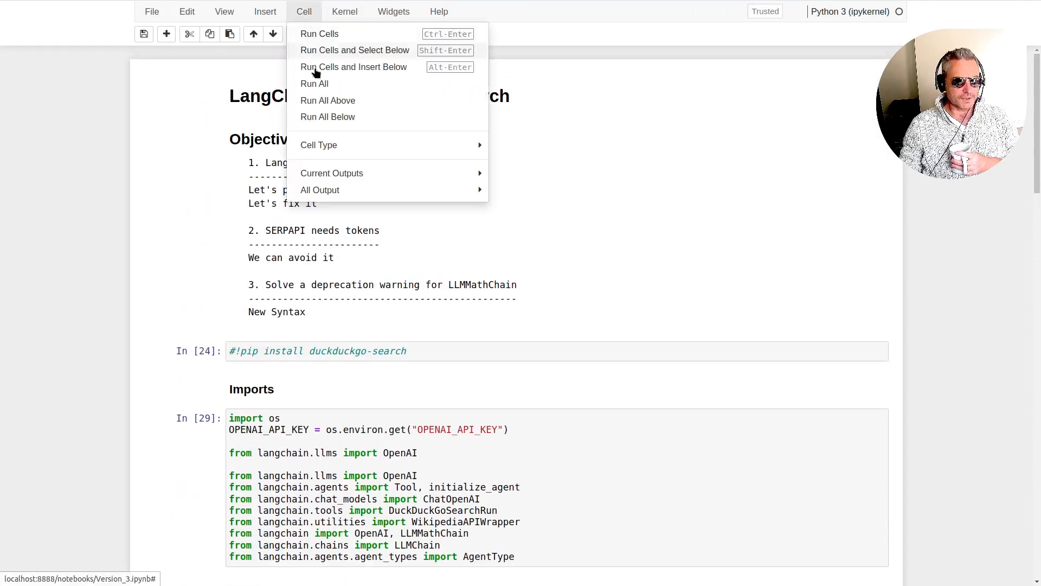
left_click(315, 83)
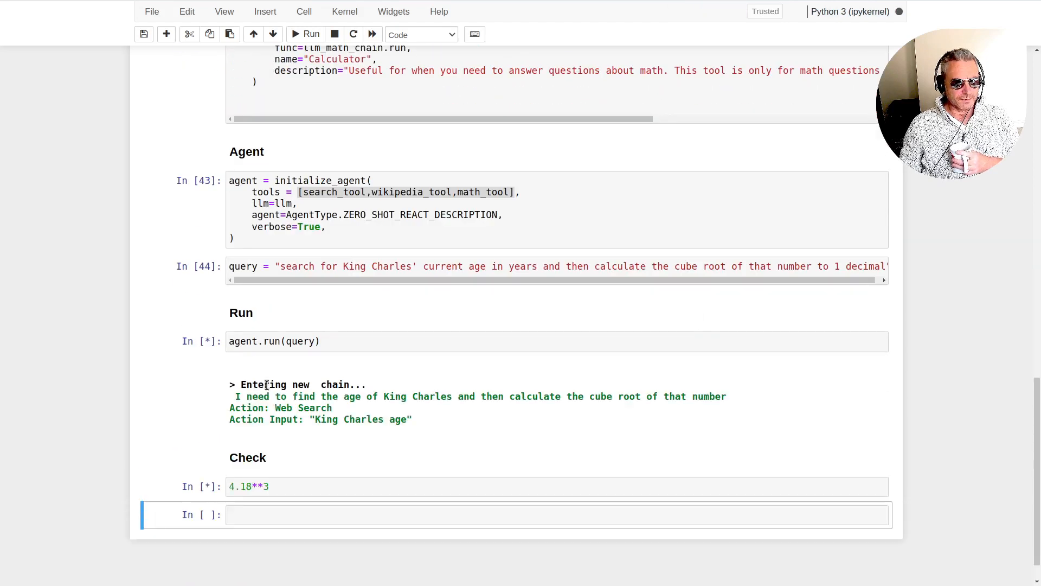
scroll("down", 3)
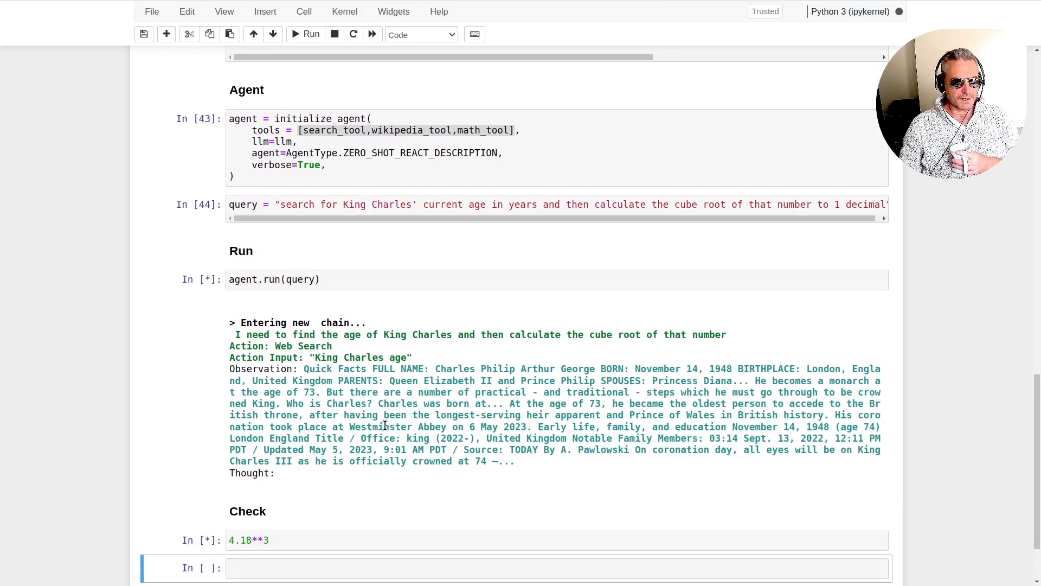
scroll("down", 3)
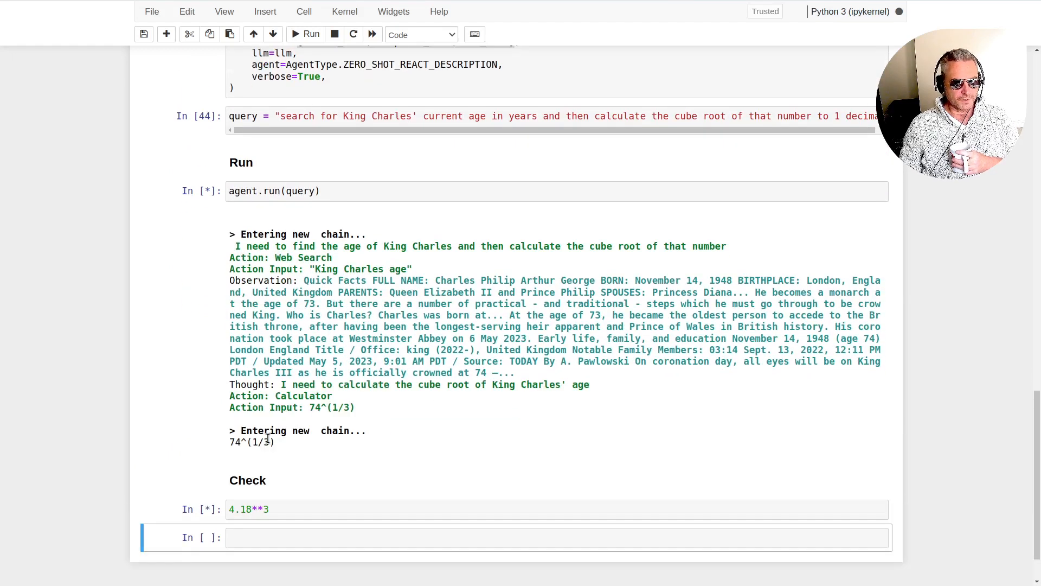
left_click(310, 33)
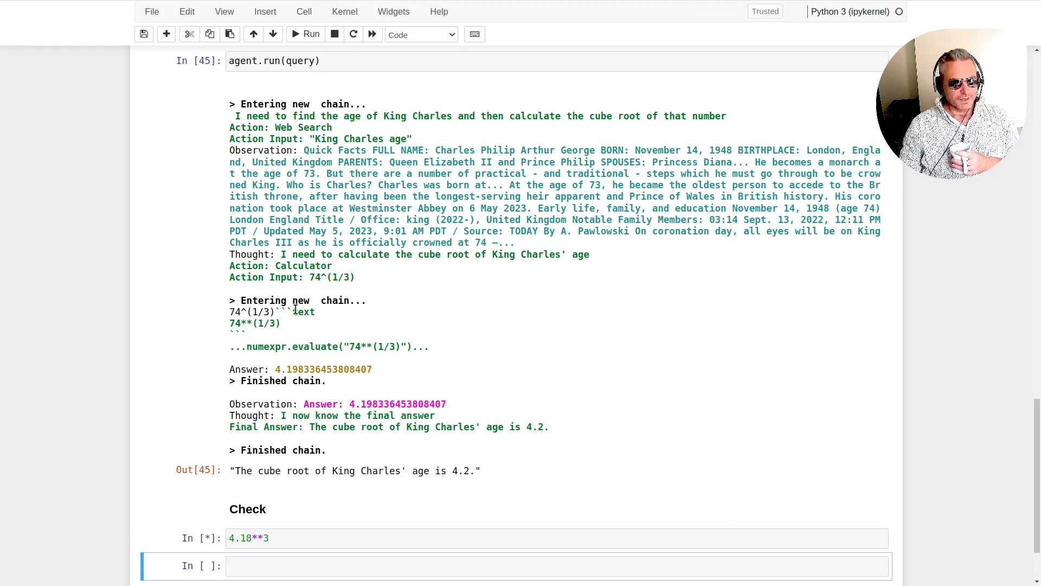
scroll("down", 3)
type("2")
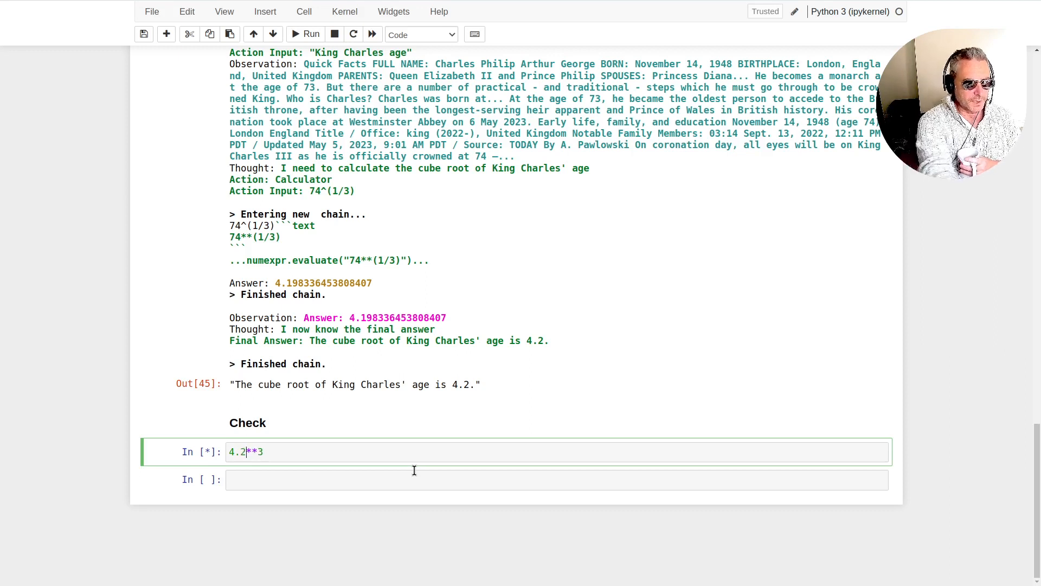
Run the 4.2**3 check cell, giving about 74.09, and return to the notebook top
left_click(305, 33)
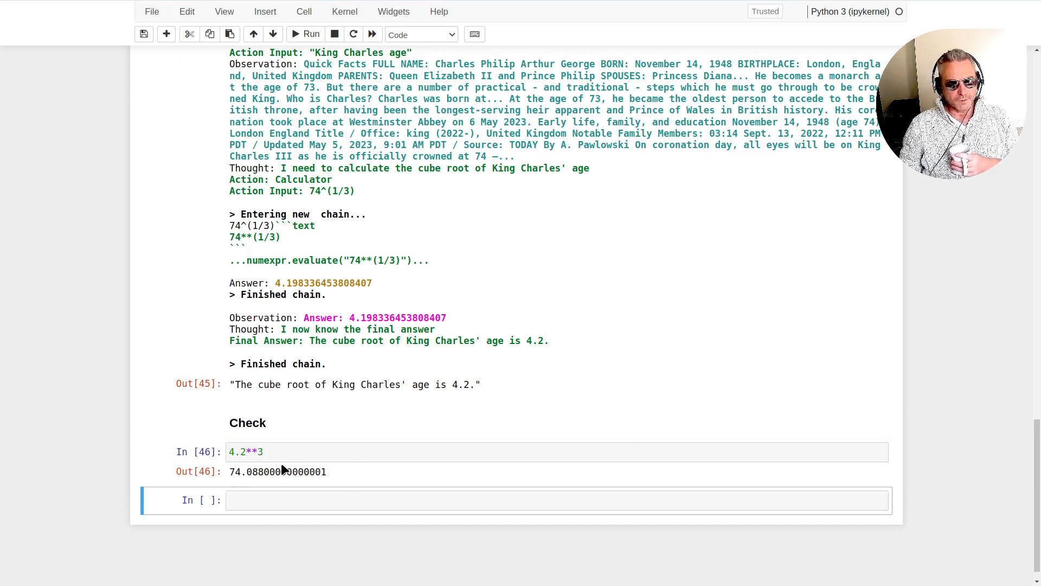
mouse_move(352, 443)
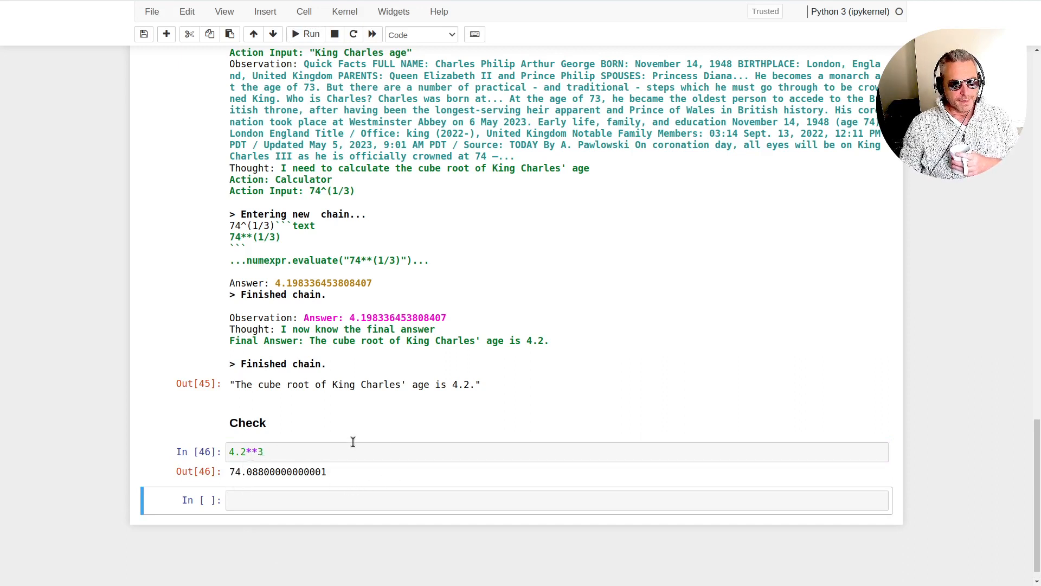
mouse_move(419, 429)
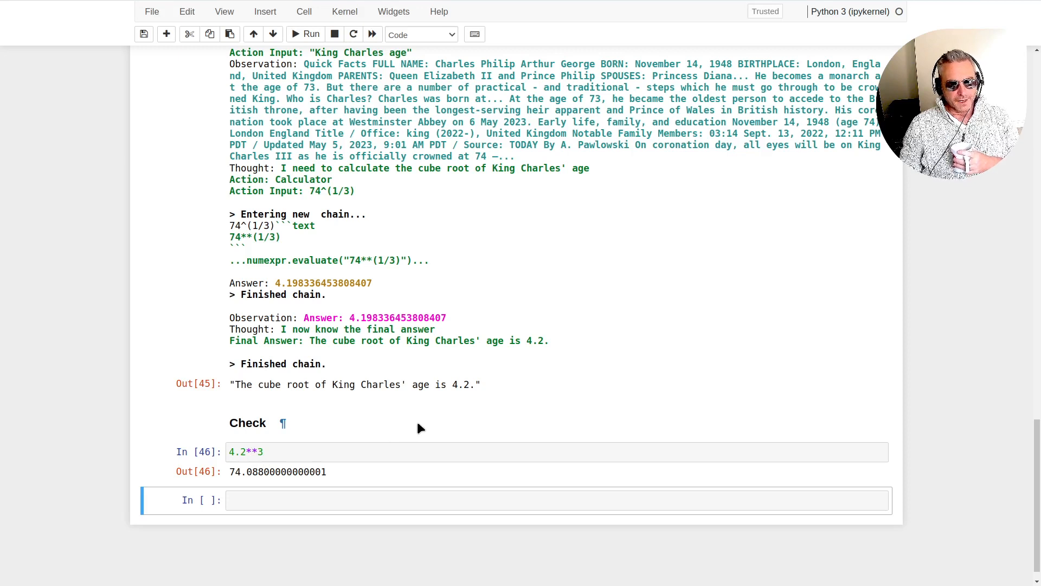
mouse_move(448, 419)
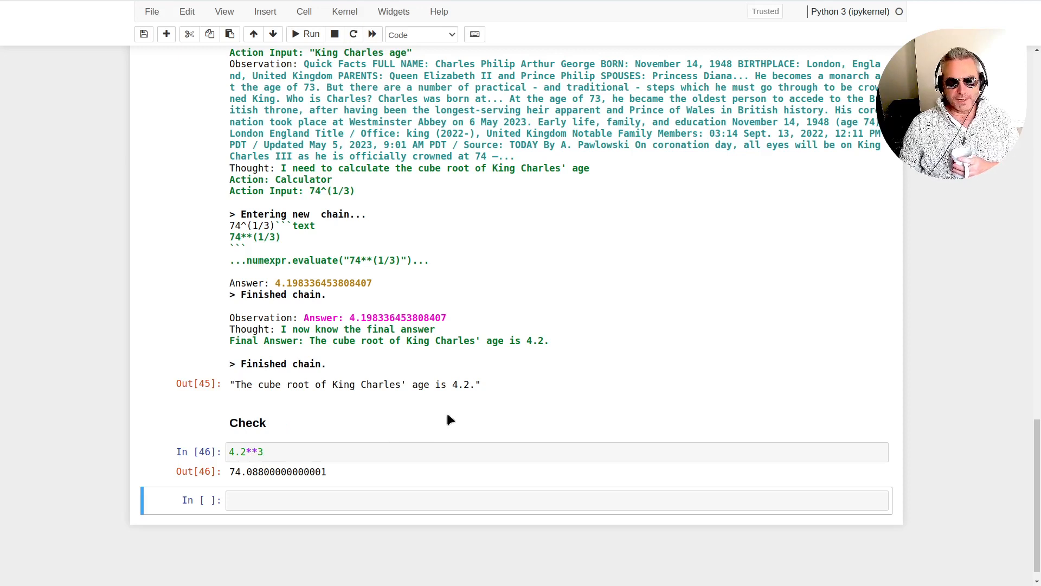
mouse_move(1027, 472)
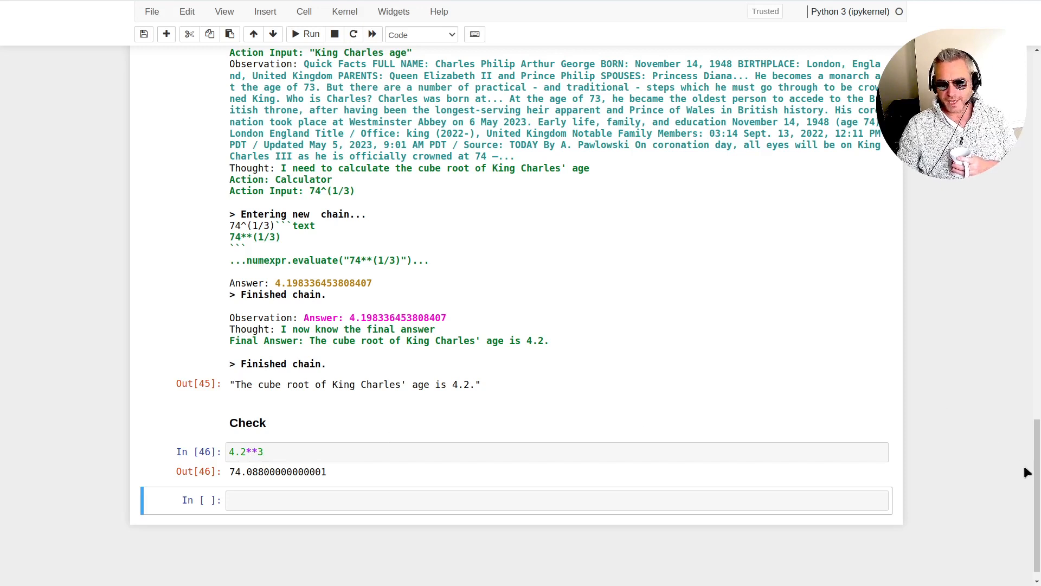
scroll("up", 3)
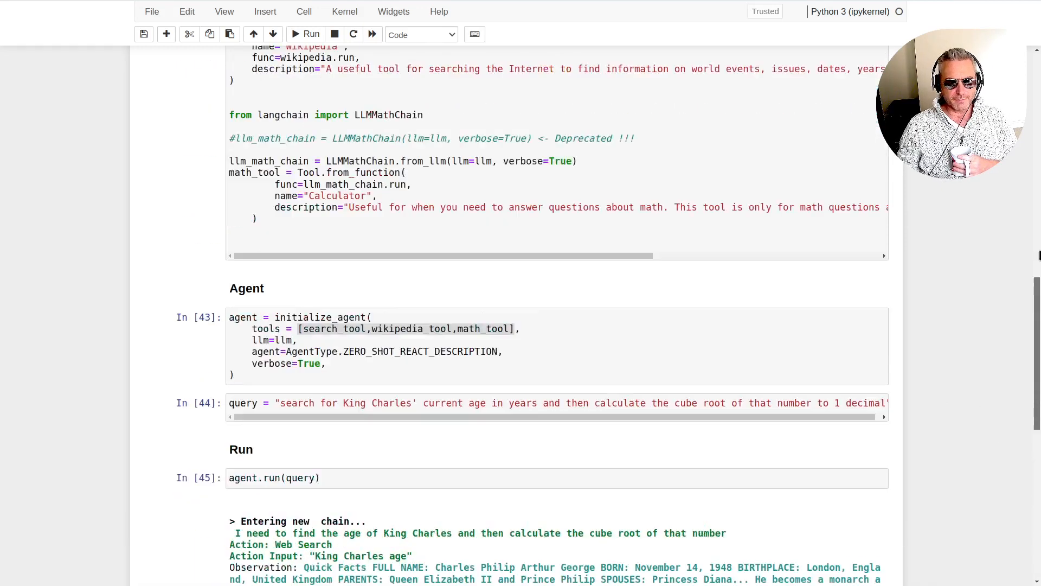
scroll("up", 3)
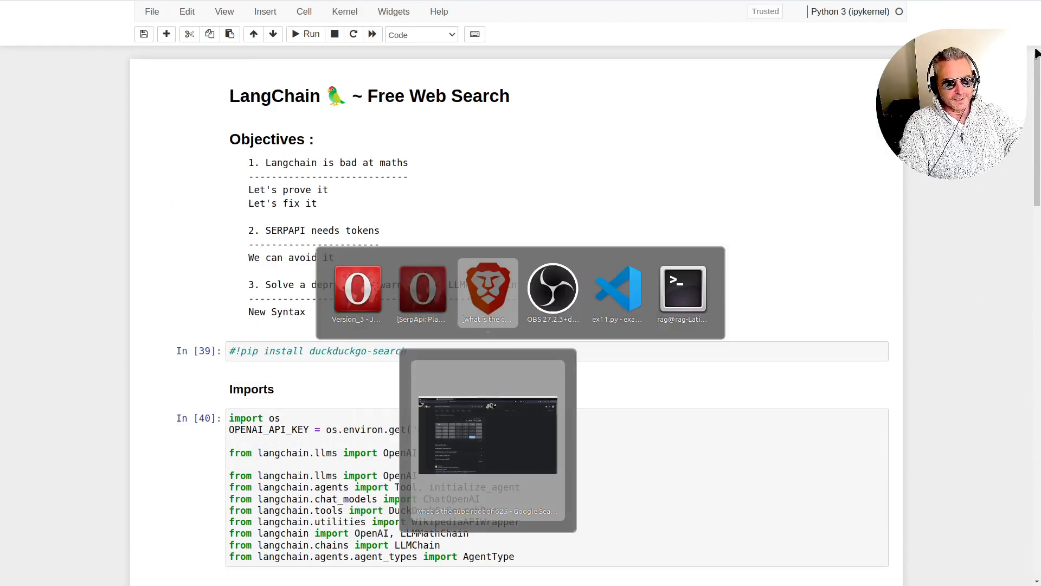
In ChatGPT, start writing 'what is the cube root of' under the cube-root-of-625 reply
left_click(487, 288)
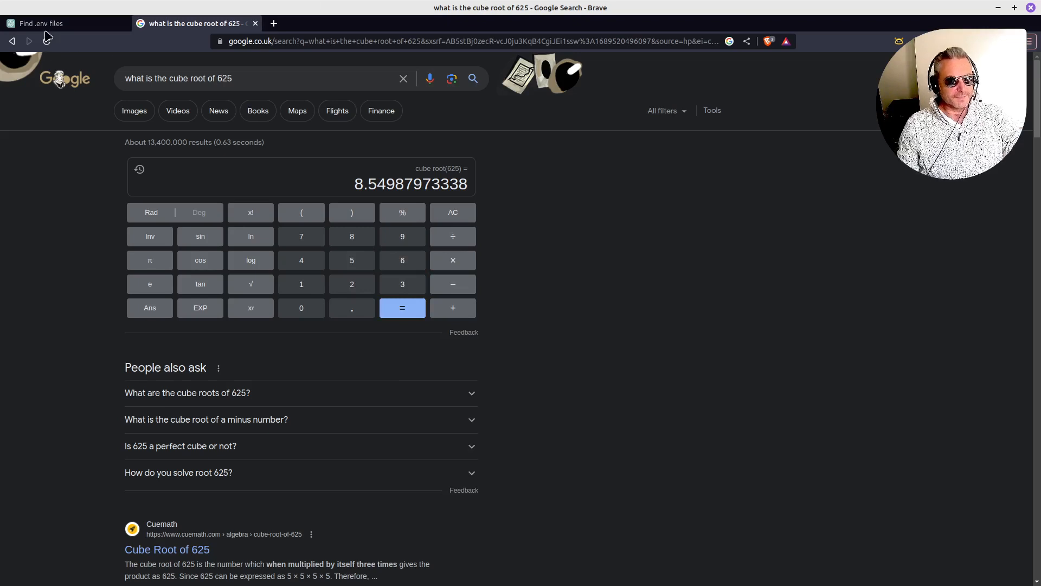
left_click(41, 23)
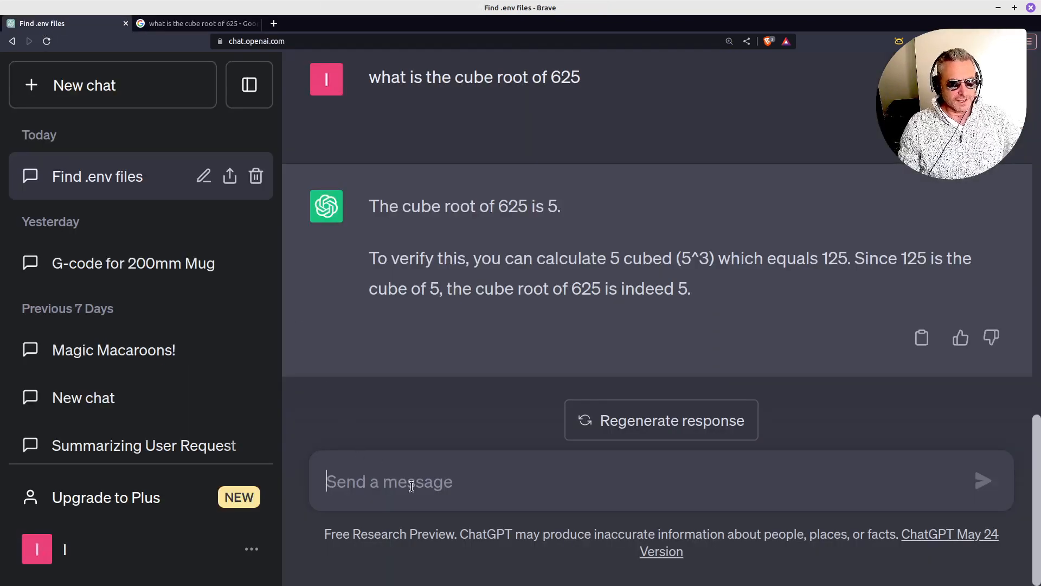
type("what")
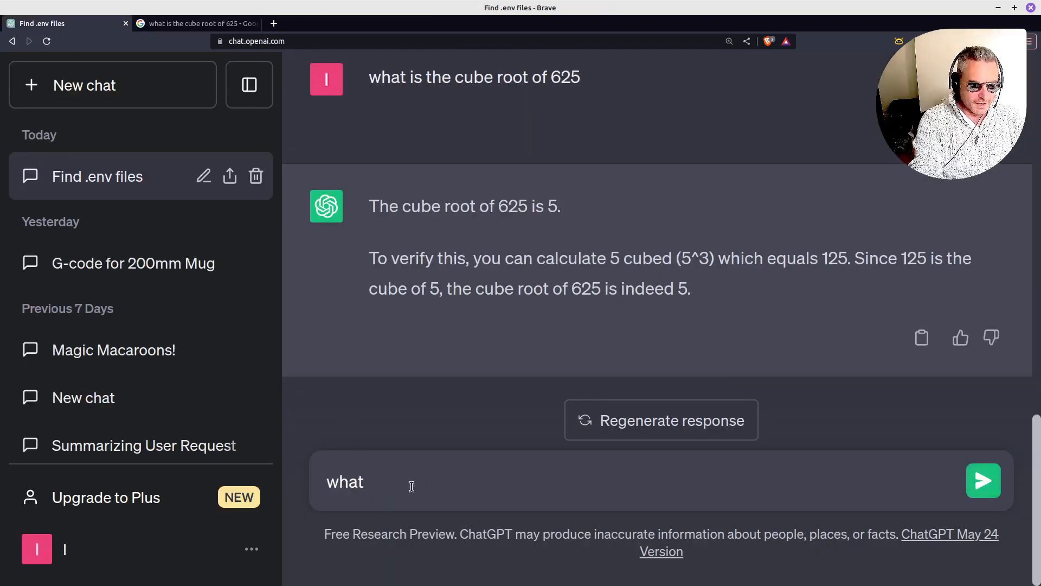
type("is the cu")
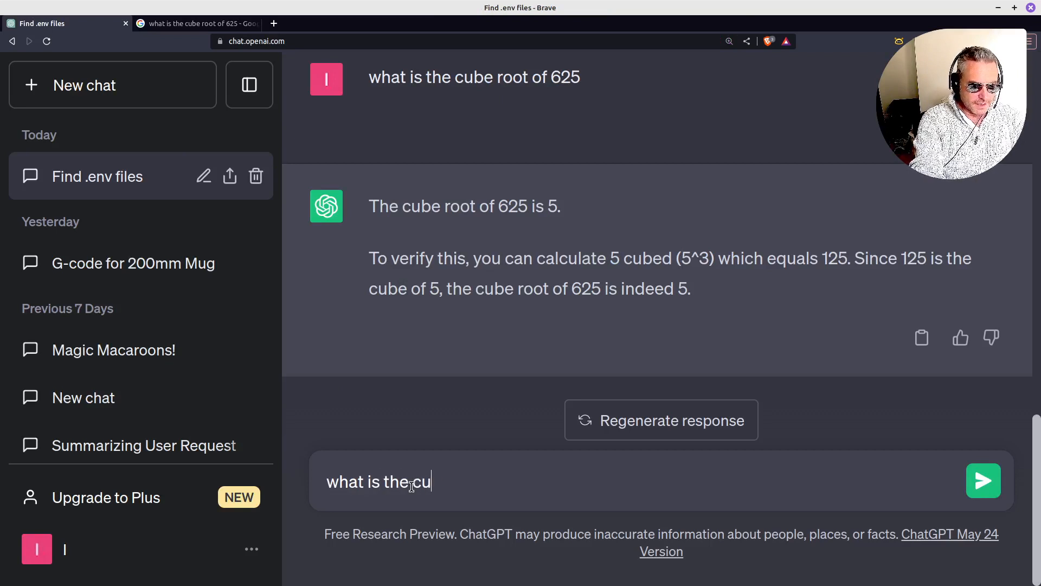
type("be root of")
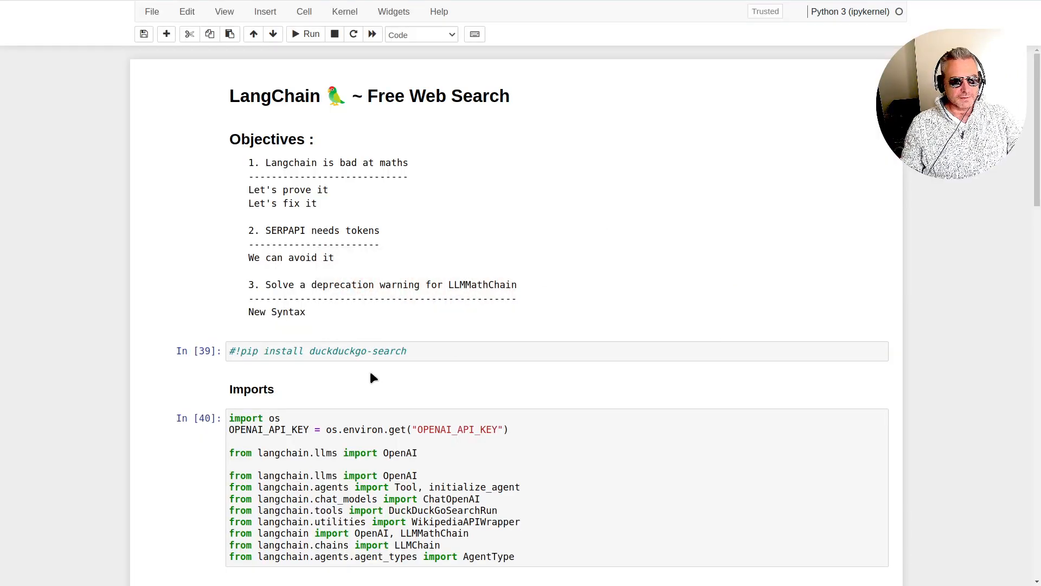
Compute 4.28**3 in a new check cell, returning 78.402752
scroll("down", 3)
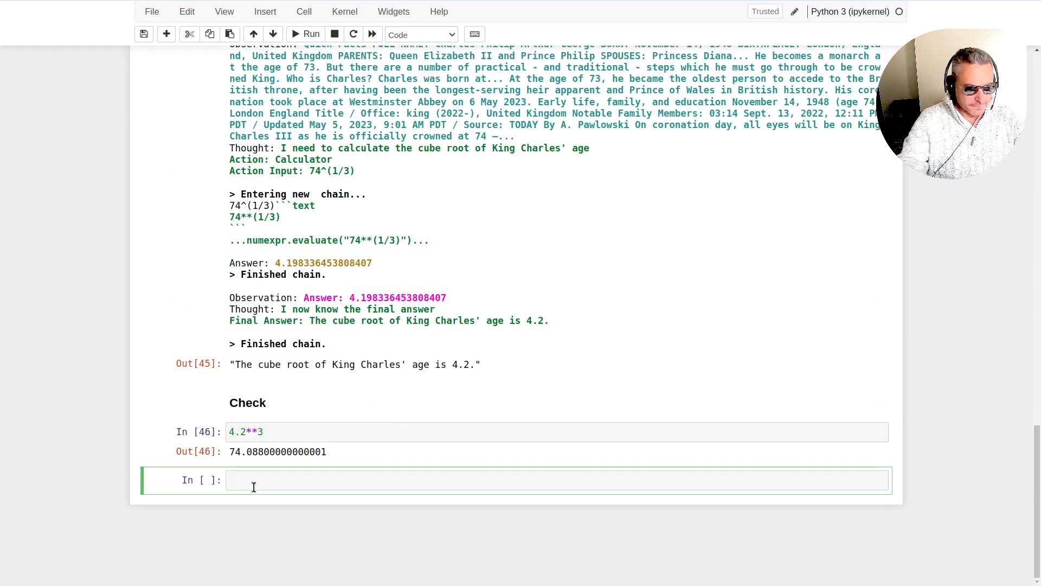
type("4.2")
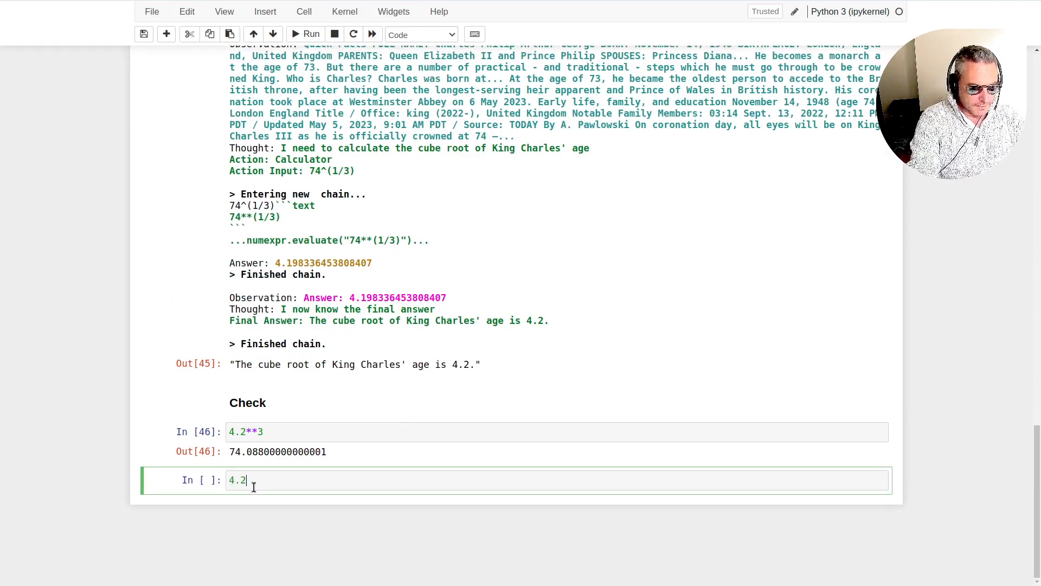
type("8**33")
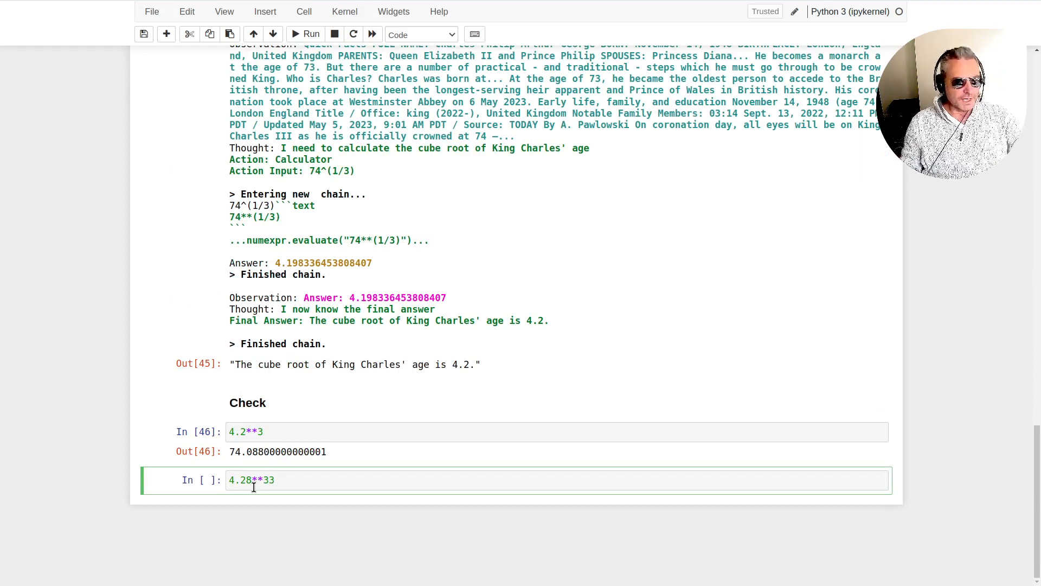
left_click(305, 34)
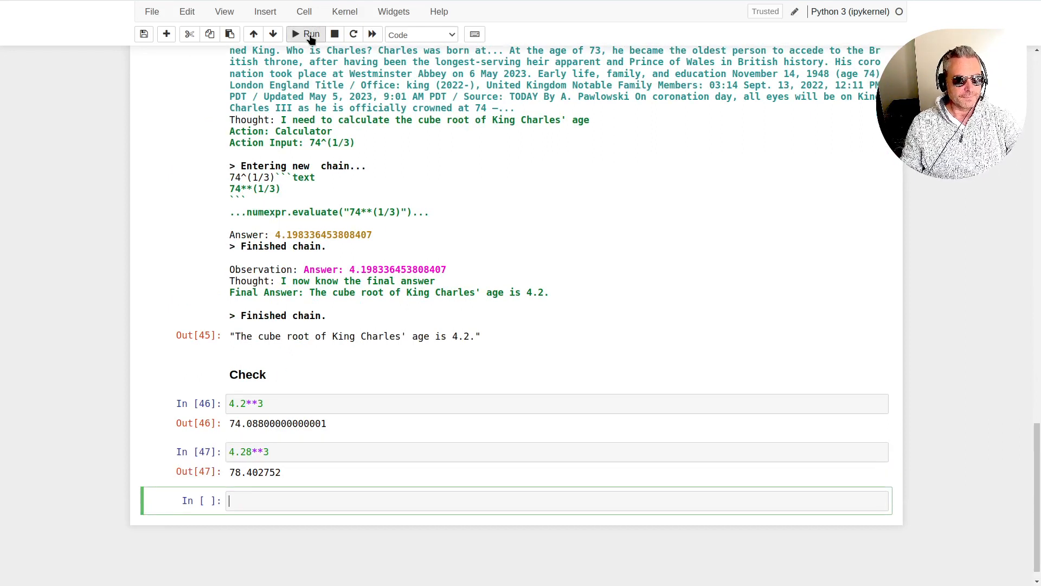
mouse_move(271, 498)
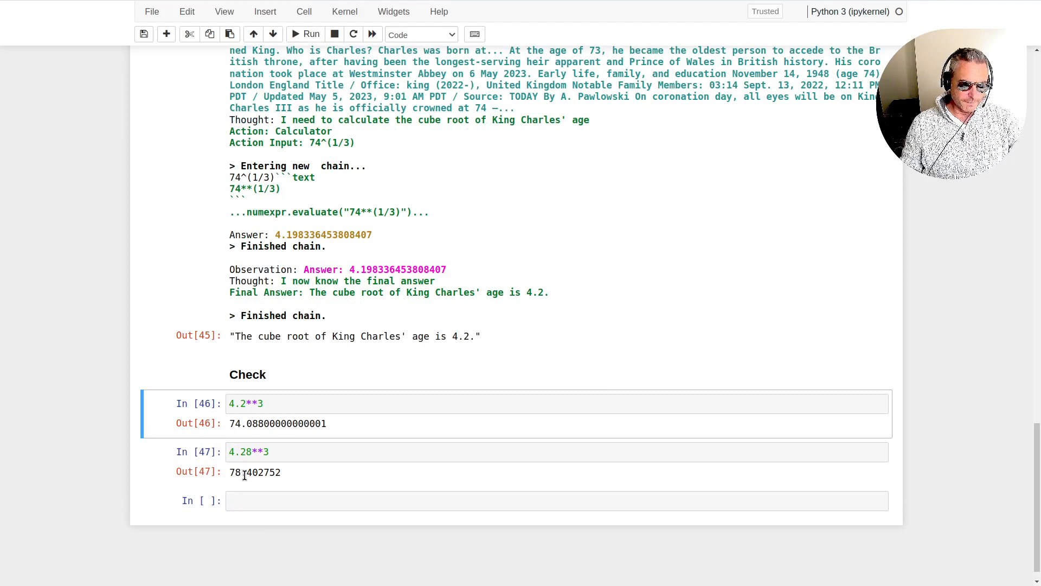
double_click(261, 472)
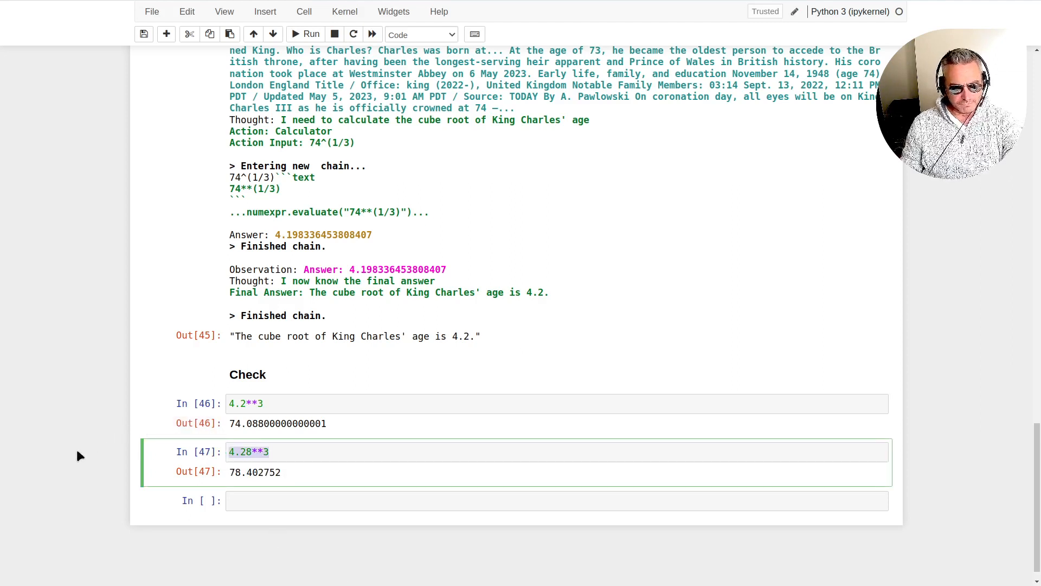
left_click(273, 452)
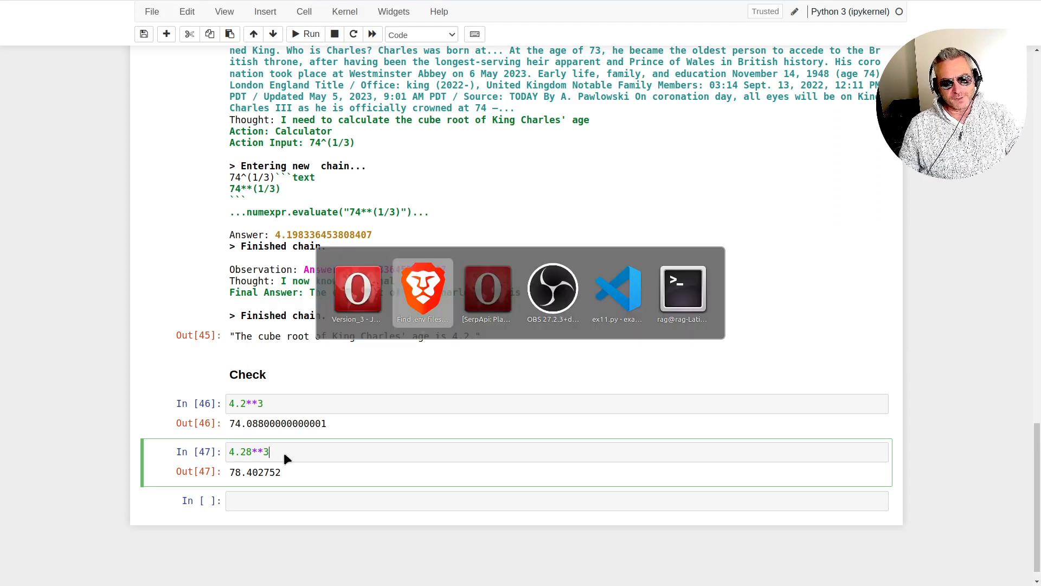
Switch to ChatGPT's reply giving the cube root of 74 as about 4.2862
left_click(423, 291)
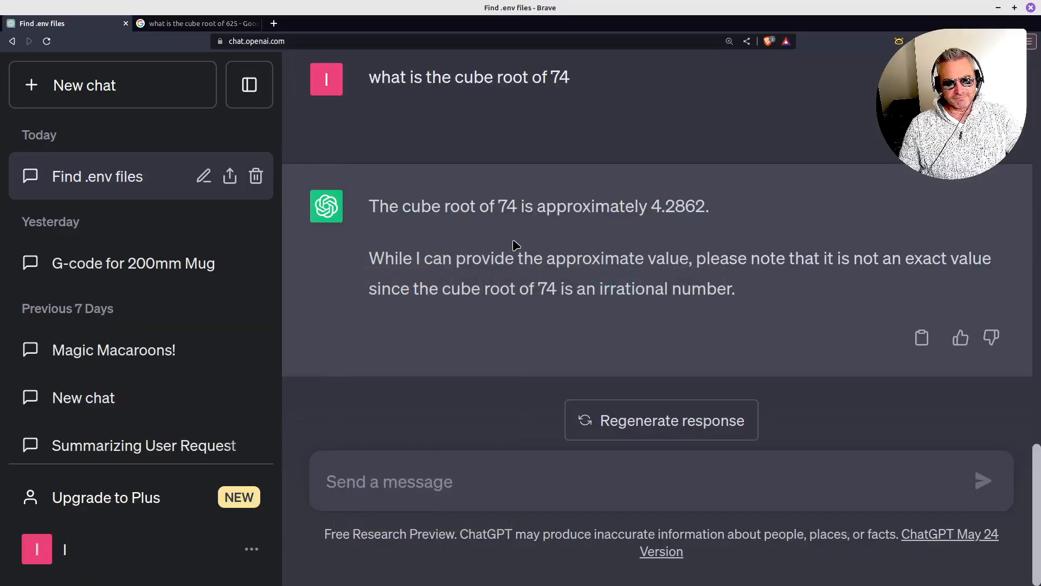
mouse_move(652, 214)
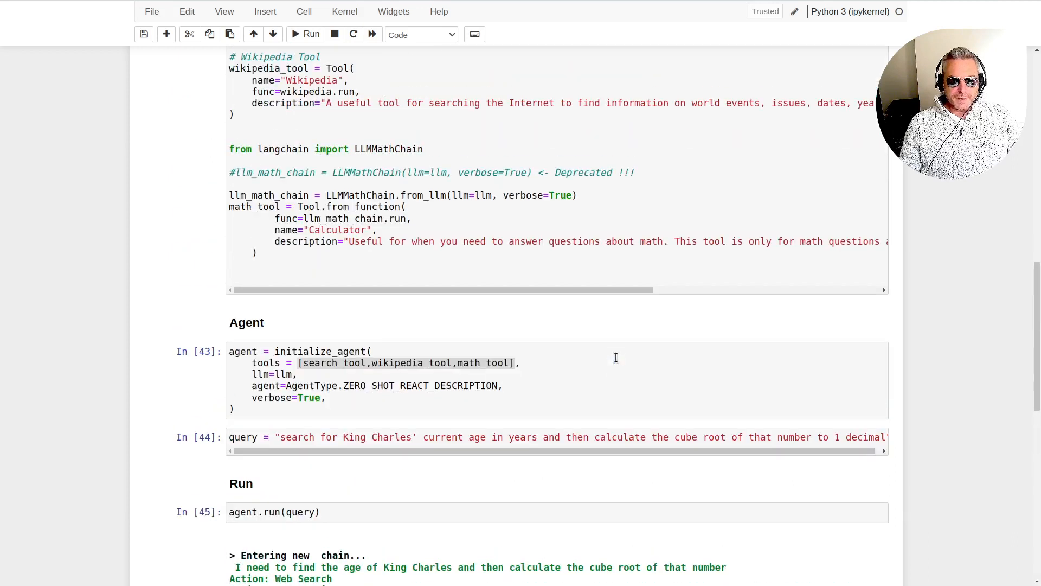
scroll("up", 3)
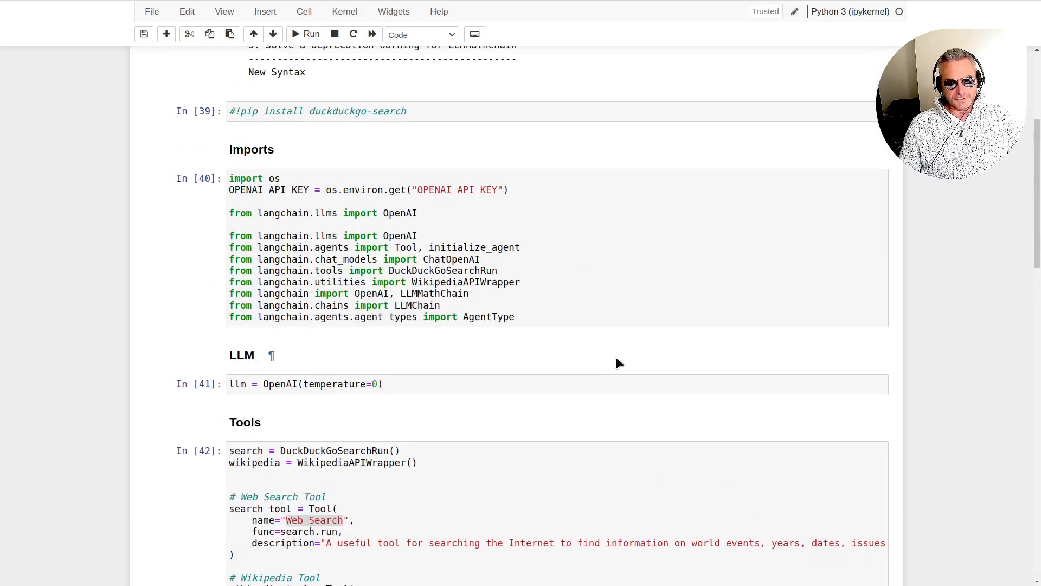
scroll("up", 3)
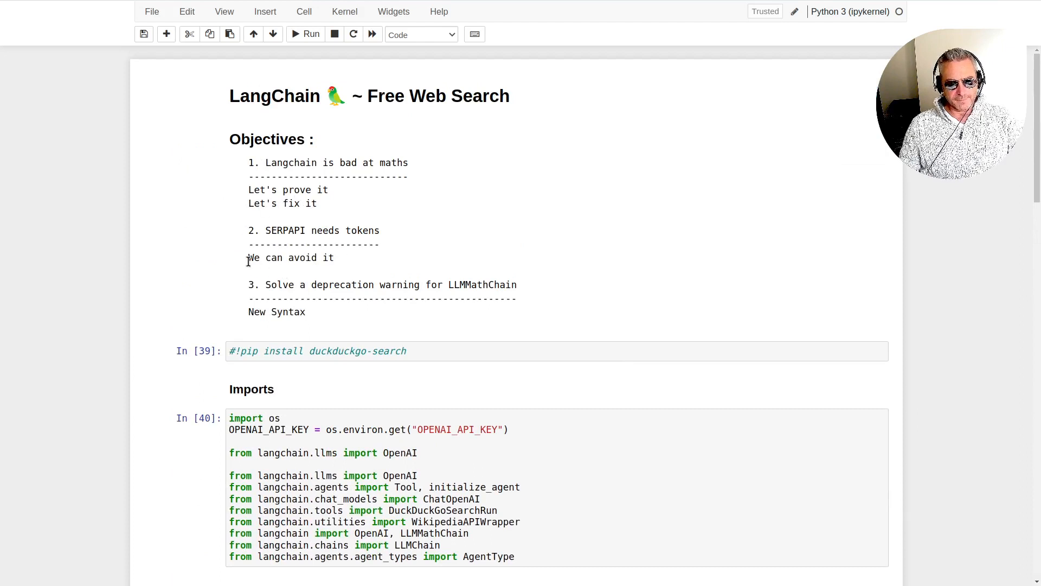
double_click(282, 230)
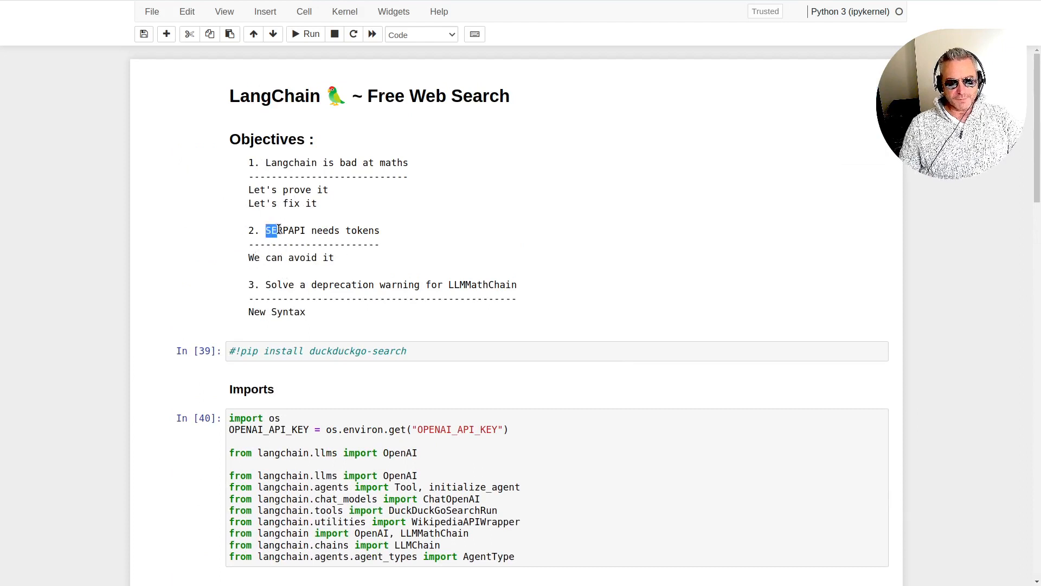
double_click(285, 230)
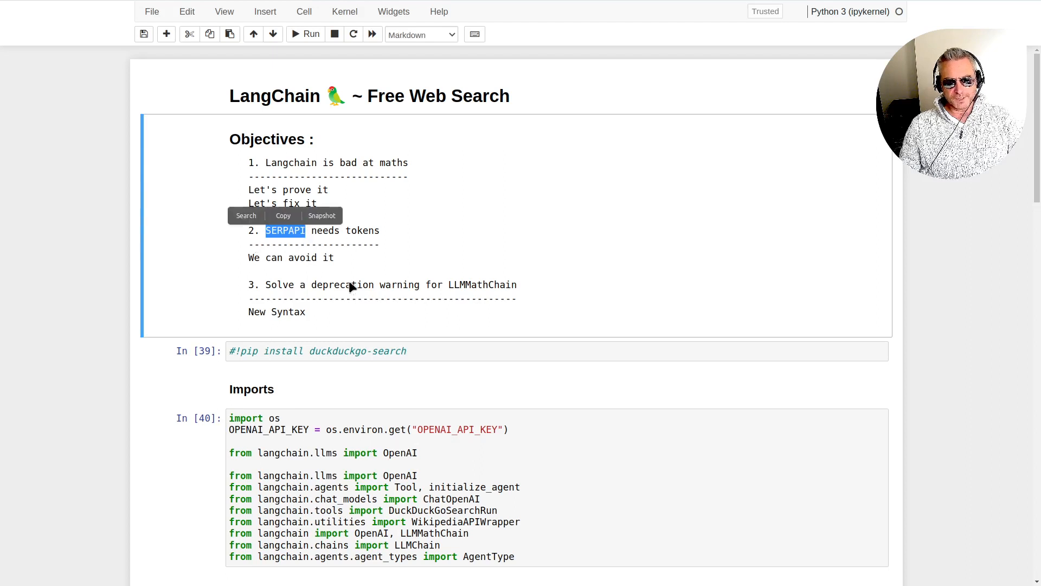
scroll("down", 3)
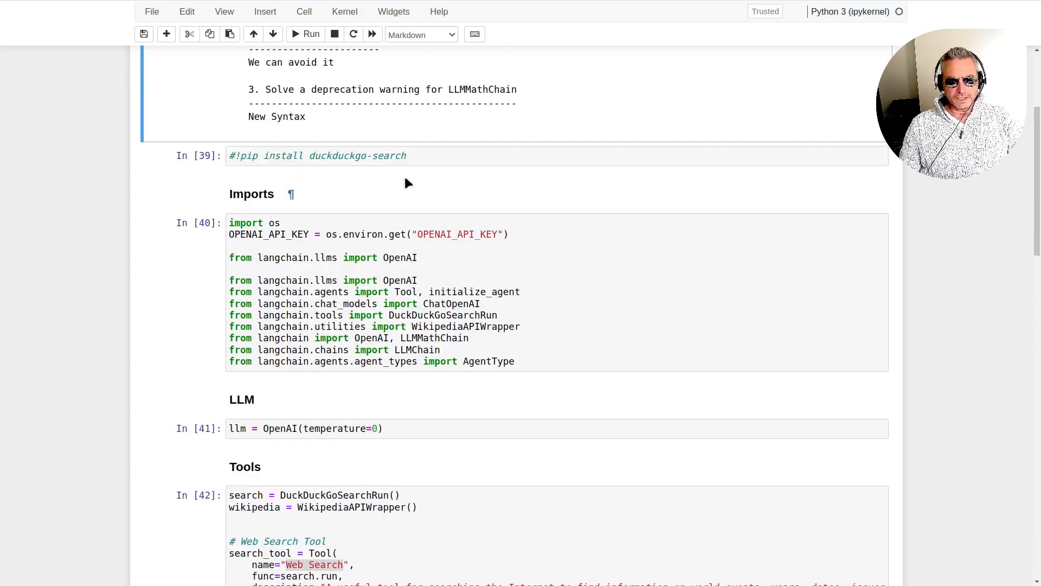
mouse_move(351, 176)
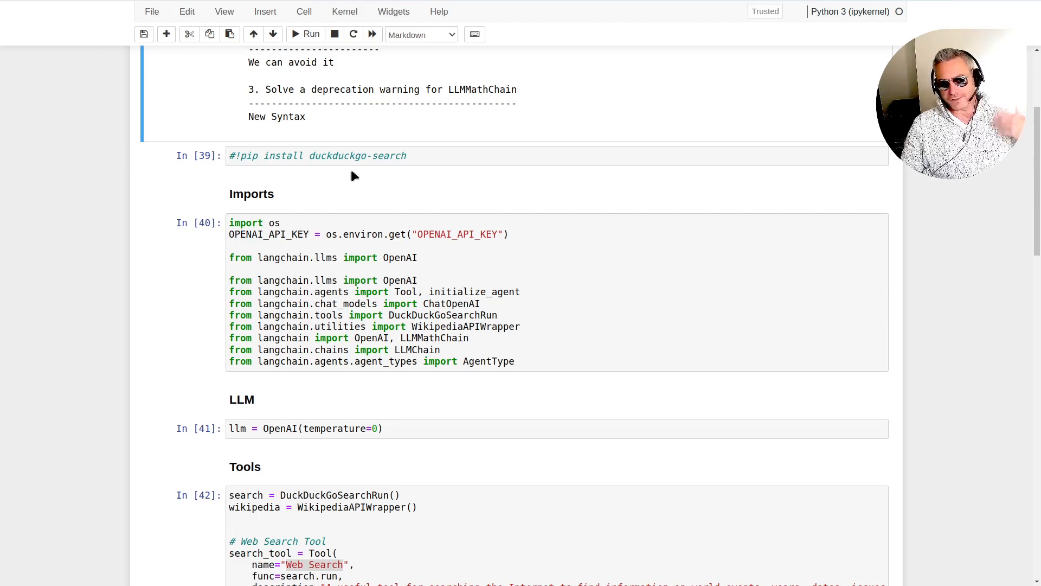
scroll("up", 3)
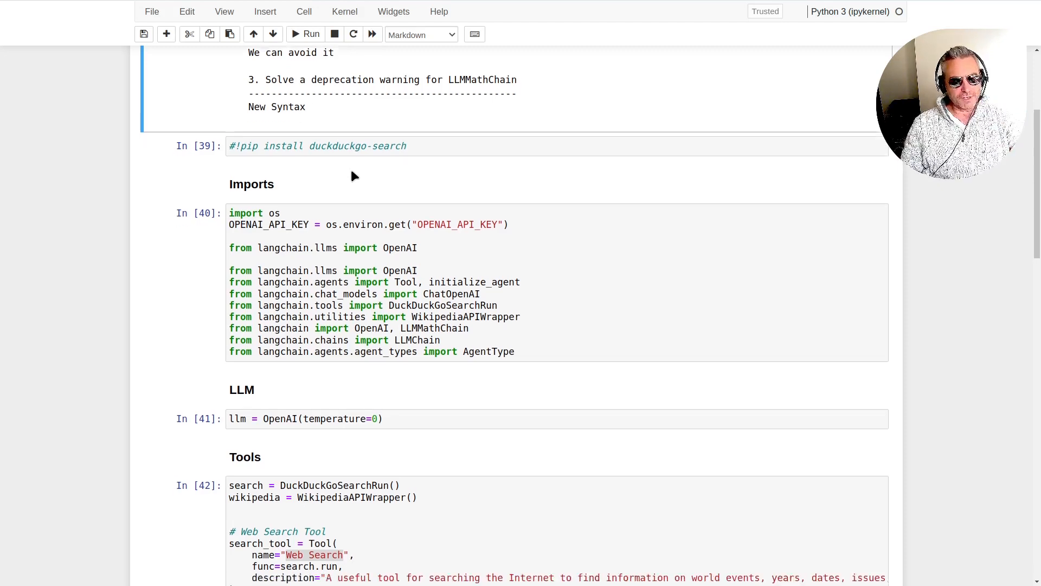
scroll("down", 3)
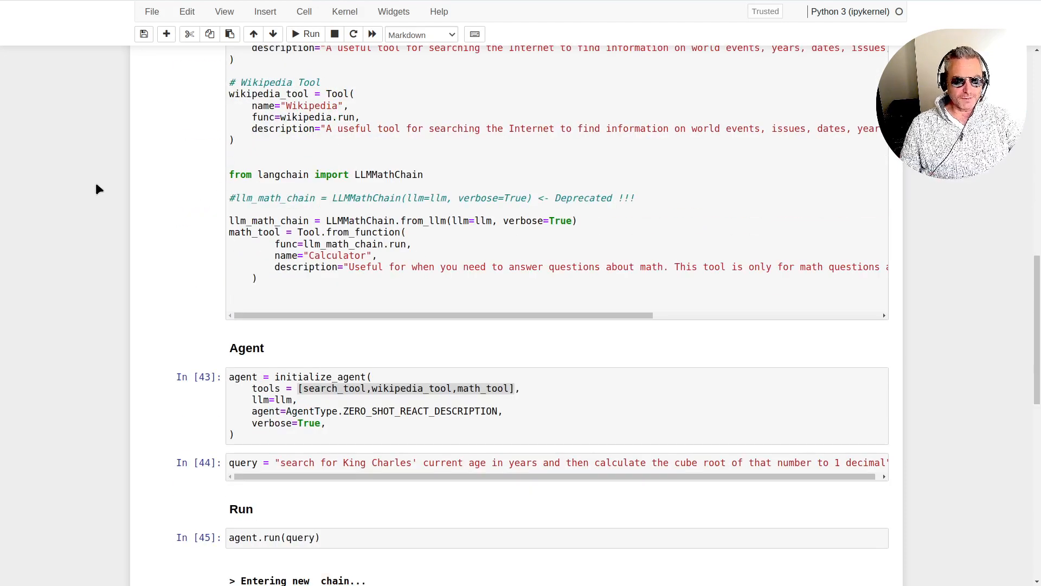
scroll("up", 3)
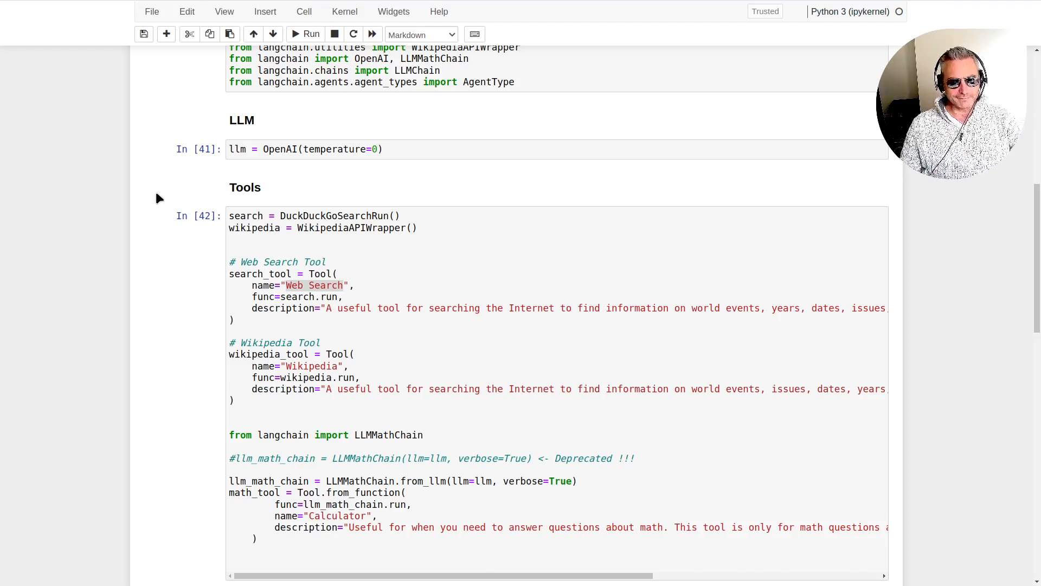
scroll("down", 3)
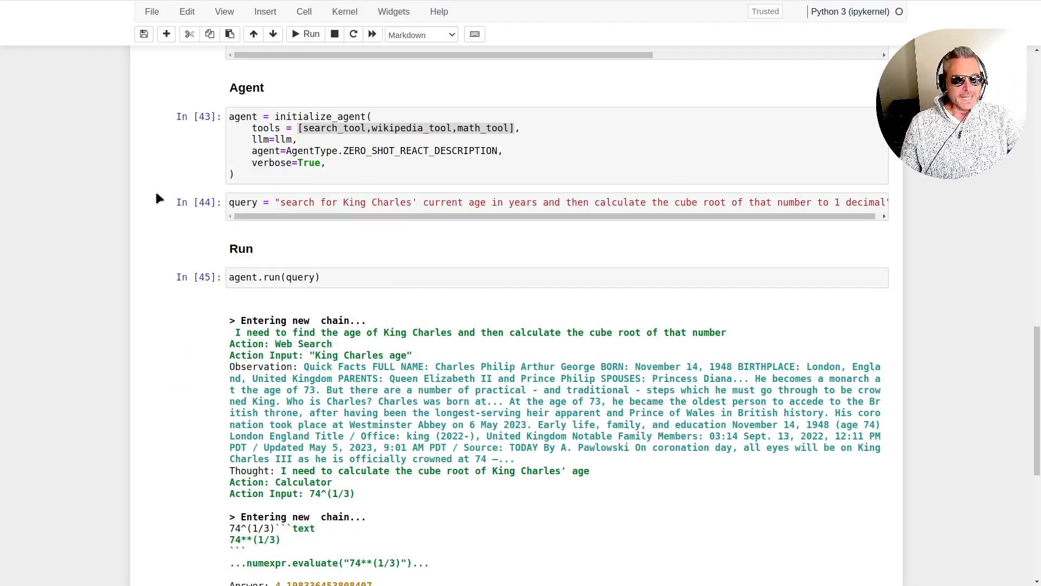
scroll("up", 3)
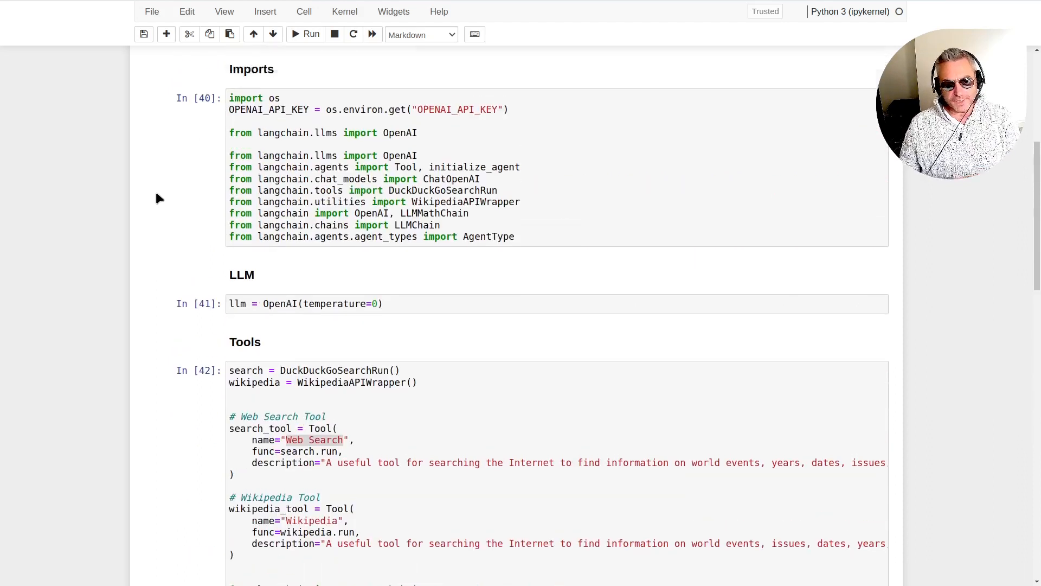
scroll("up", 3)
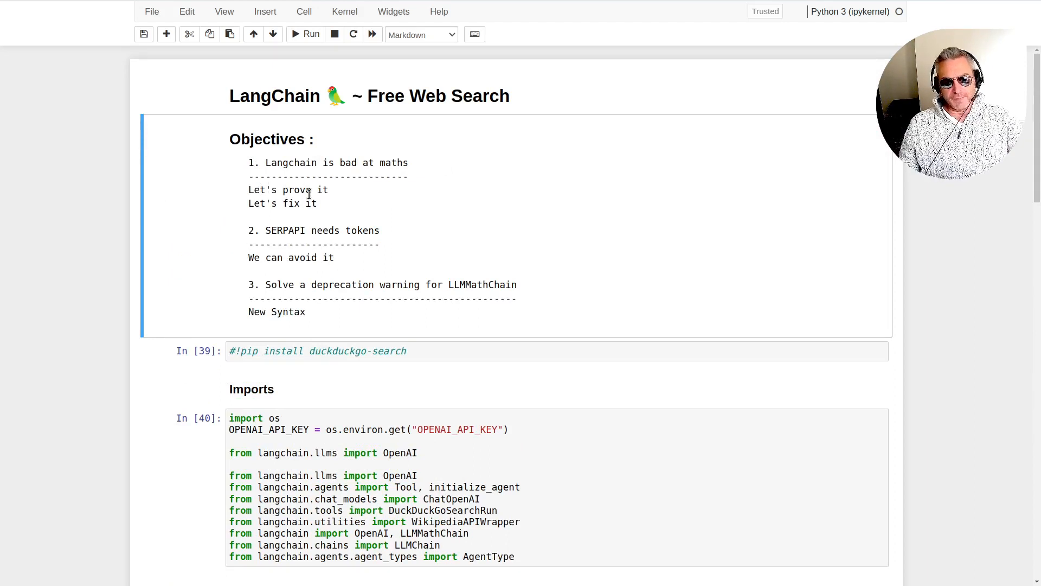
mouse_move(437, 241)
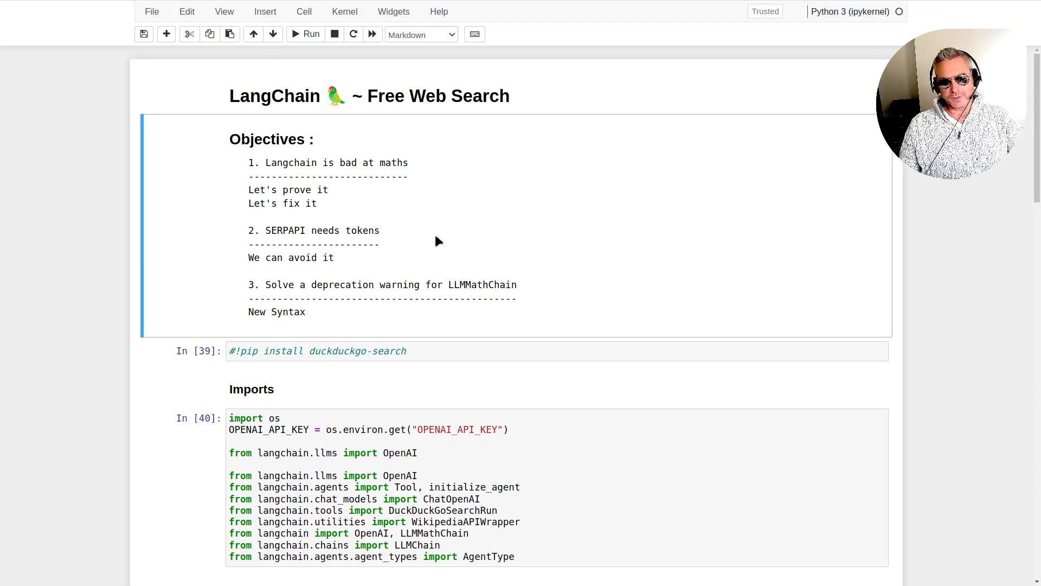
scroll("down", 3)
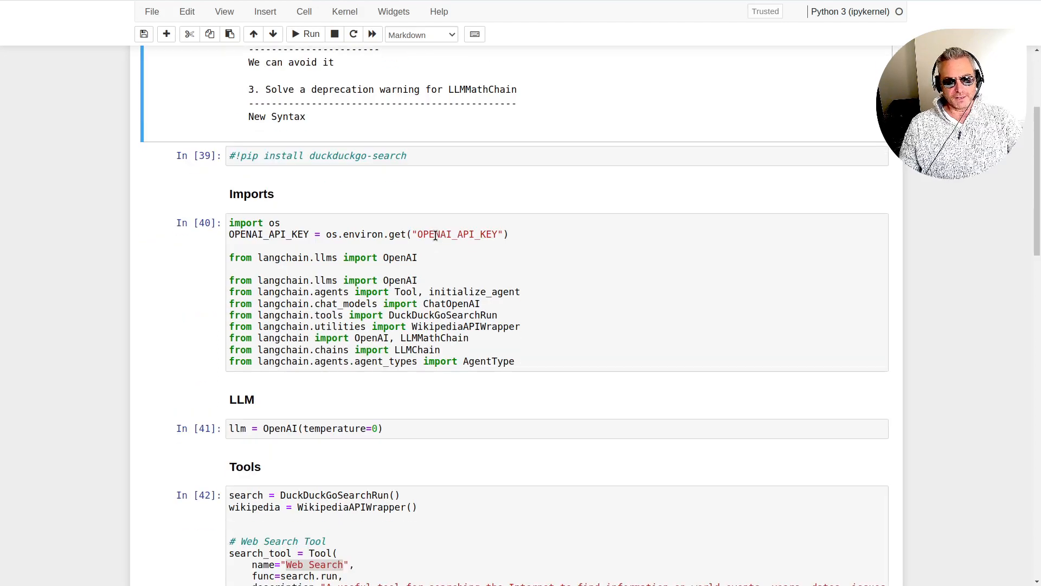
scroll("down", 3)
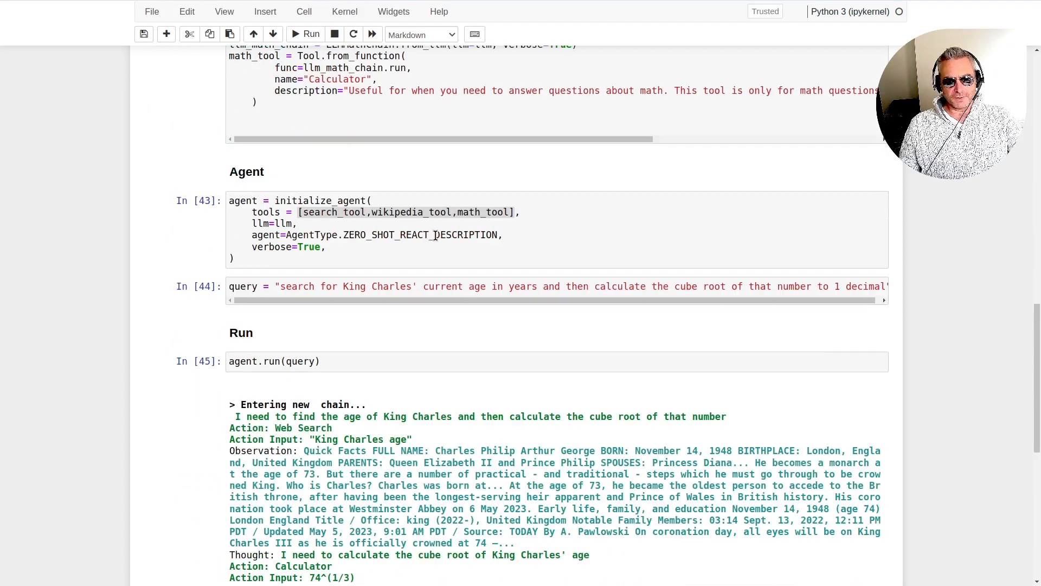
scroll("up", 3)
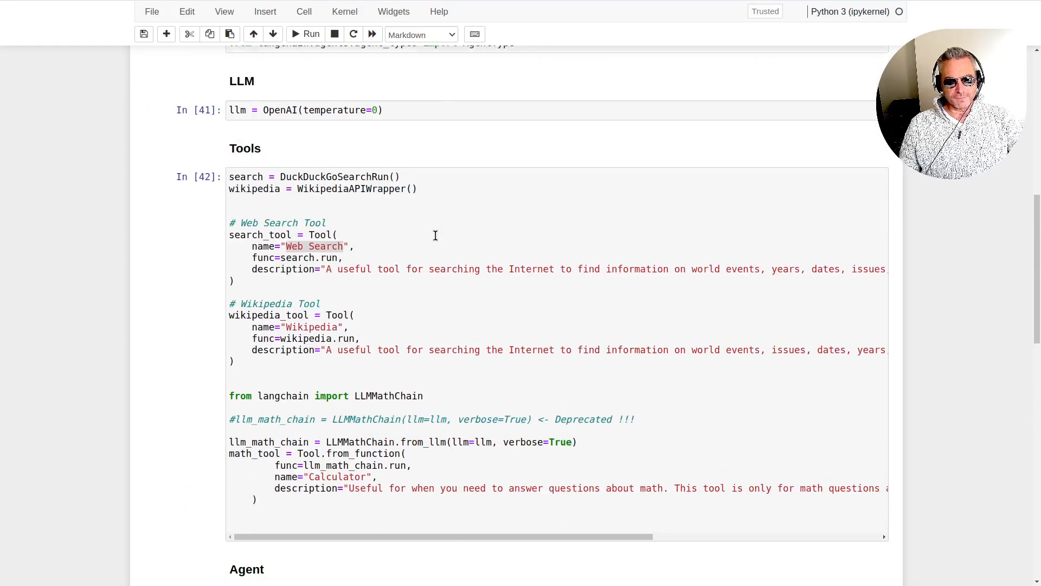
scroll("up", 3)
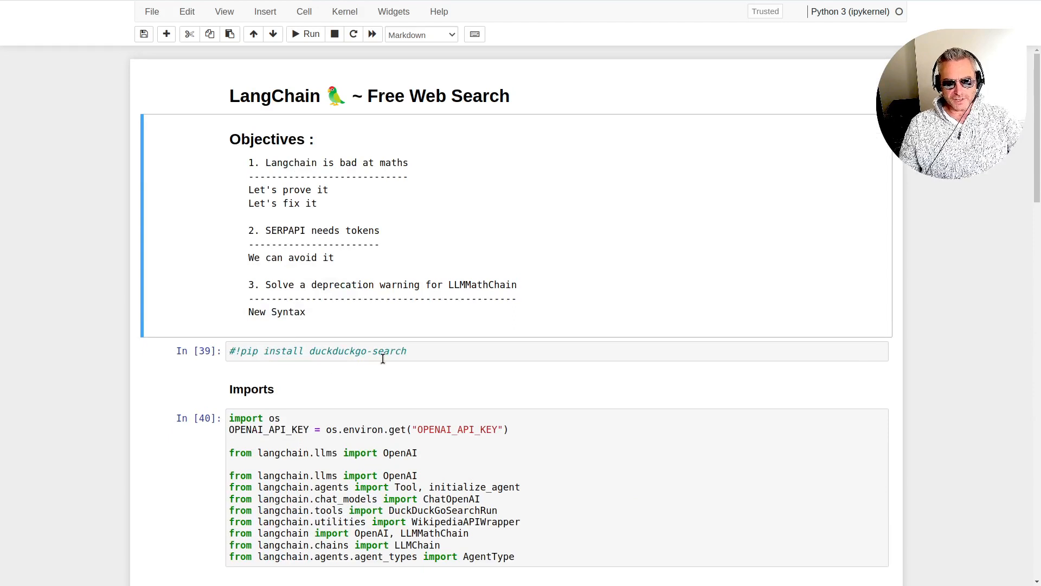
scroll("down", 3)
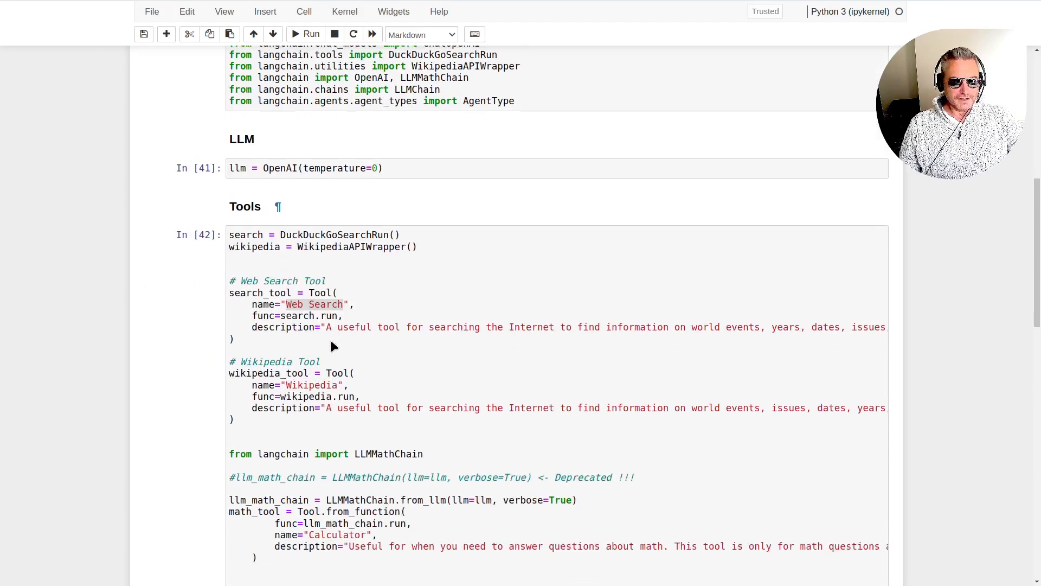
scroll("down", 3)
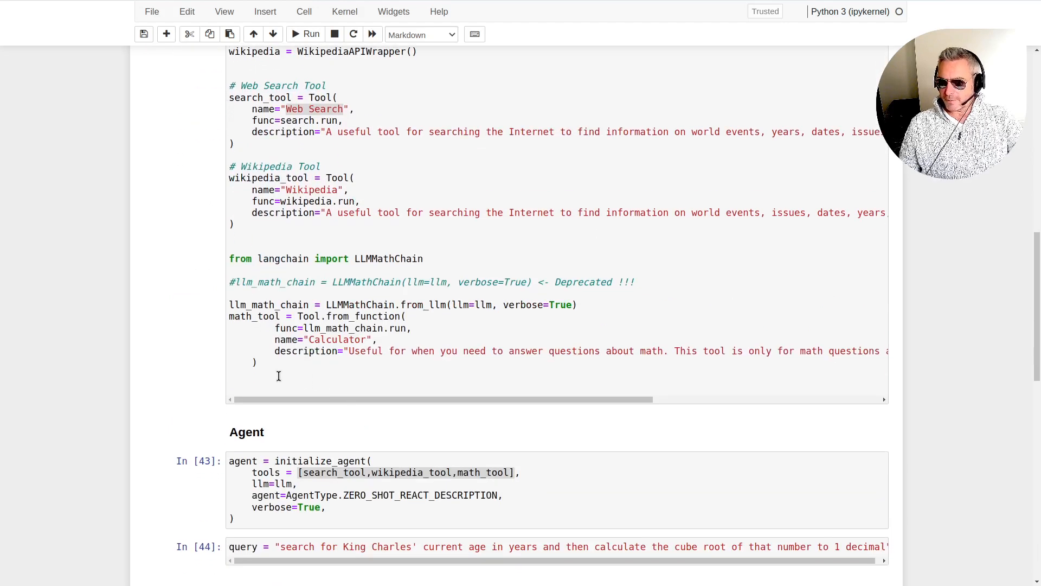
mouse_move(253, 346)
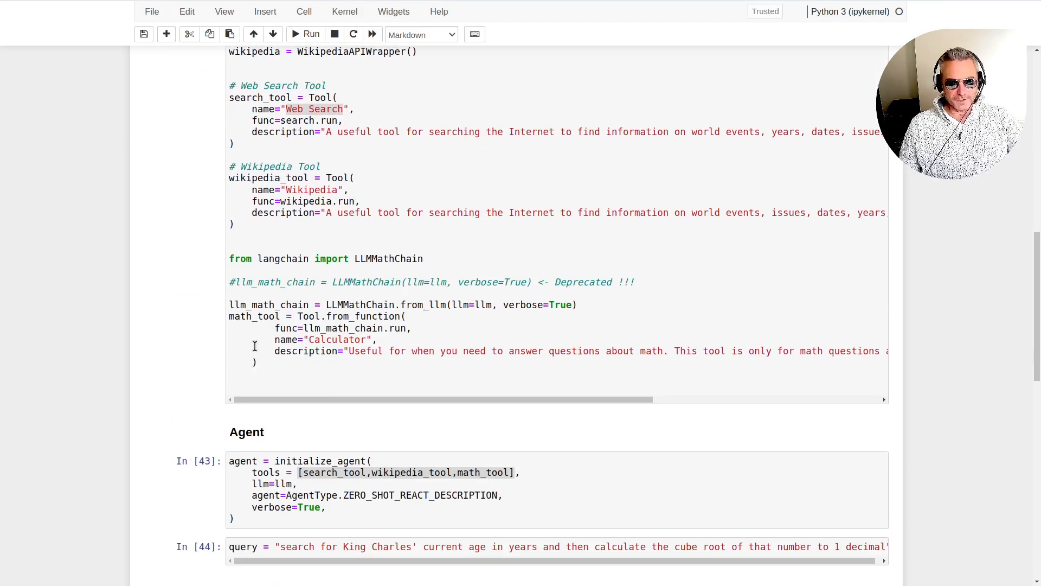